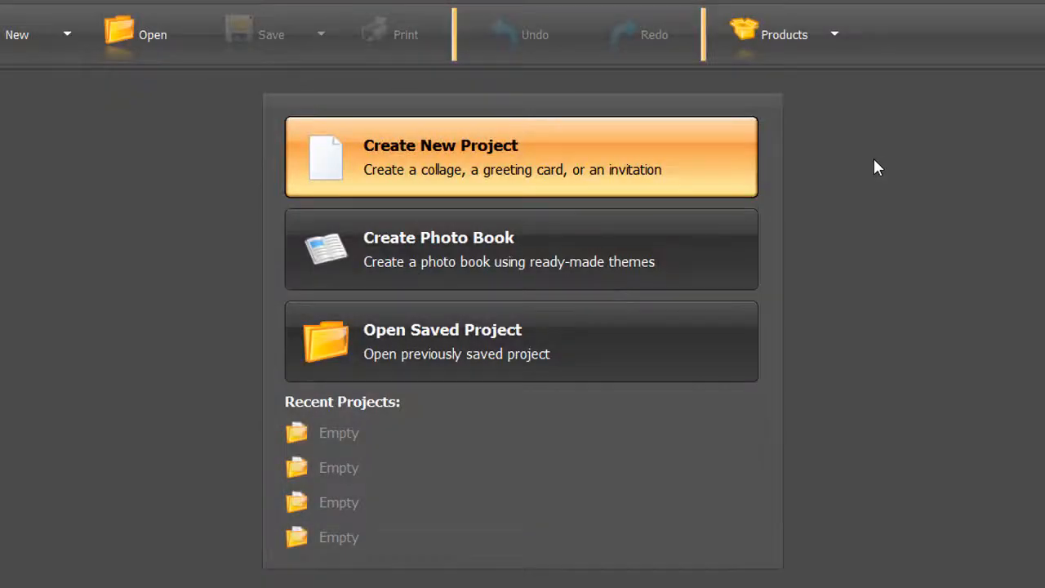
Start a new project from Collage Templates and browse the template list
{"action": "left_click", "coordinate": [521, 157]}
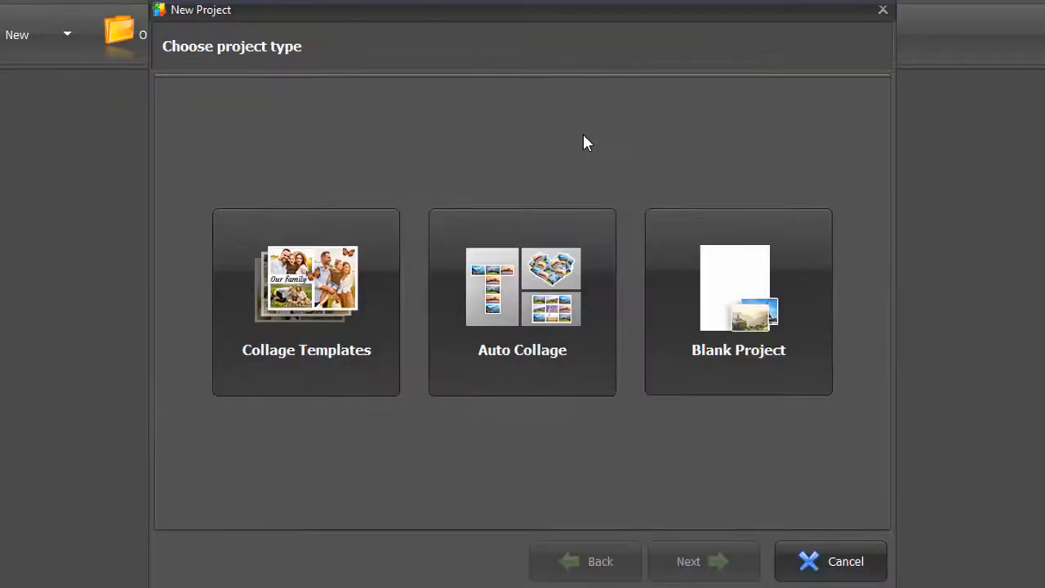
{"action": "left_click", "coordinate": [306, 302]}
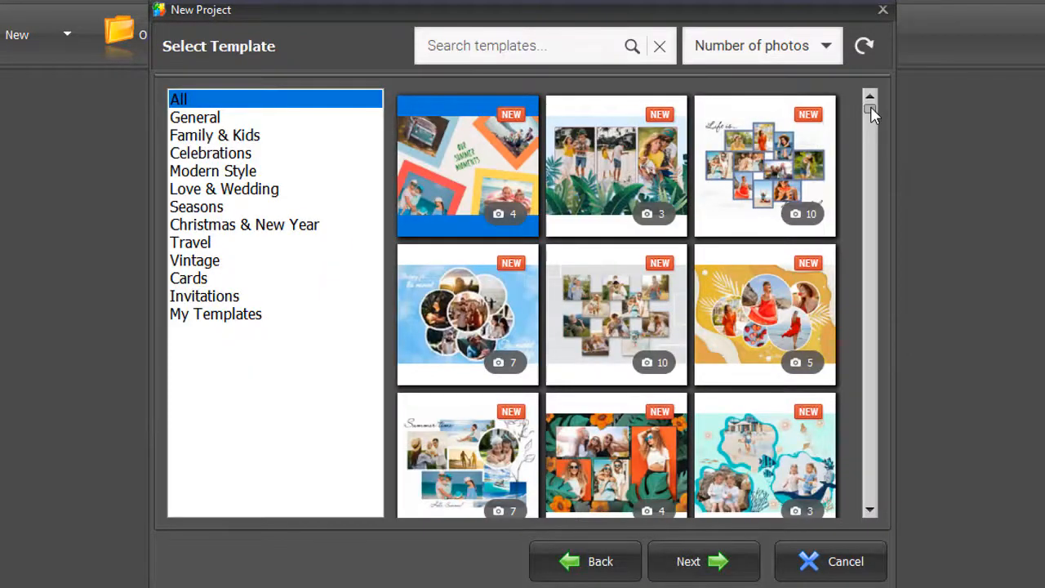
{"action": "scroll", "scroll_direction": "down", "scroll_amount": 3}
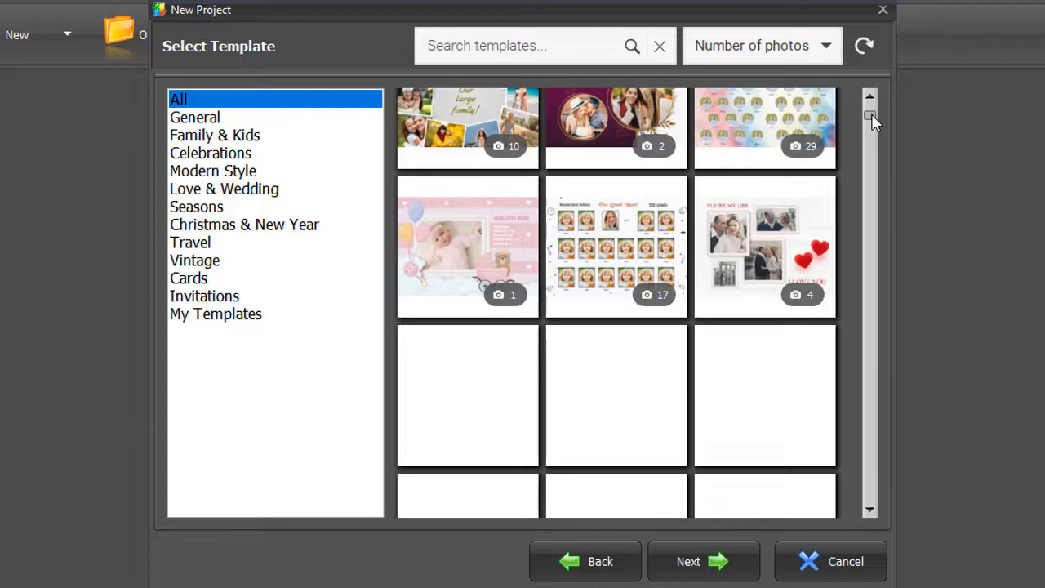
{"action": "scroll", "scroll_direction": "down", "scroll_amount": 3}
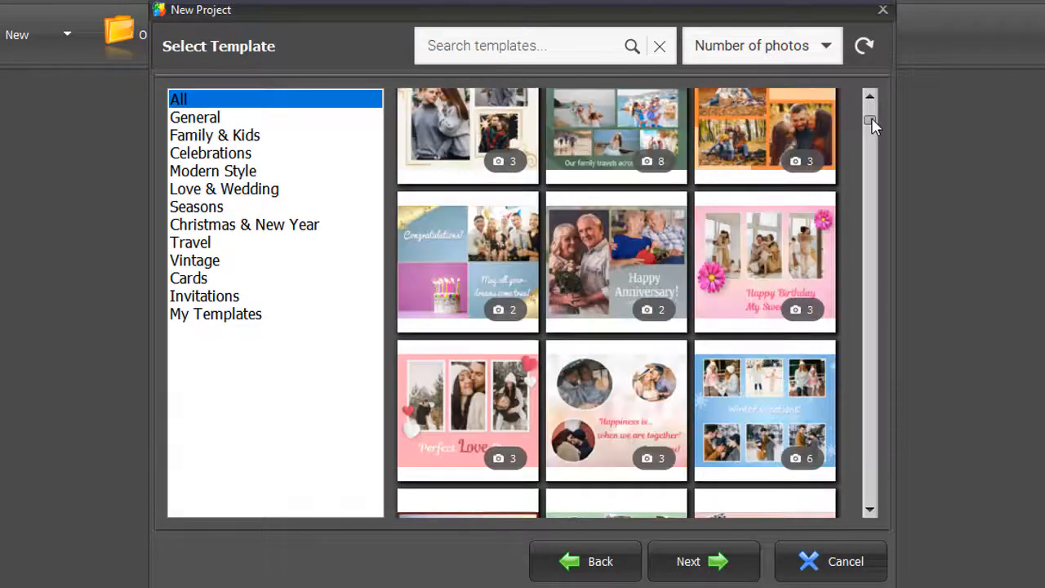
{"action": "scroll", "scroll_direction": "down", "scroll_amount": 3}
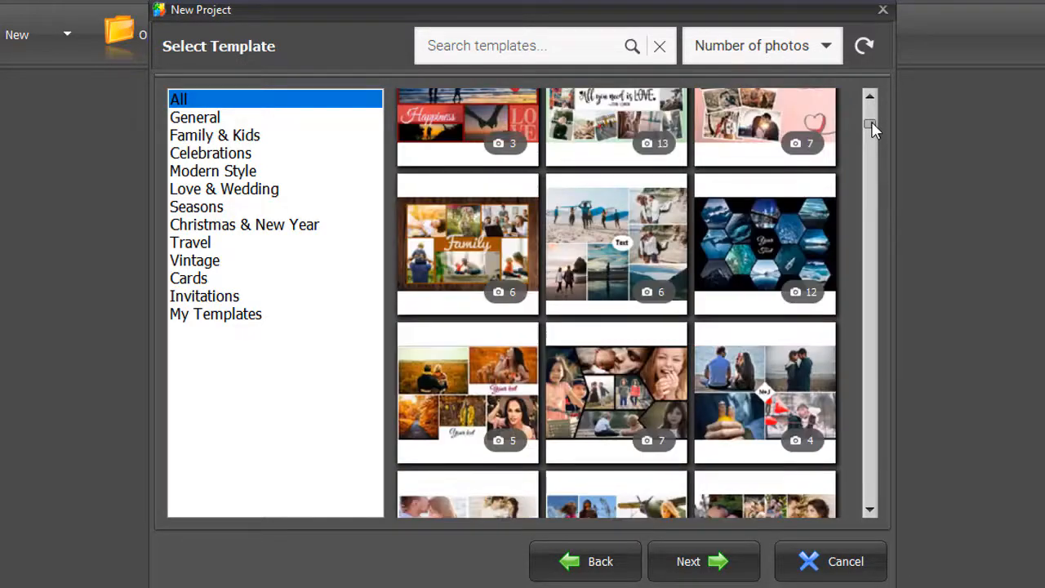
{"action": "scroll", "scroll_direction": "down", "scroll_amount": 3}
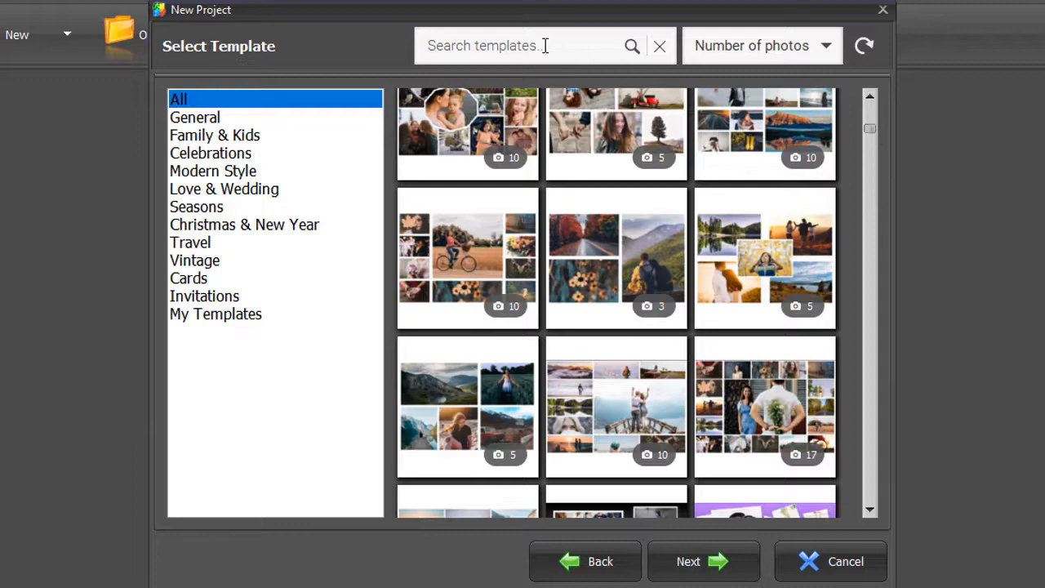
Search templates for 'family' and filter to templates holding 7 photos
{"action": "type", "text": "family"}
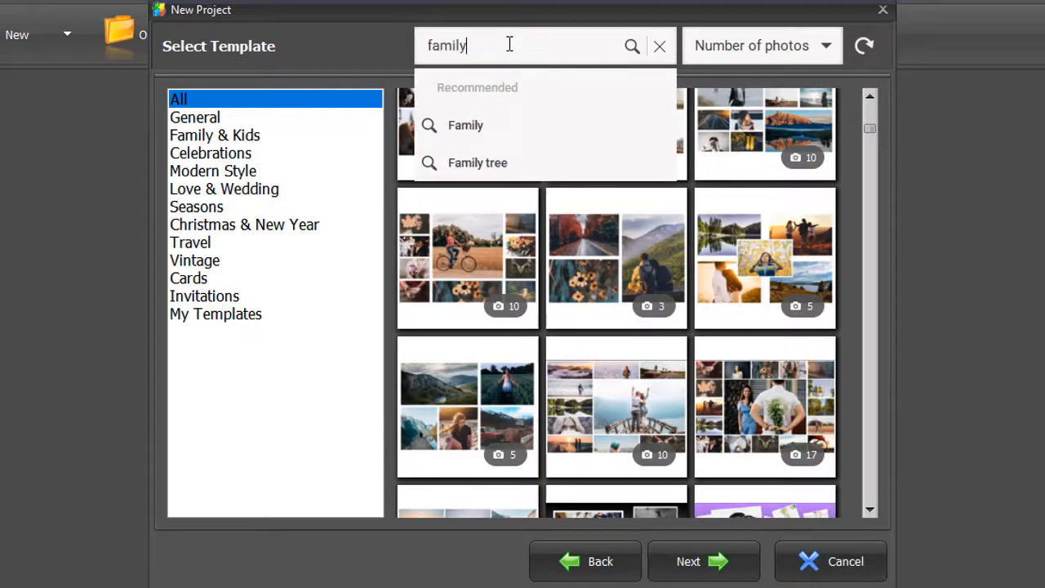
{"action": "left_click", "coordinate": [466, 124]}
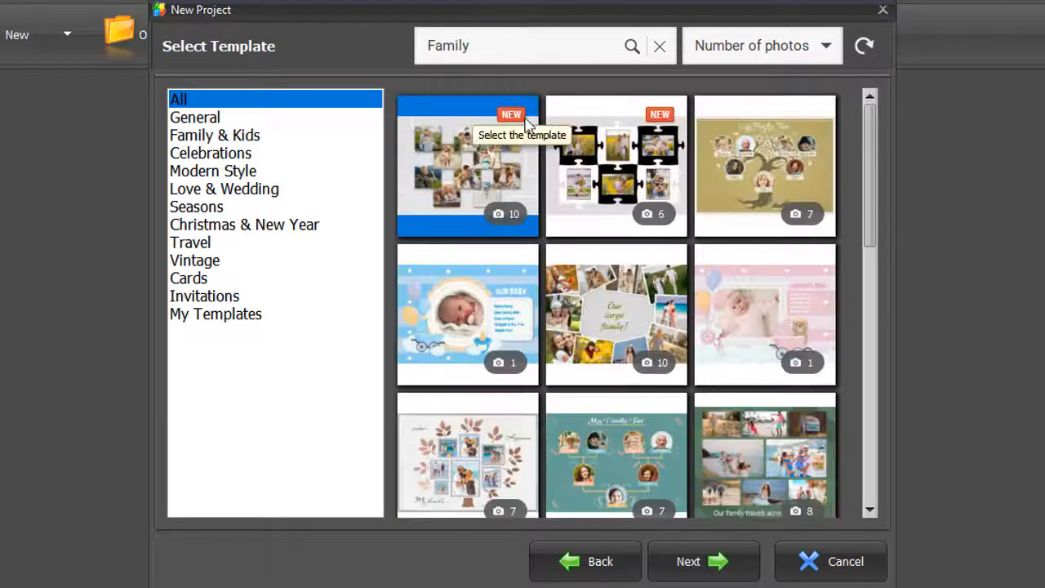
{"action": "left_click", "coordinate": [760, 45]}
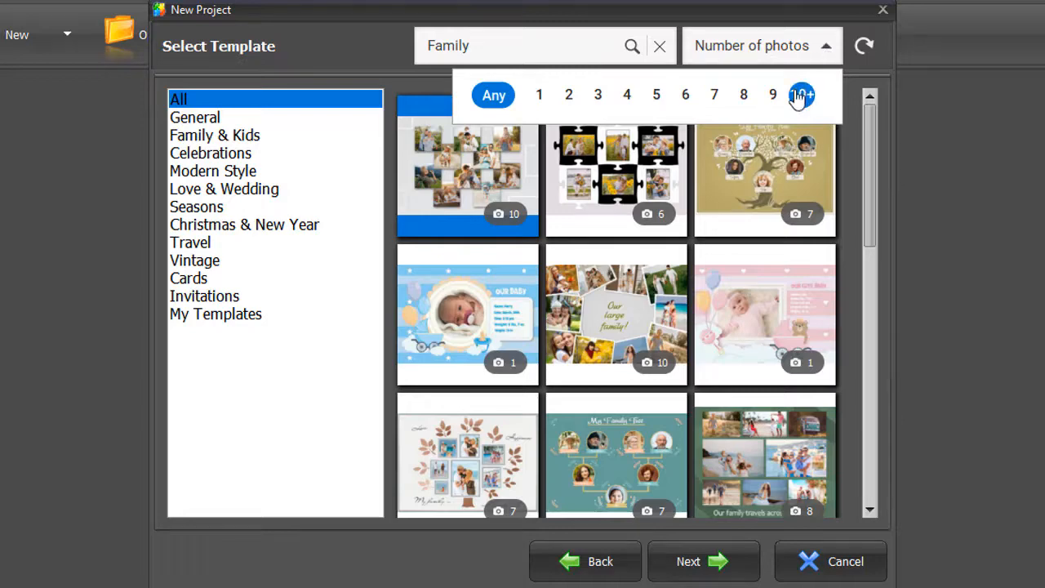
{"action": "left_click", "coordinate": [714, 94]}
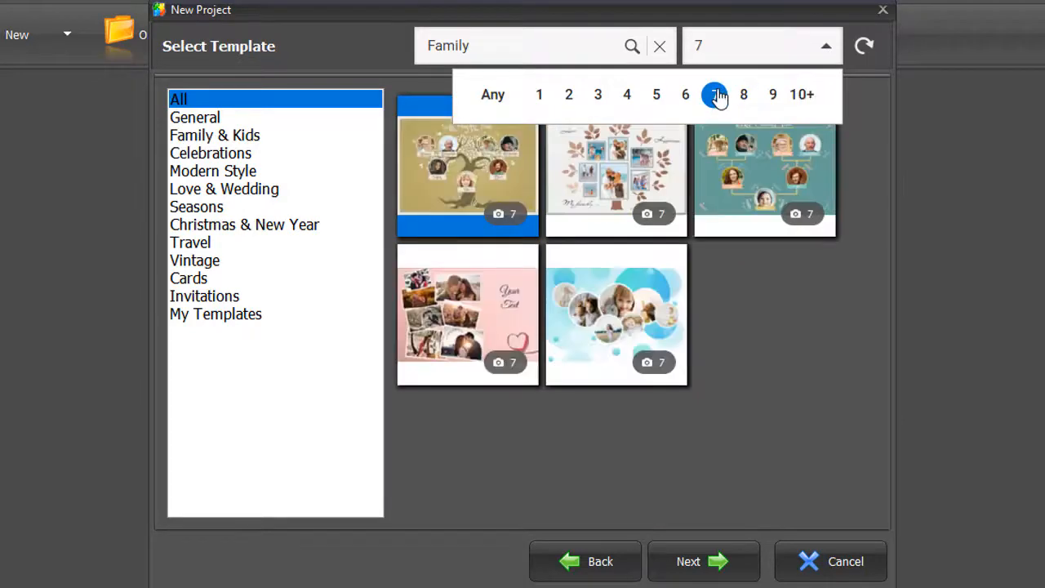
Search 'Vacation', choose the underwater template, and browse page size presets
{"action": "type", "text": "vaca"}
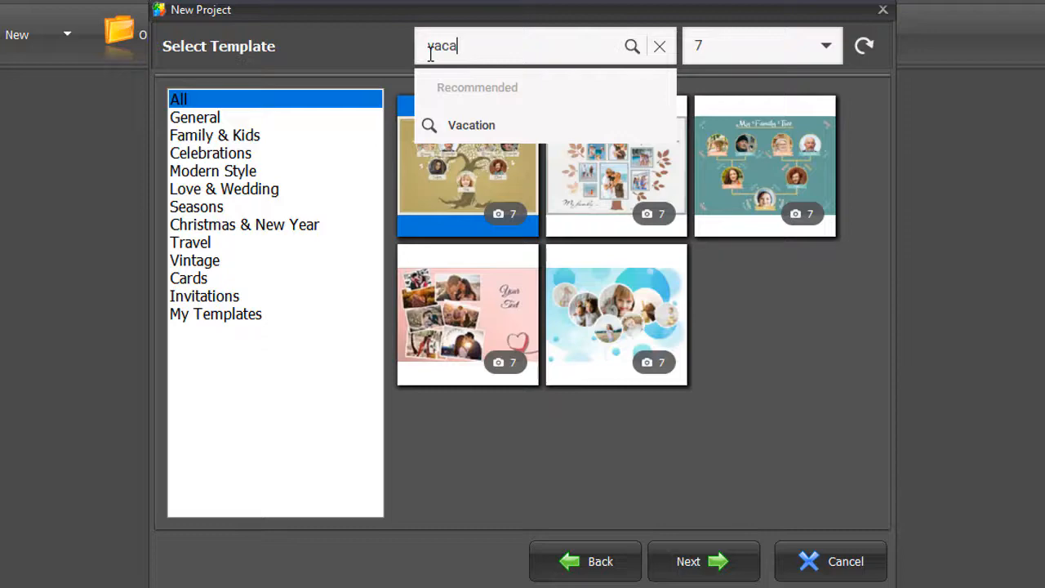
{"action": "left_click", "coordinate": [471, 125]}
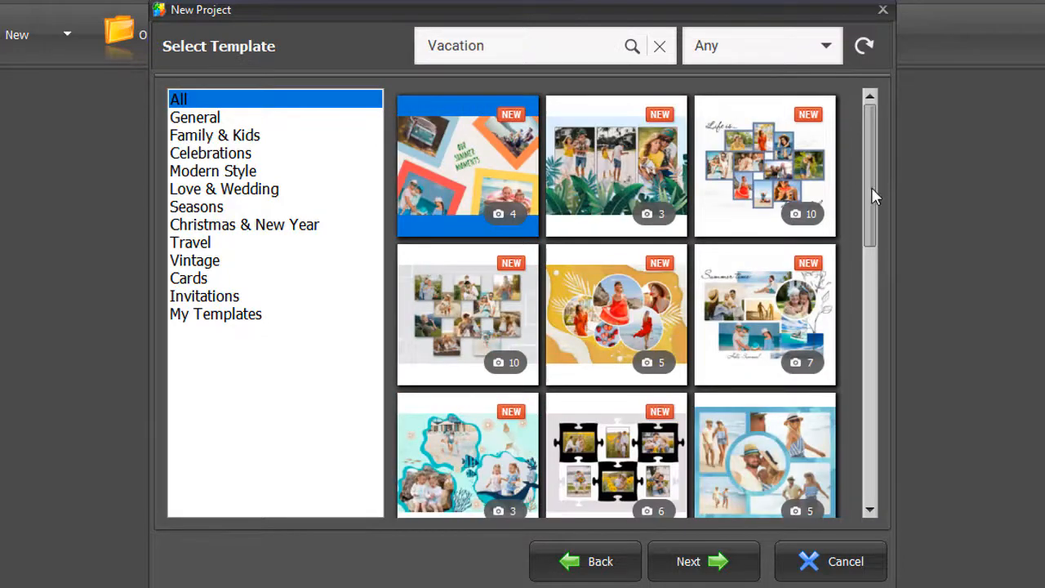
{"action": "scroll", "scroll_direction": "down", "scroll_amount": 3}
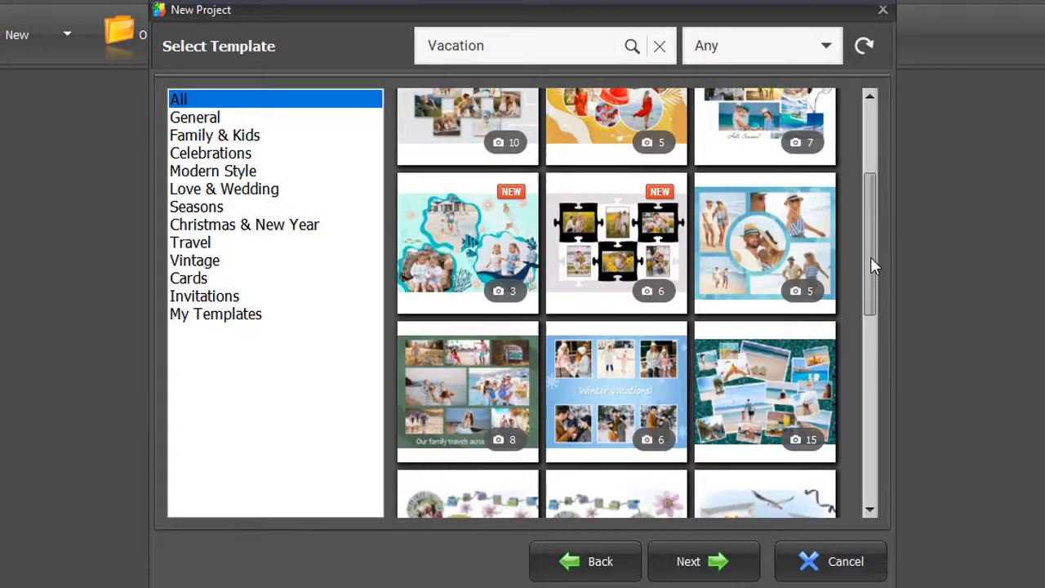
{"action": "left_click", "coordinate": [702, 561]}
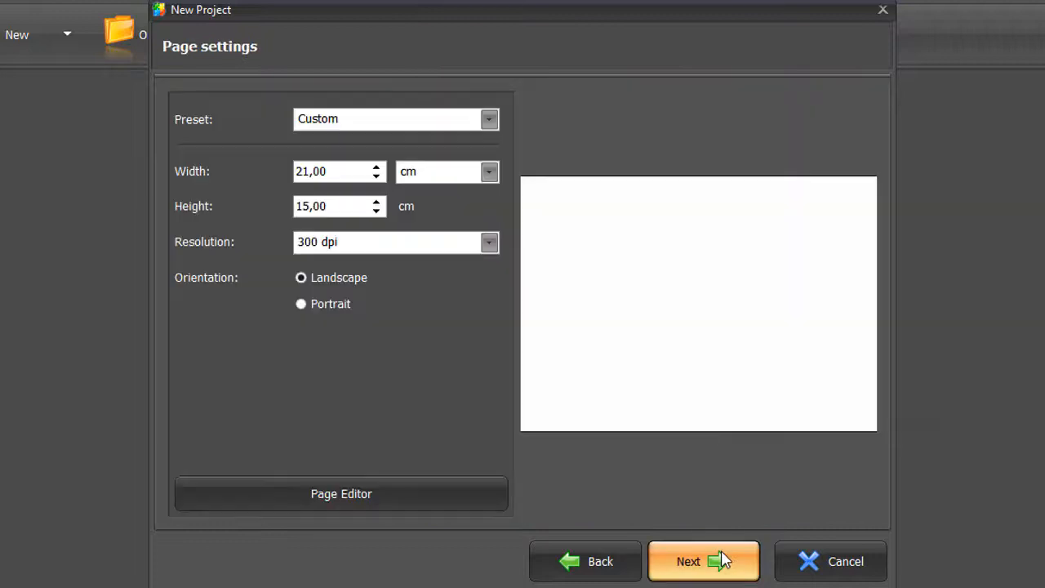
{"action": "left_click", "coordinate": [489, 119]}
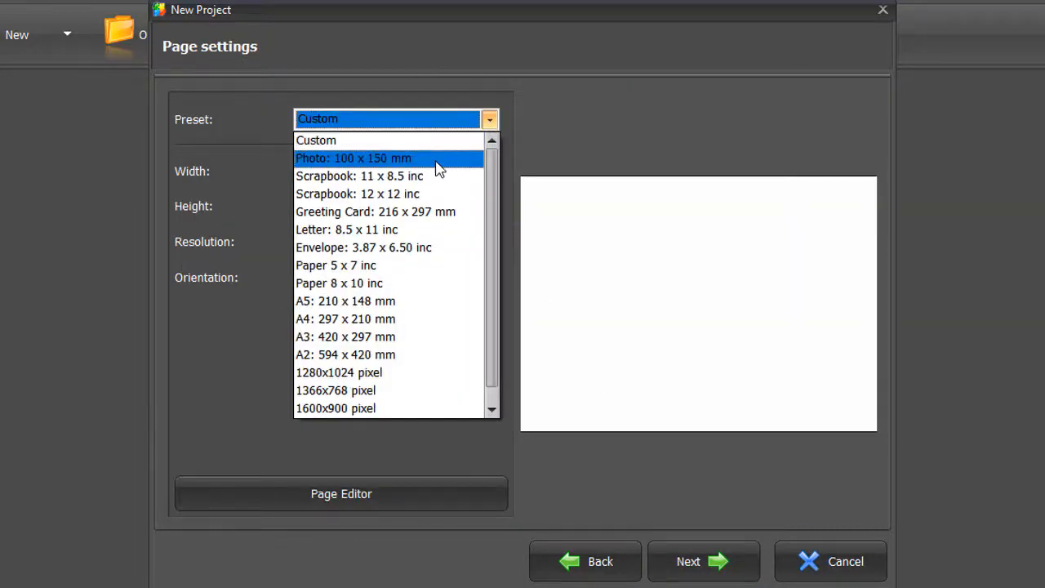
Add the family beach photo folder to the three spots and complete the collage
{"action": "left_click", "coordinate": [702, 561]}
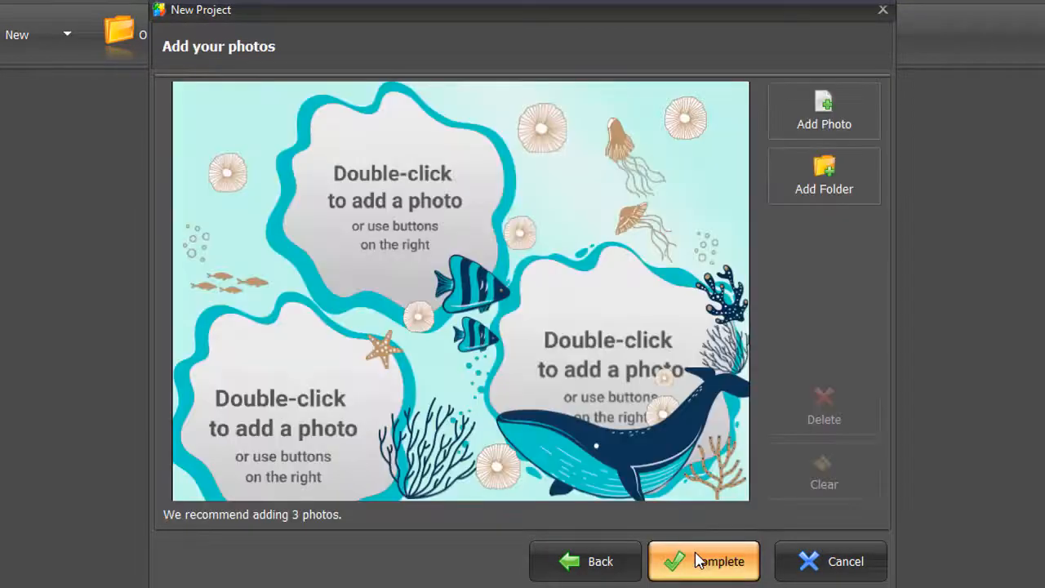
{"action": "mouse_move", "coordinate": [824, 175]}
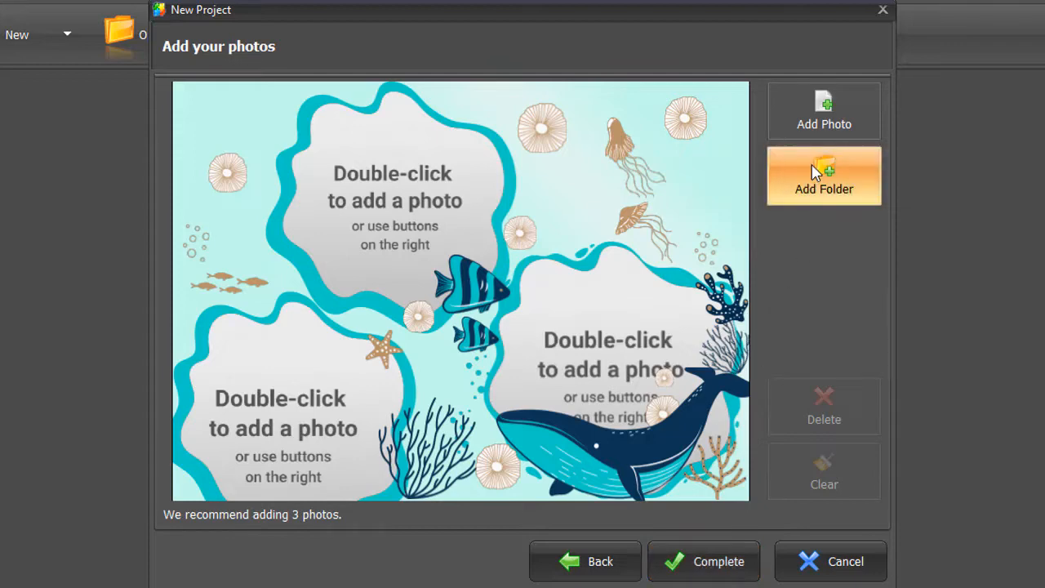
{"action": "left_click", "coordinate": [824, 111]}
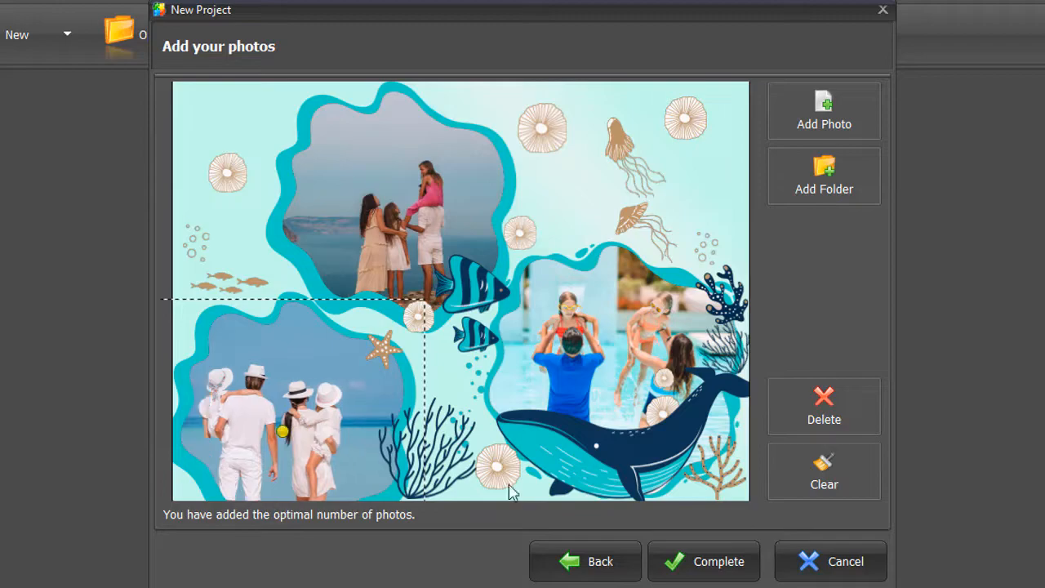
{"action": "left_click", "coordinate": [703, 561]}
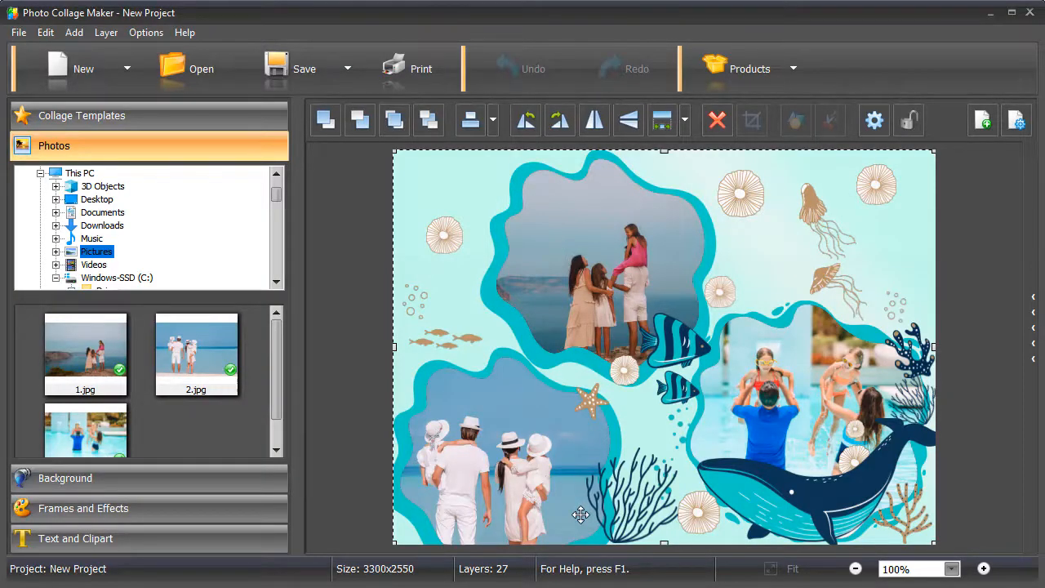
Start a grid collage with the central-photo layout on a Scrapbook 11 x 8.5 page
{"action": "left_click", "coordinate": [69, 68]}
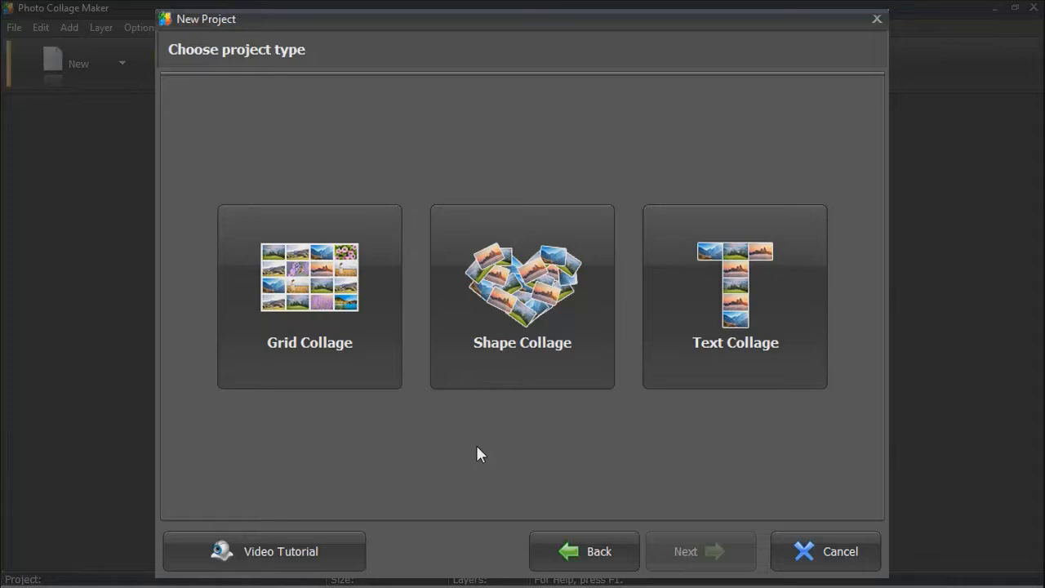
{"action": "left_click", "coordinate": [309, 297]}
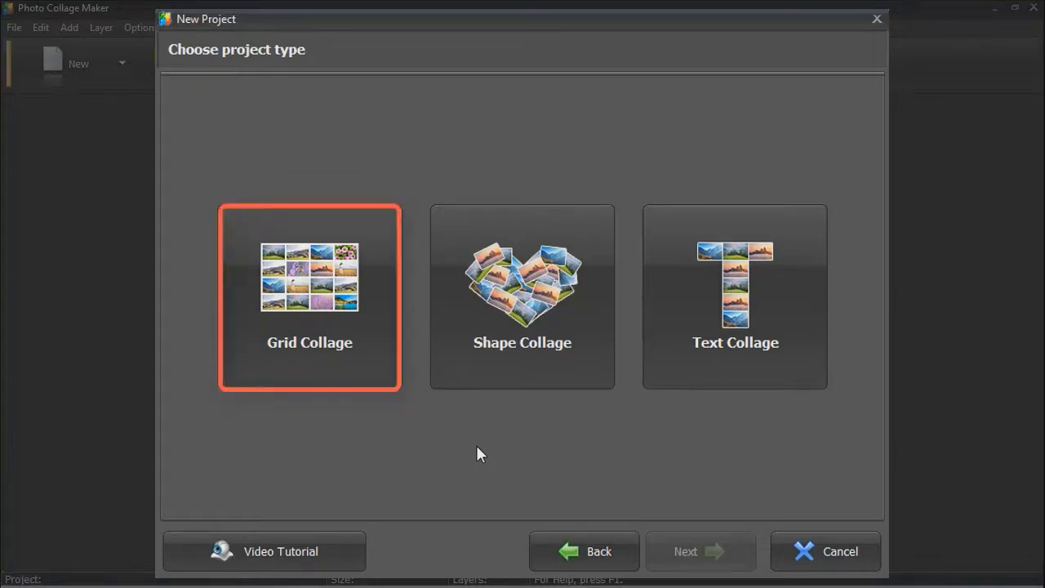
{"action": "left_click", "coordinate": [734, 296]}
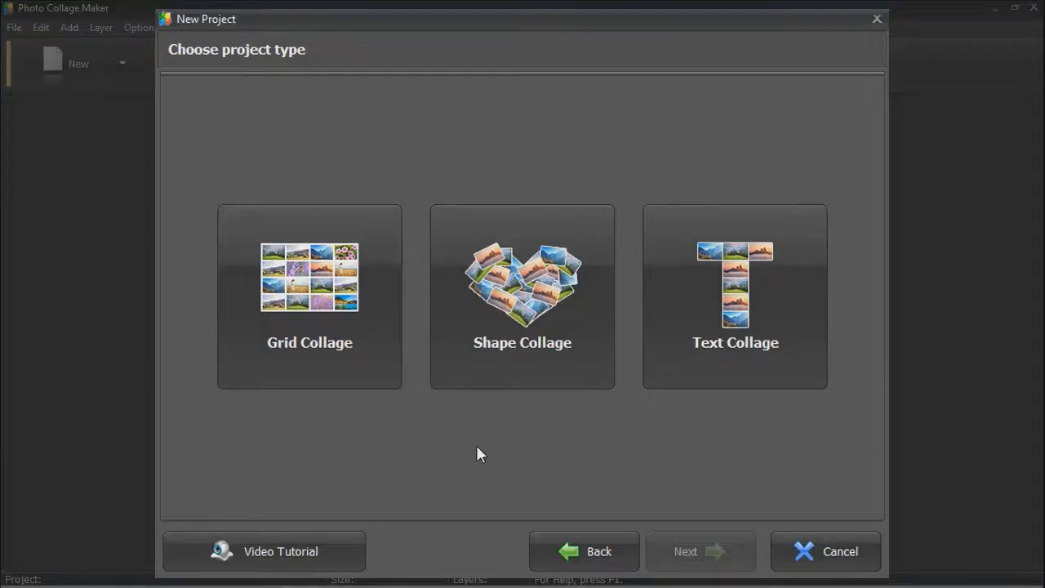
{"action": "left_click", "coordinate": [309, 296]}
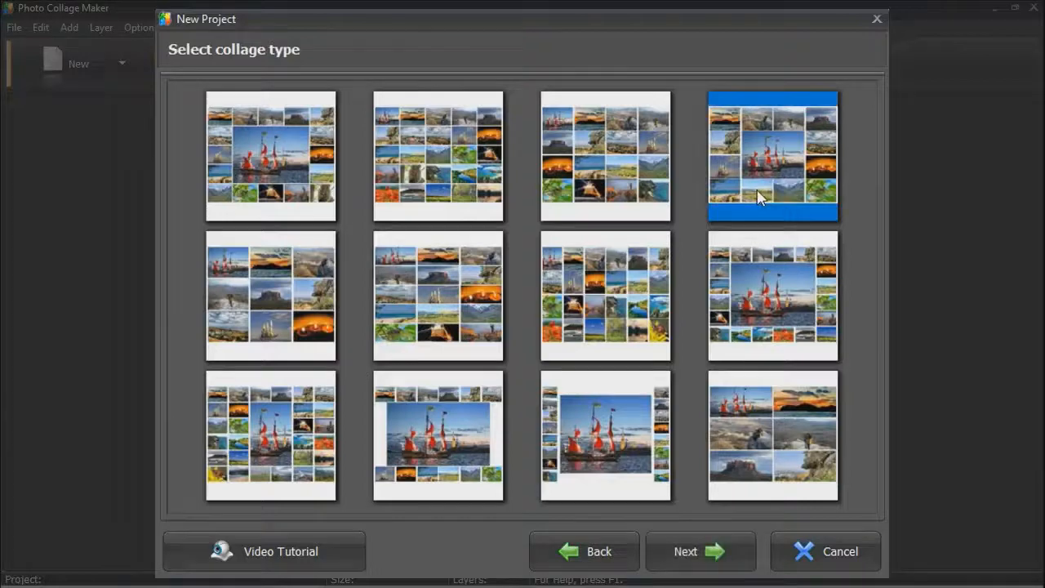
{"action": "left_click", "coordinate": [700, 551]}
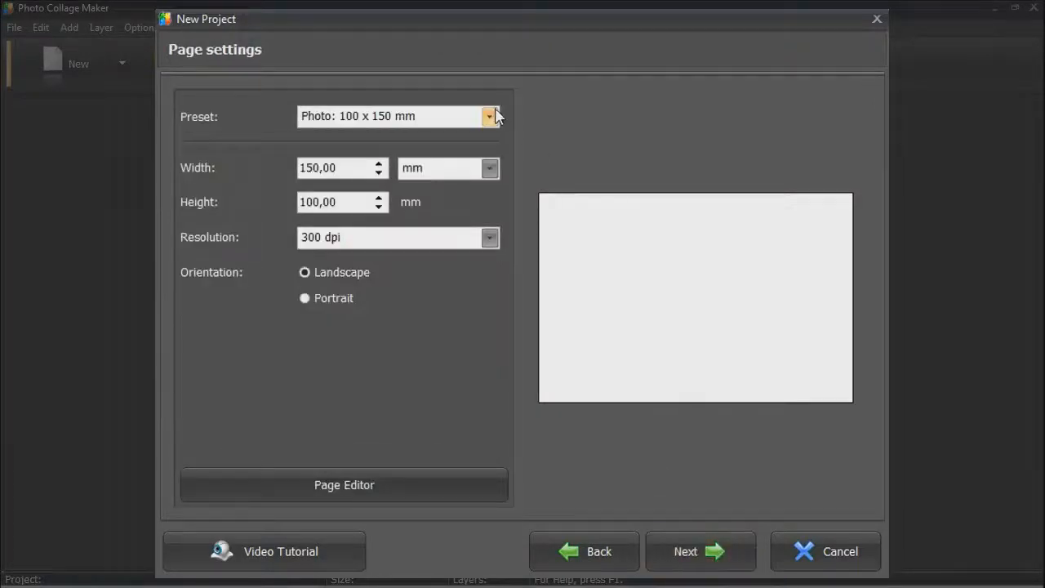
{"action": "left_click", "coordinate": [490, 116]}
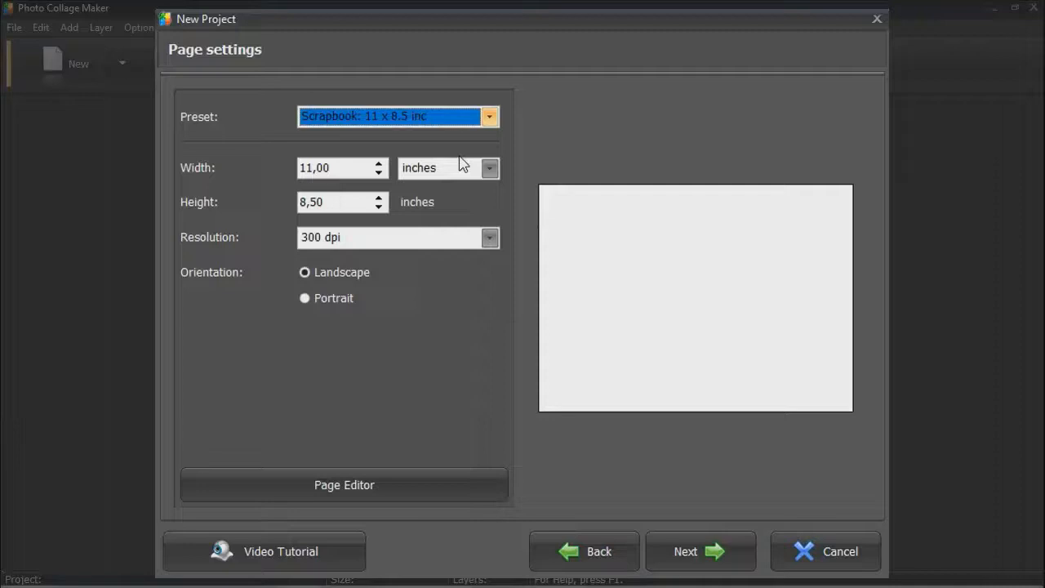
{"action": "left_click", "coordinate": [700, 551]}
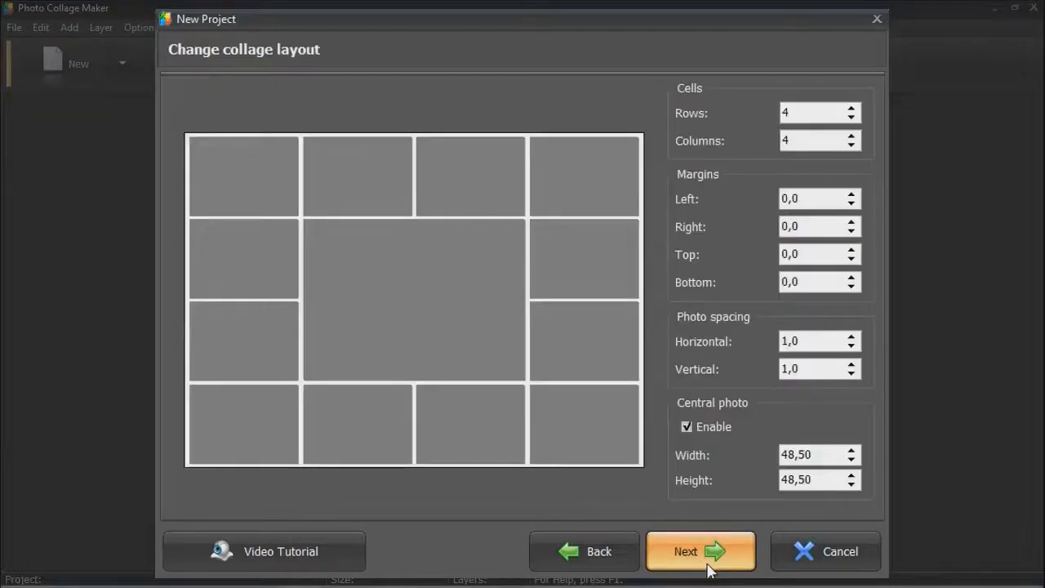
Set left and right margins to 0.6 and widen horizontal and vertical photo spacing
{"action": "left_click", "coordinate": [849, 193]}
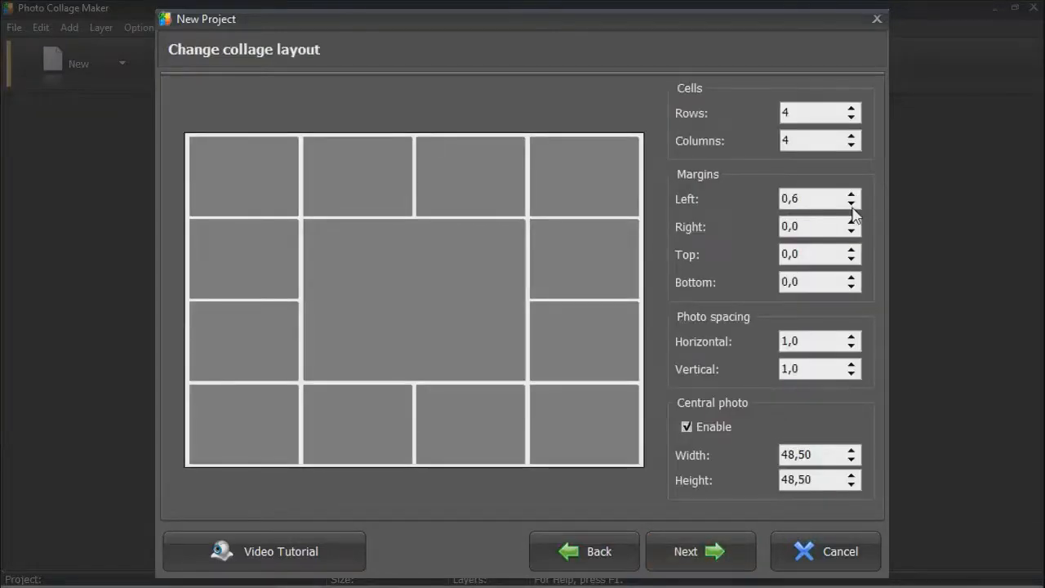
{"action": "left_click", "coordinate": [857, 222]}
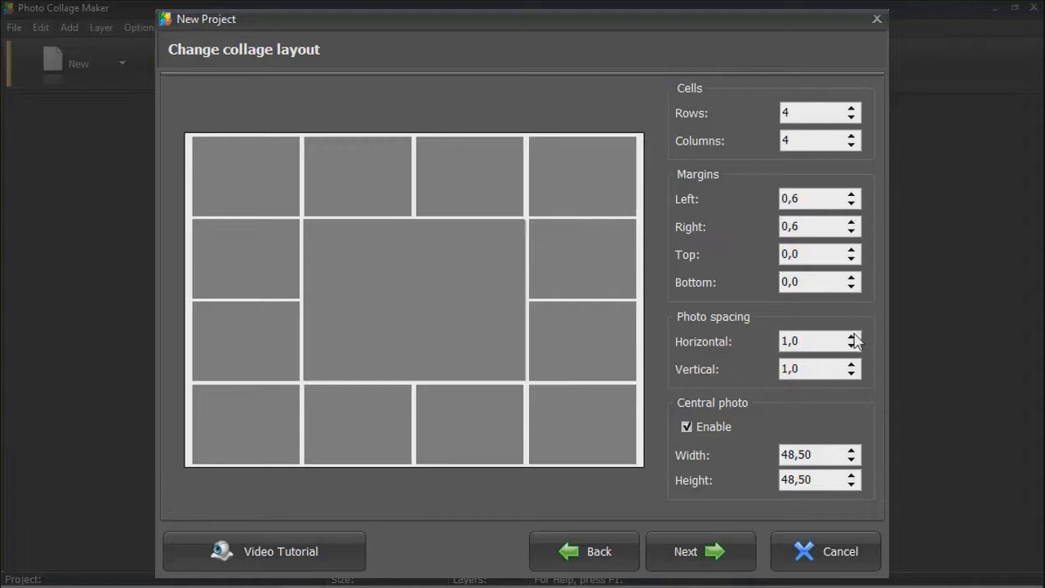
{"action": "left_click", "coordinate": [851, 337]}
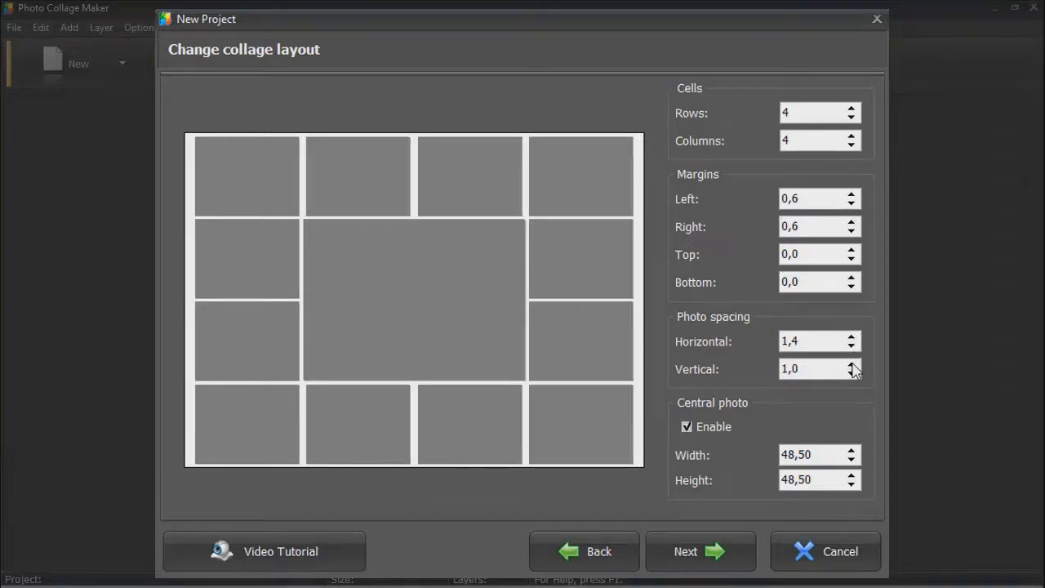
{"action": "left_click", "coordinate": [700, 551]}
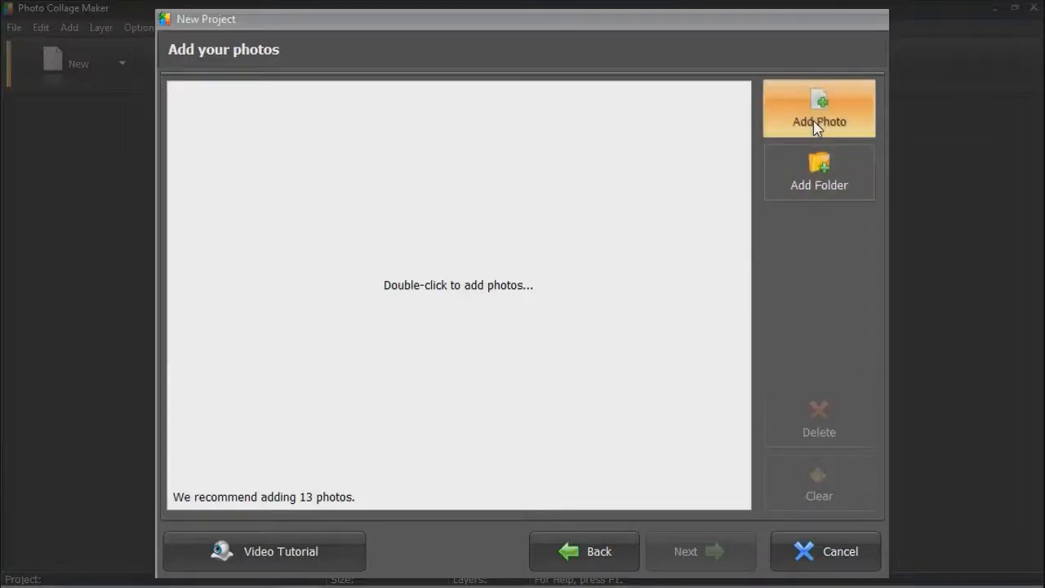
Add the thirteen hiking couple photos and reach the border and shadow settings
{"action": "left_click", "coordinate": [818, 108]}
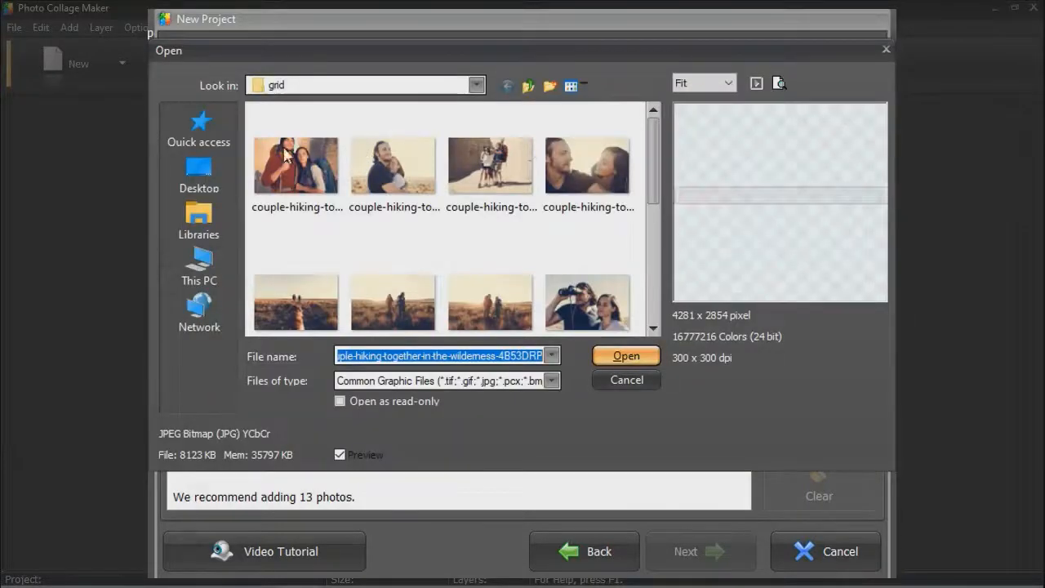
{"action": "scroll", "scroll_direction": "down", "scroll_amount": 3}
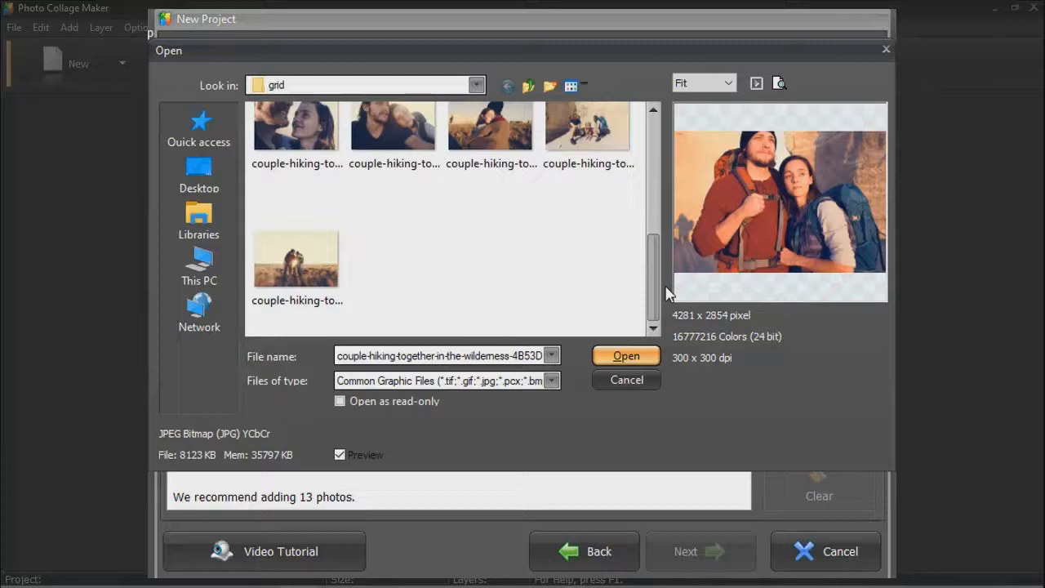
{"action": "left_click", "coordinate": [626, 356]}
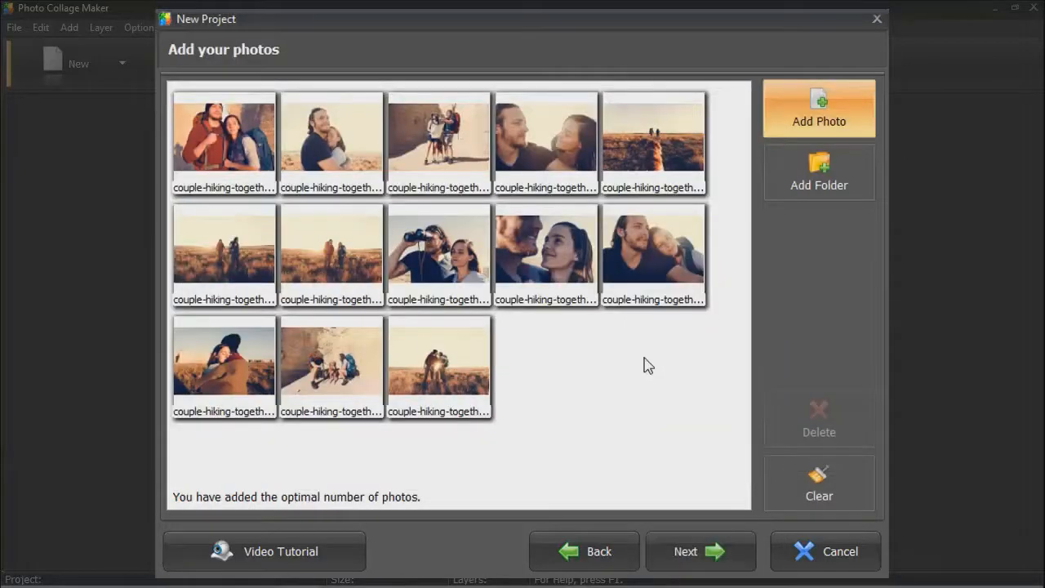
{"action": "mouse_move", "coordinate": [240, 505]}
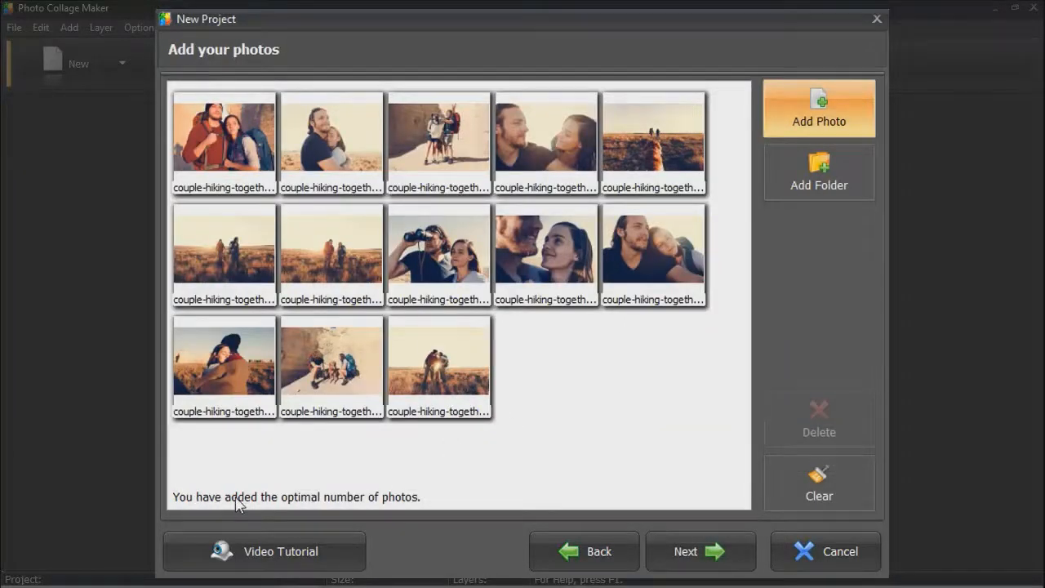
{"action": "left_click", "coordinate": [700, 551]}
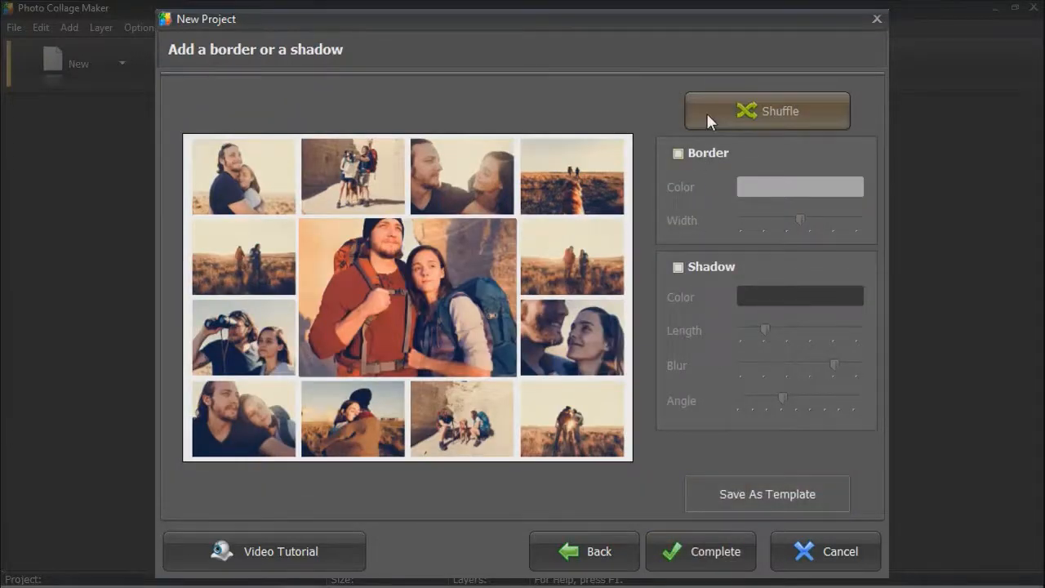
Shuffle the grid, add thin FFBCBC pale pink borders, preview, and complete the collage
{"action": "left_click", "coordinate": [767, 110]}
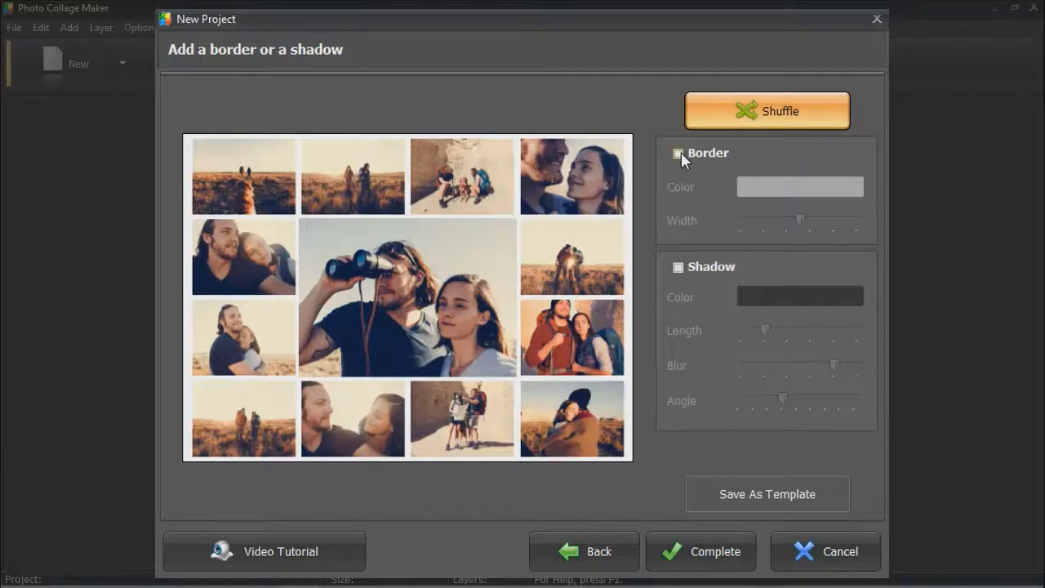
{"action": "left_click", "coordinate": [678, 154]}
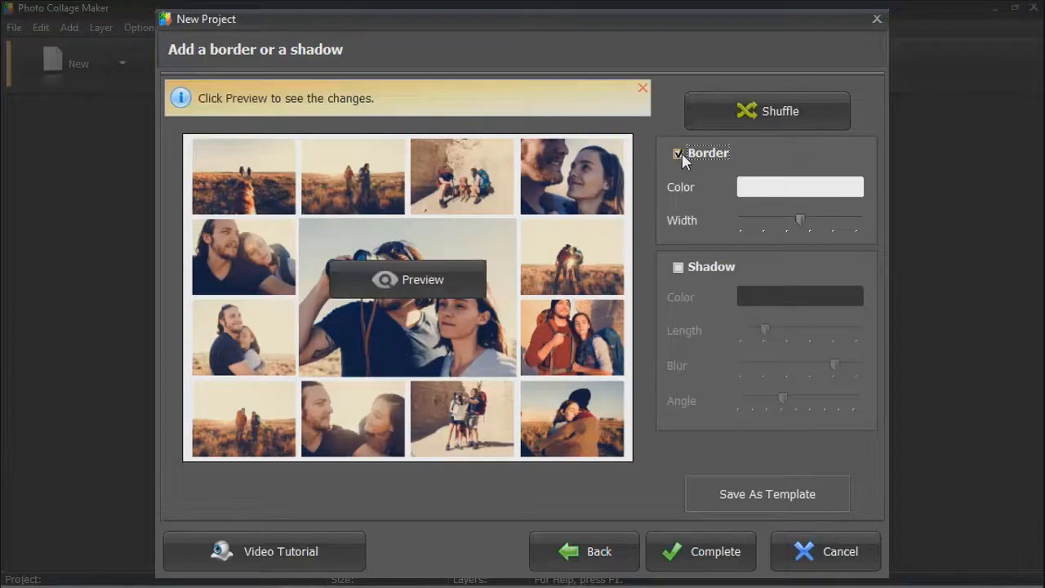
{"action": "left_click", "coordinate": [799, 187]}
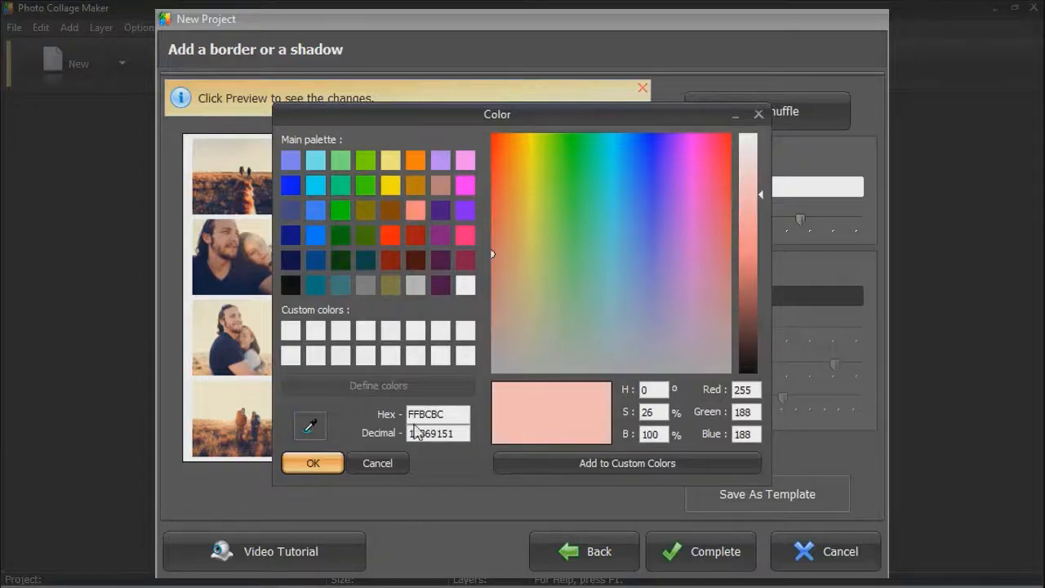
{"action": "left_click", "coordinate": [312, 463]}
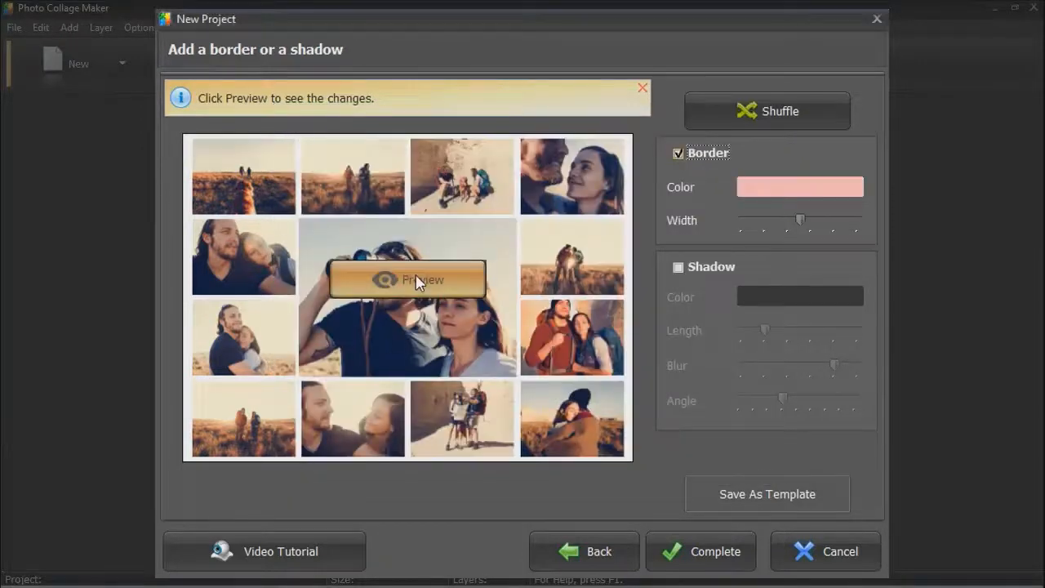
{"action": "left_click", "coordinate": [407, 279]}
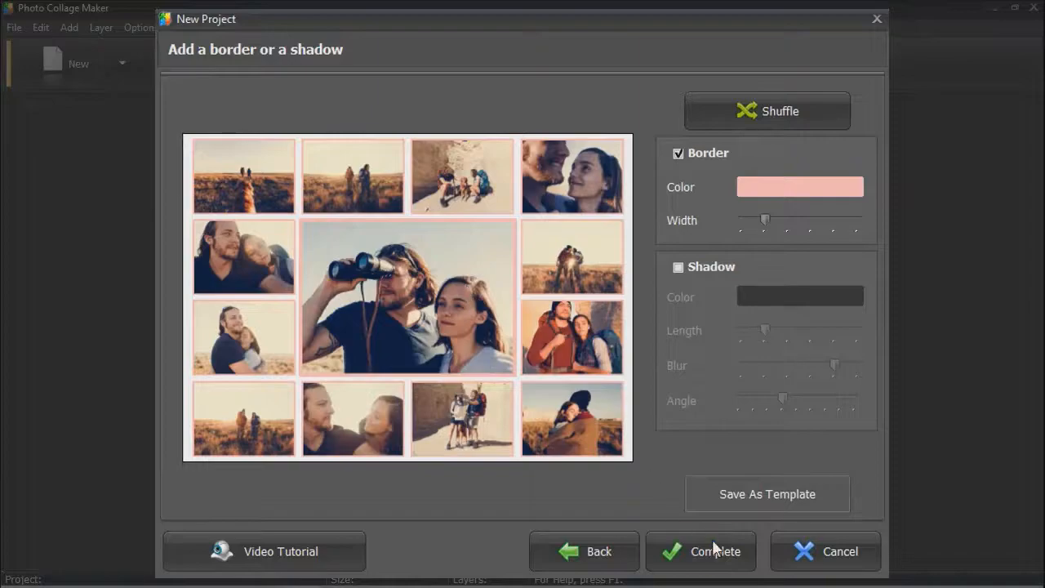
{"action": "left_click", "coordinate": [701, 551]}
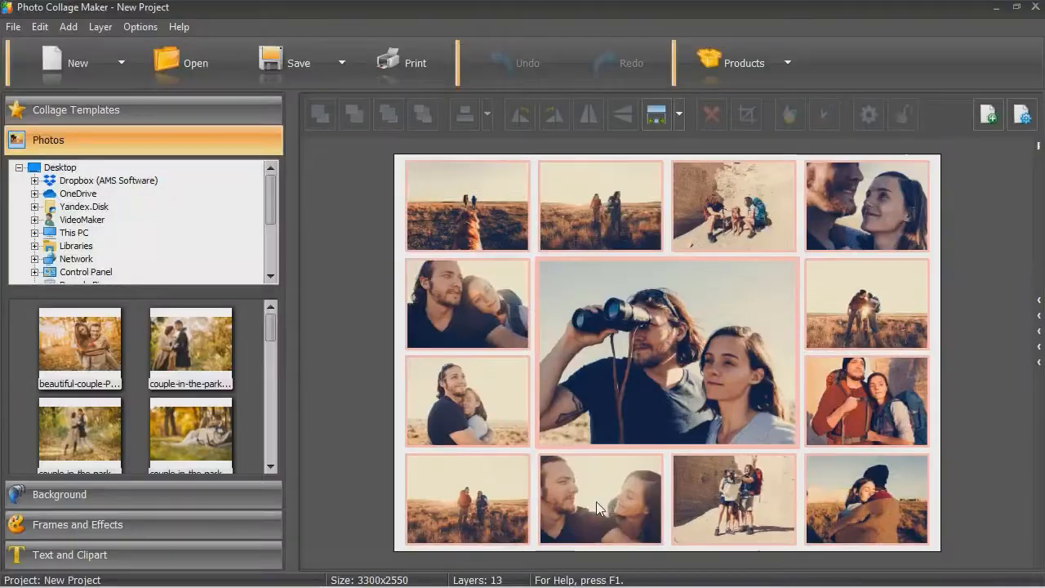
{"action": "left_click", "coordinate": [77, 63]}
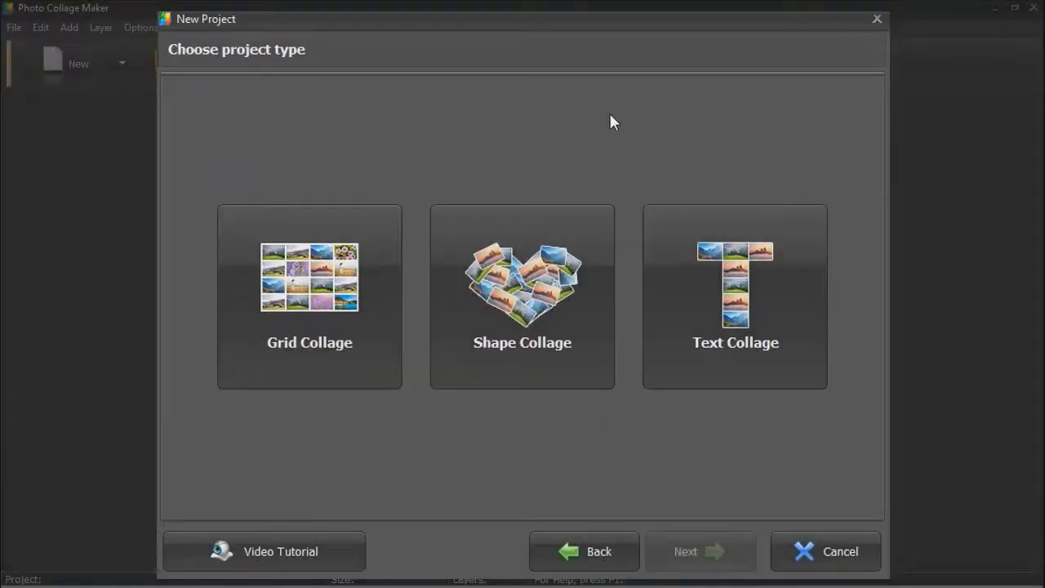
Start a heart-shaped Shape Collage and erase a round hole in the right lobe
{"action": "left_click", "coordinate": [522, 297]}
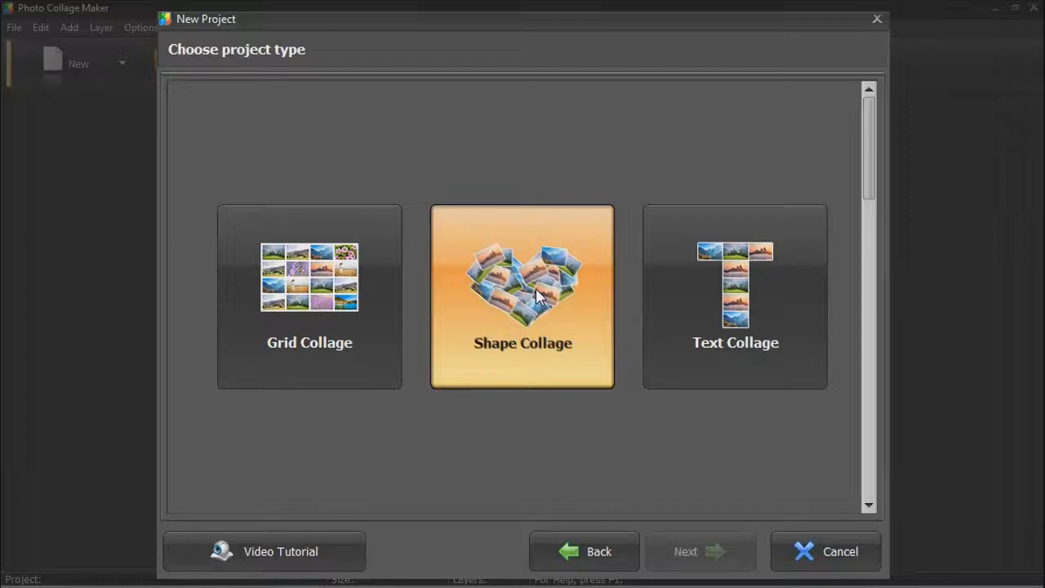
{"action": "left_click", "coordinate": [523, 296]}
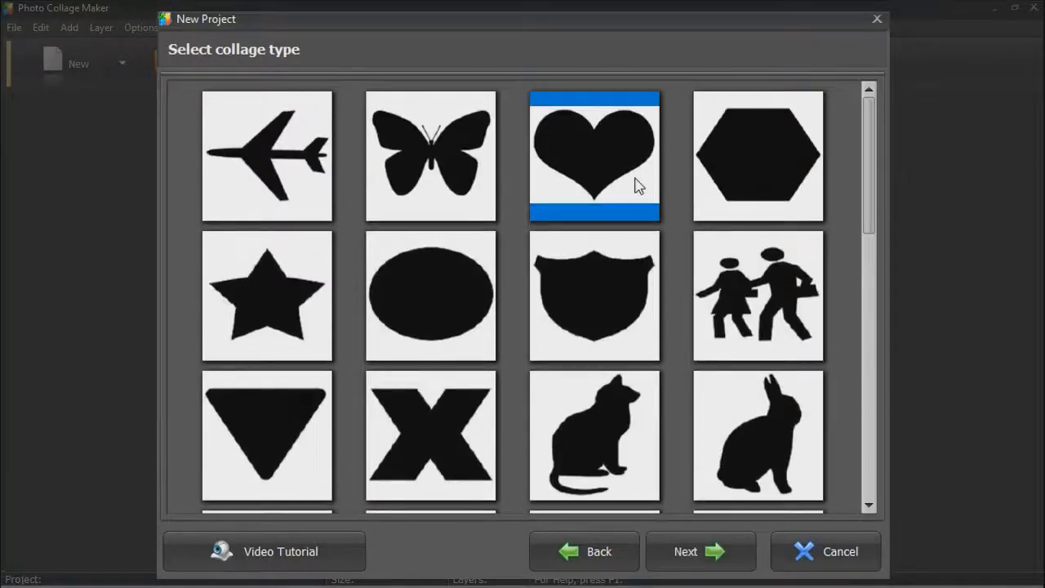
{"action": "left_click", "coordinate": [700, 551]}
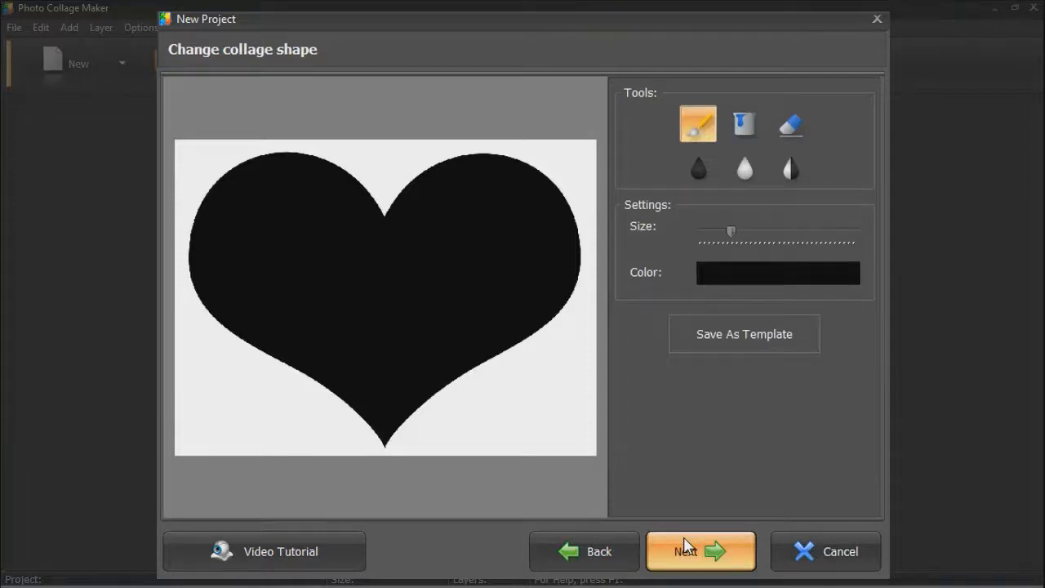
{"action": "mouse_move", "coordinate": [767, 294]}
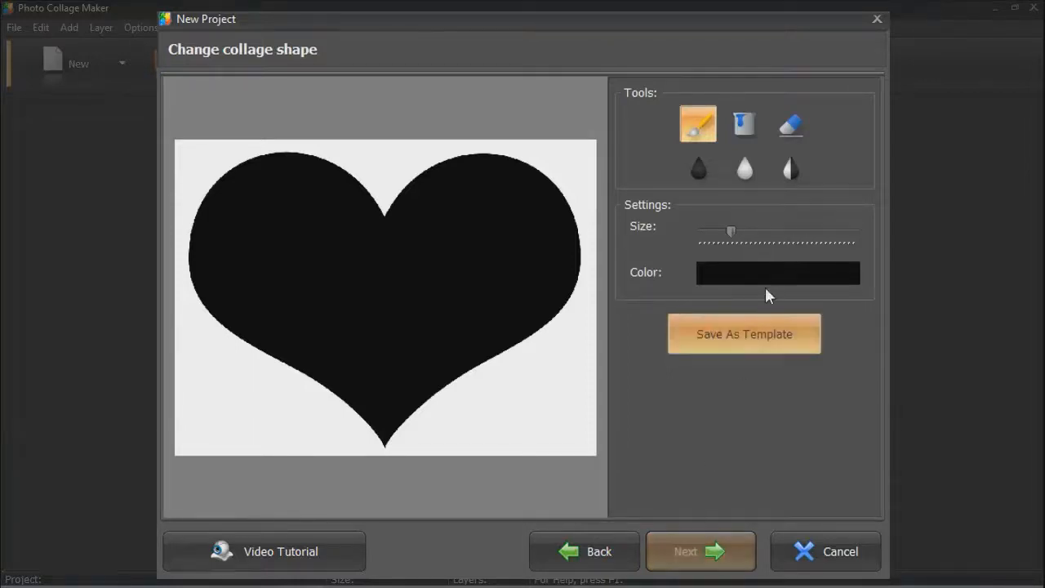
{"action": "left_click", "coordinate": [791, 124]}
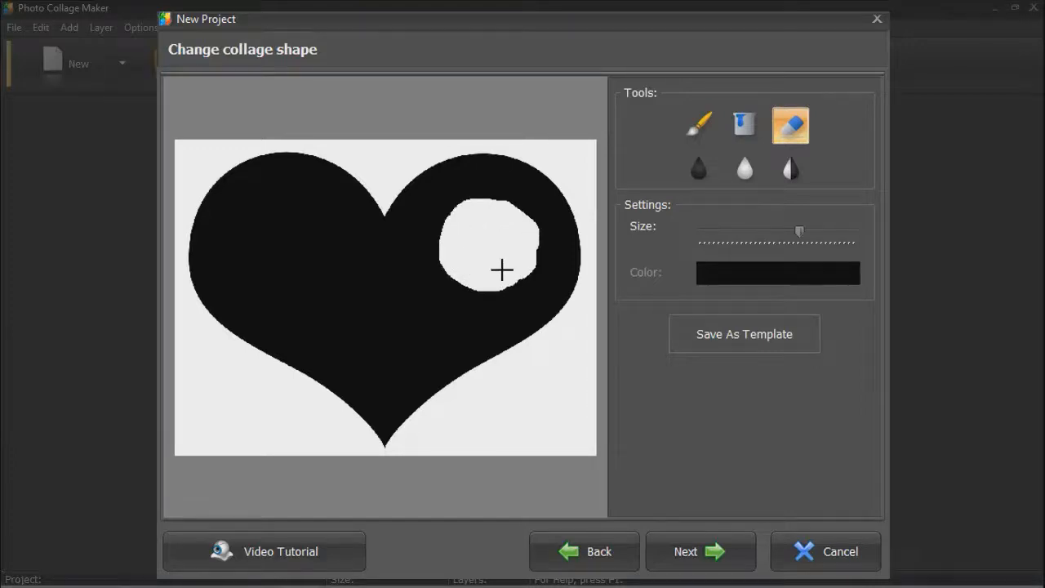
{"action": "left_click", "coordinate": [699, 551]}
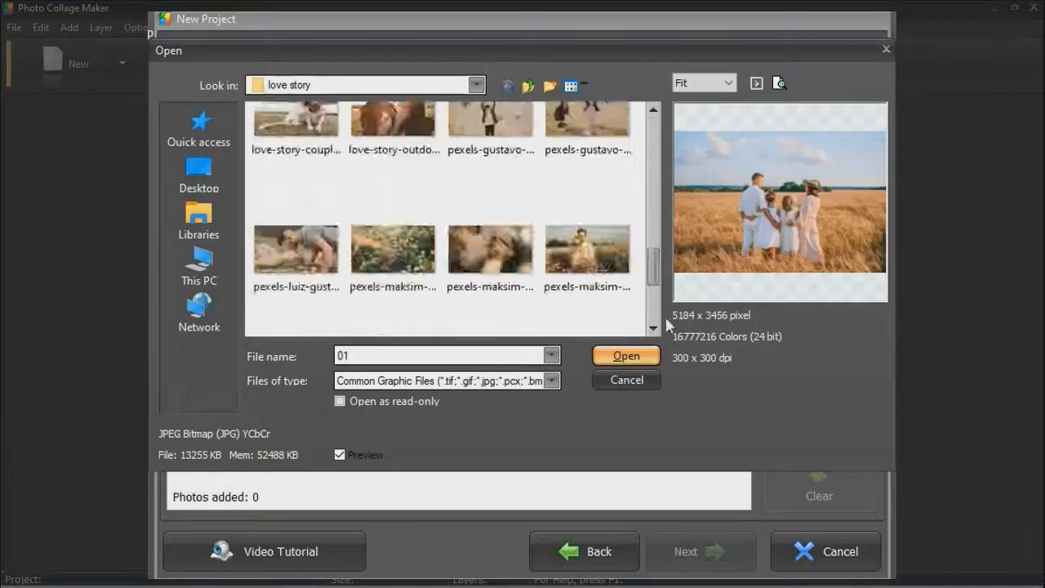
Add the love story photos, set angle 88 and randomize 22, and preview
{"action": "left_click", "coordinate": [626, 355]}
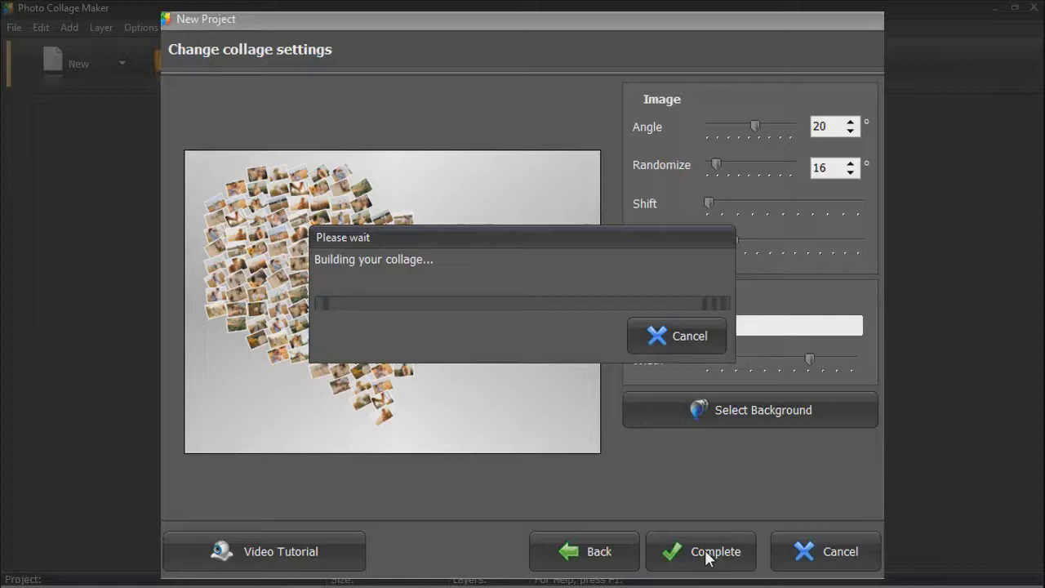
{"action": "left_click", "coordinate": [700, 551]}
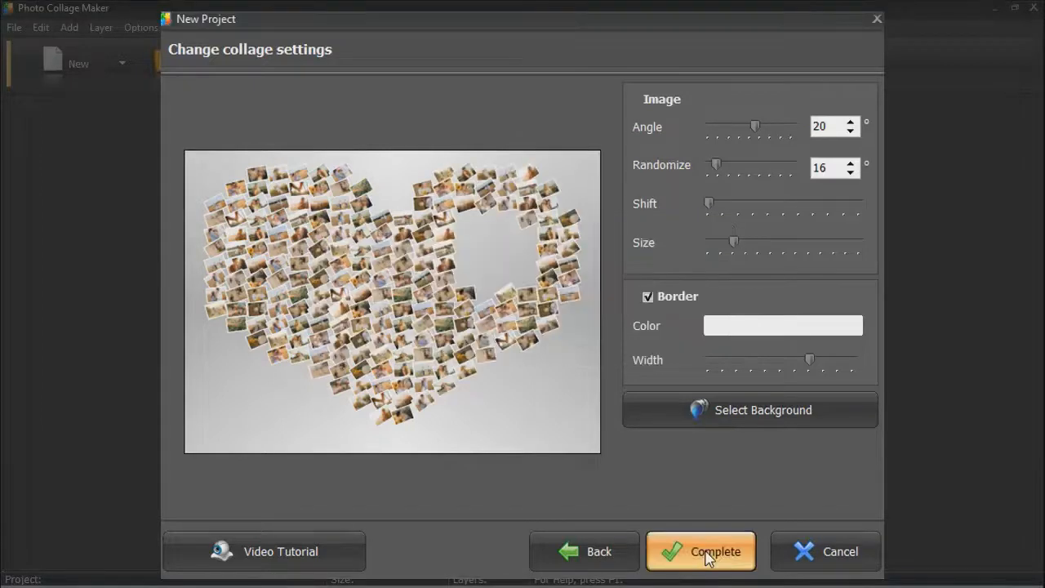
{"action": "mouse_move", "coordinate": [730, 525]}
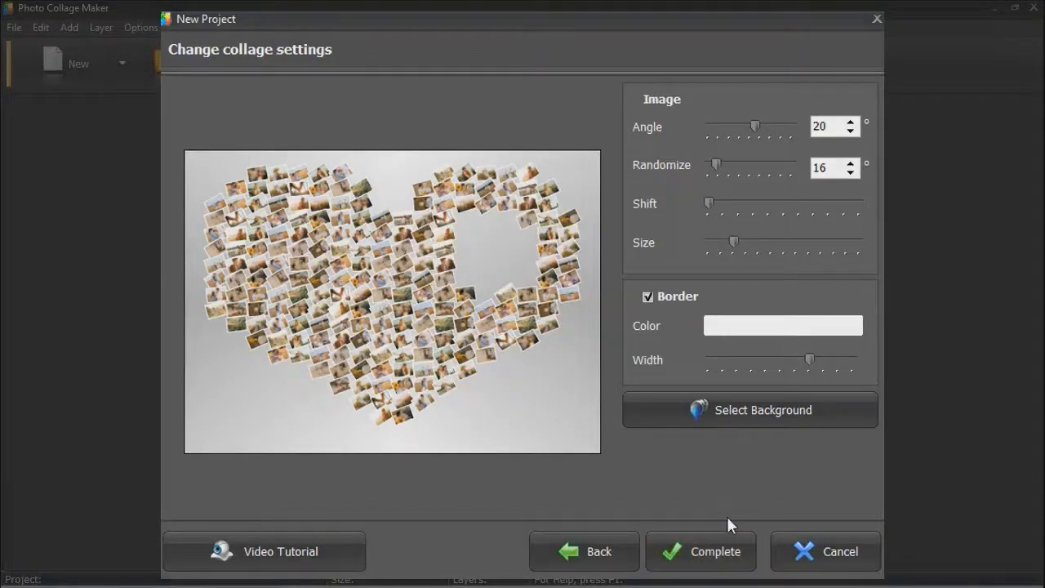
{"action": "triple_click", "coordinate": [827, 126]}
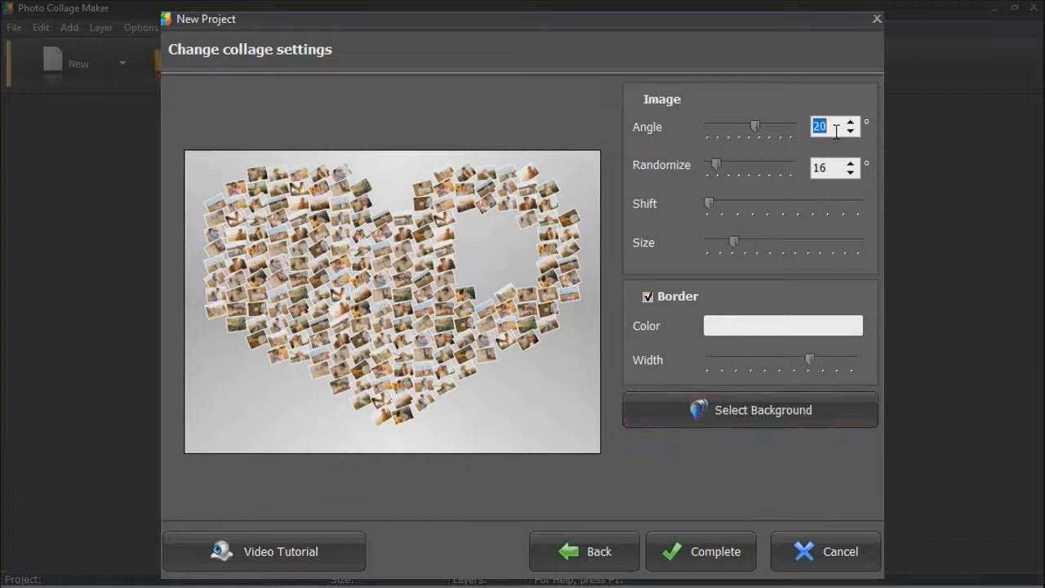
{"action": "left_click_drag", "start_coordinate": [755, 126], "coordinate": [770, 127]}
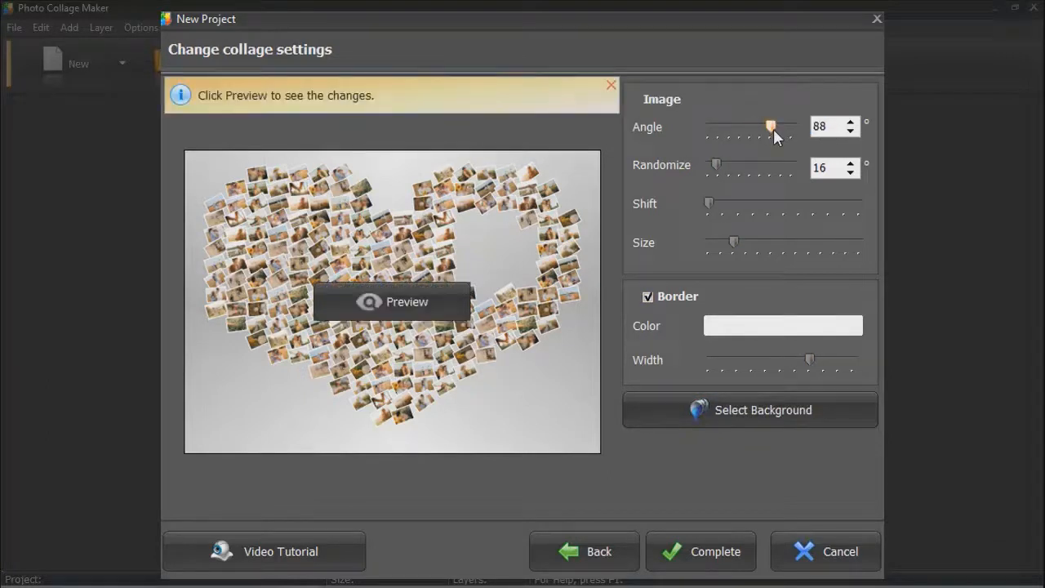
{"action": "left_click_drag", "start_coordinate": [717, 164], "coordinate": [719, 164]}
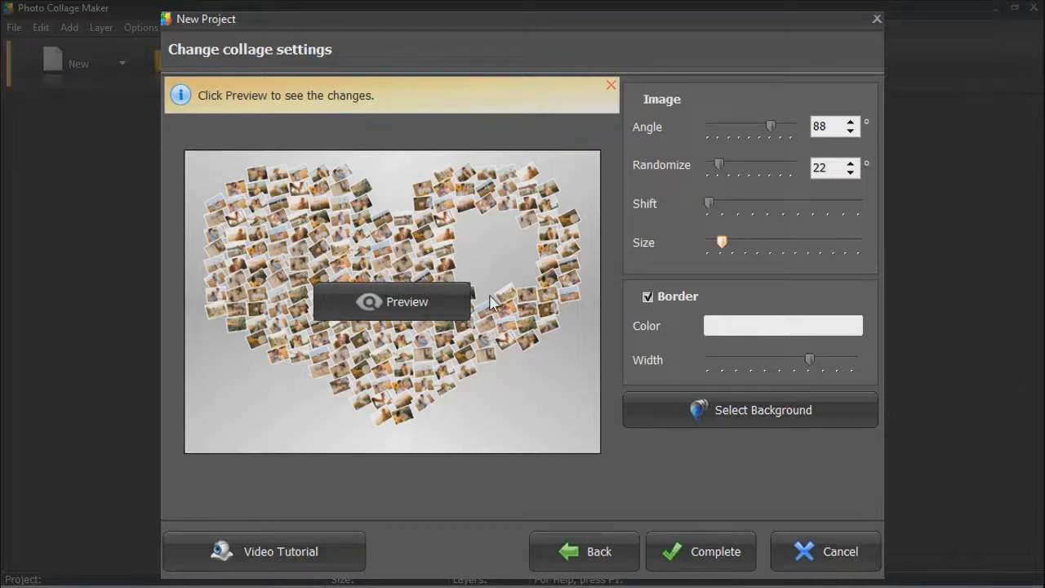
{"action": "left_click", "coordinate": [392, 302]}
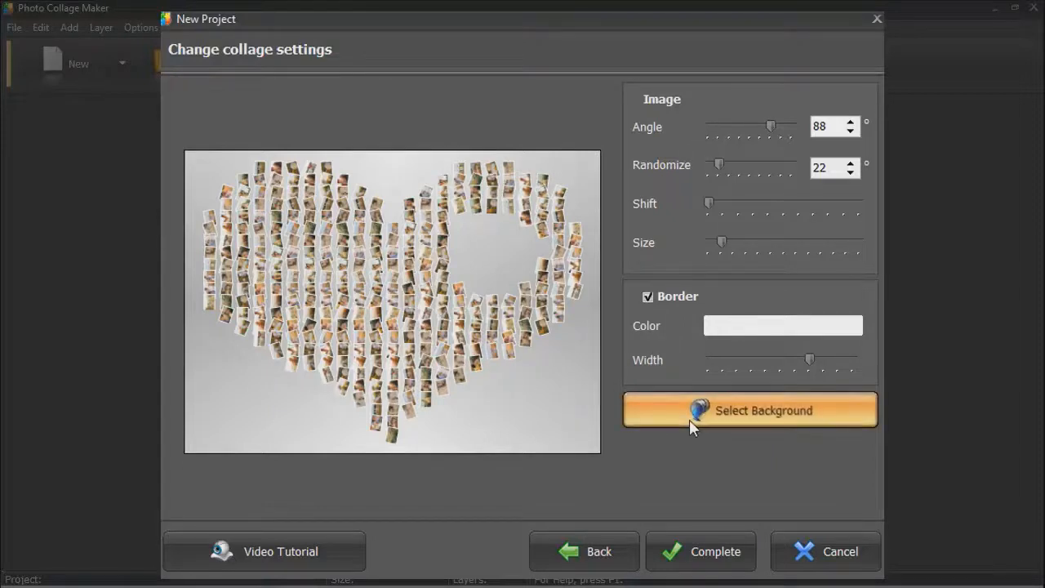
Apply the pale pink gradient background and complete the heart collage
{"action": "left_click", "coordinate": [749, 409]}
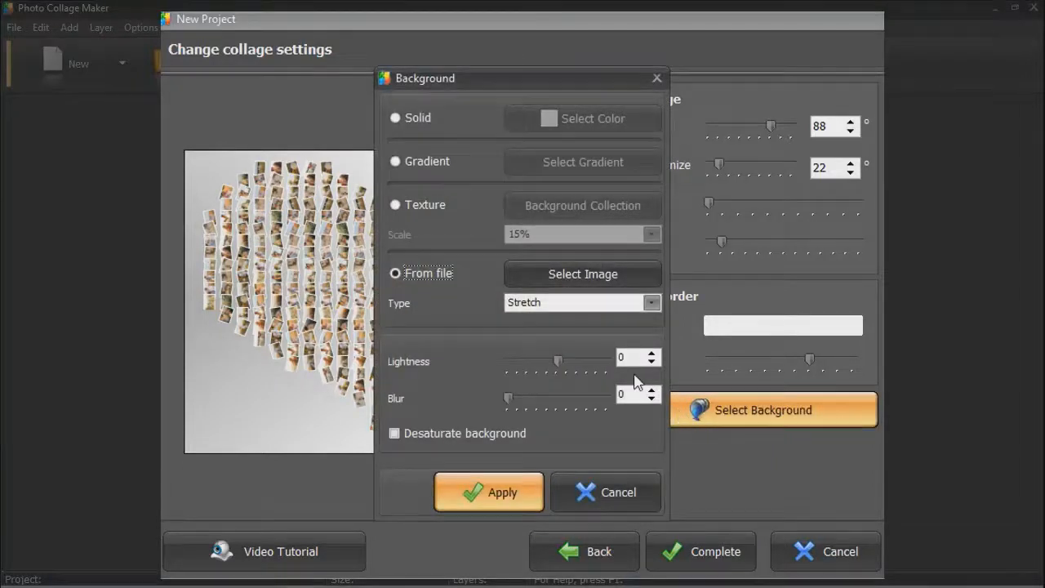
{"action": "left_click", "coordinate": [583, 162]}
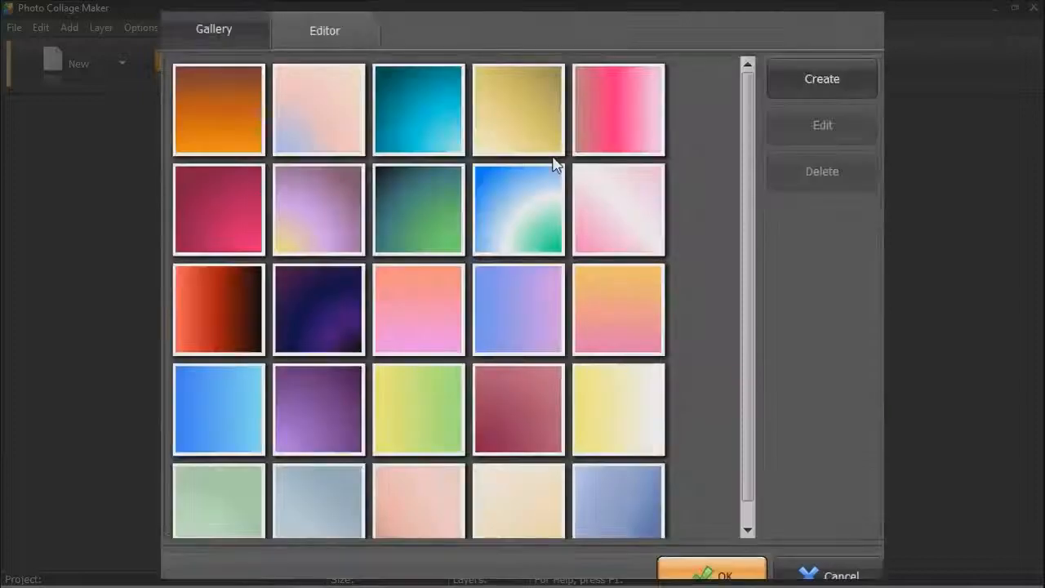
{"action": "mouse_move", "coordinate": [433, 496]}
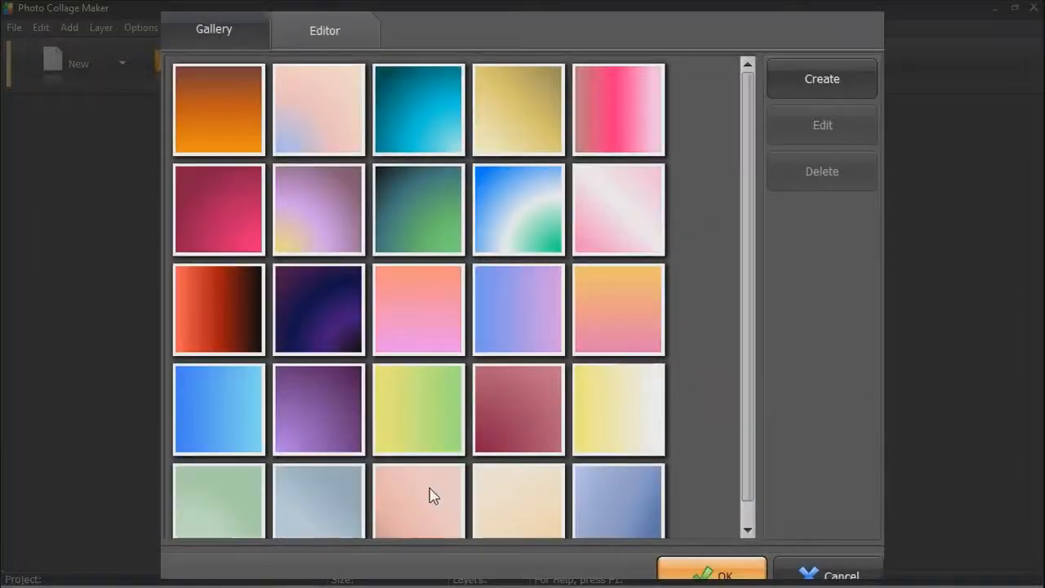
{"action": "left_click", "coordinate": [711, 571]}
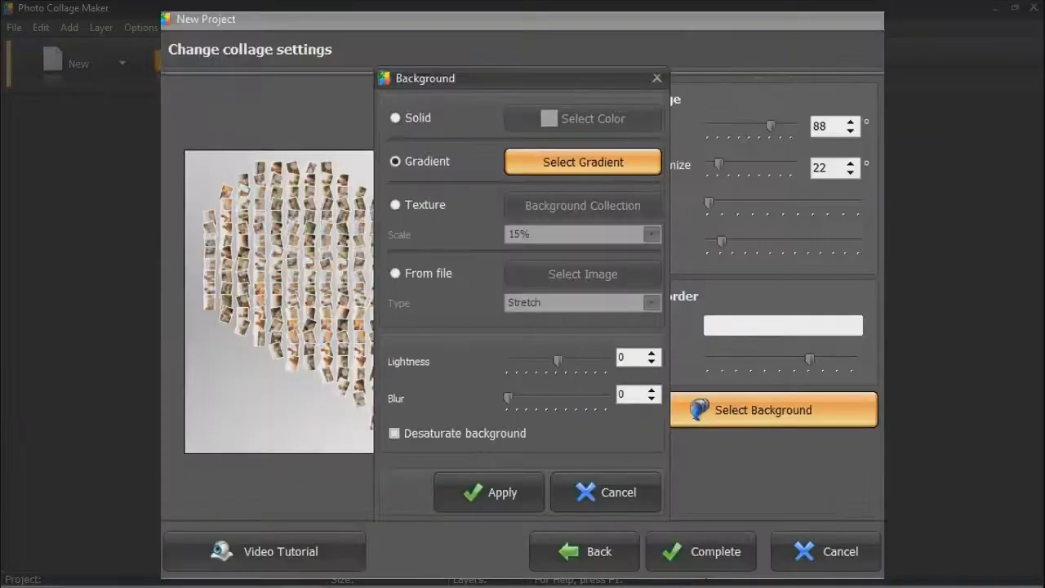
{"action": "left_click", "coordinate": [488, 493]}
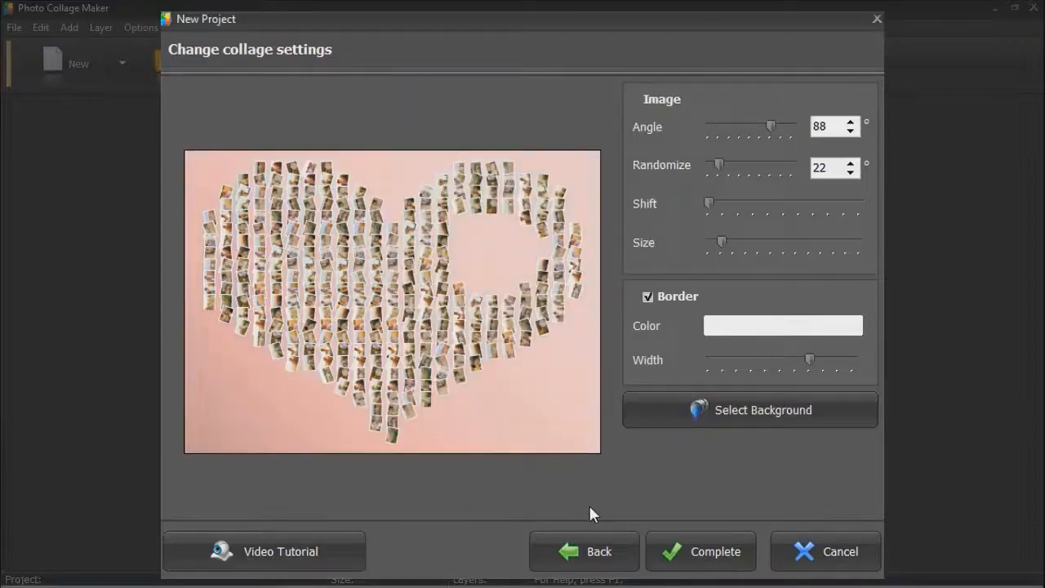
{"action": "left_click", "coordinate": [699, 551]}
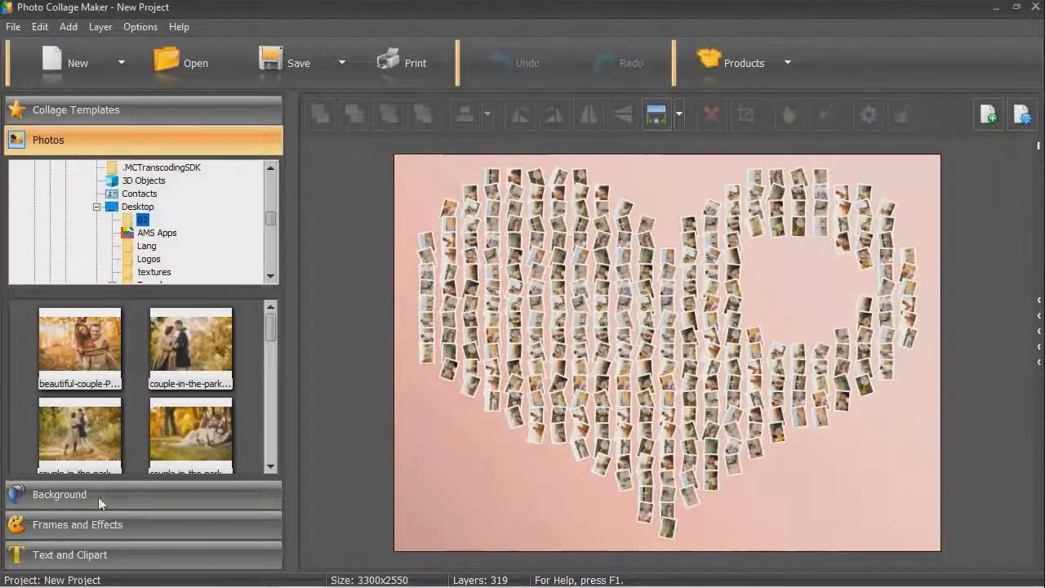
Place the three-line 'Mark and Jean' caption and browse its preset looks
{"action": "left_click", "coordinate": [69, 555]}
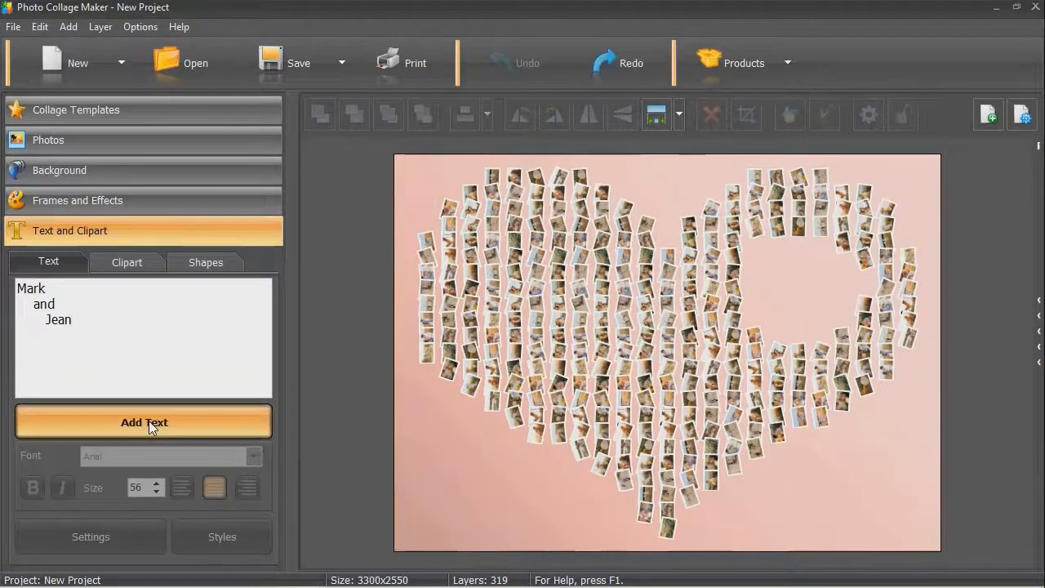
{"action": "left_click", "coordinate": [143, 422]}
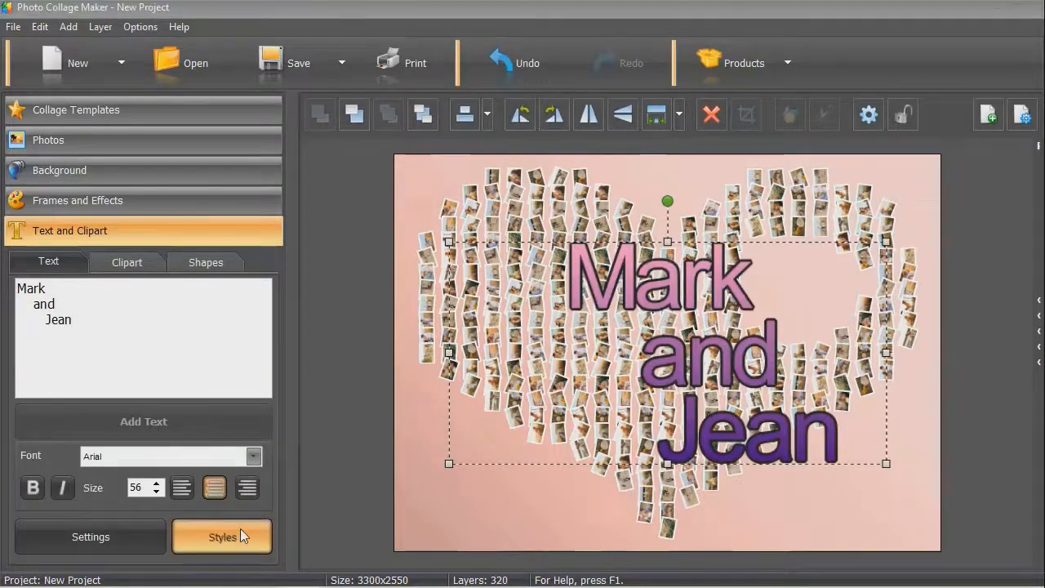
{"action": "left_click", "coordinate": [222, 536]}
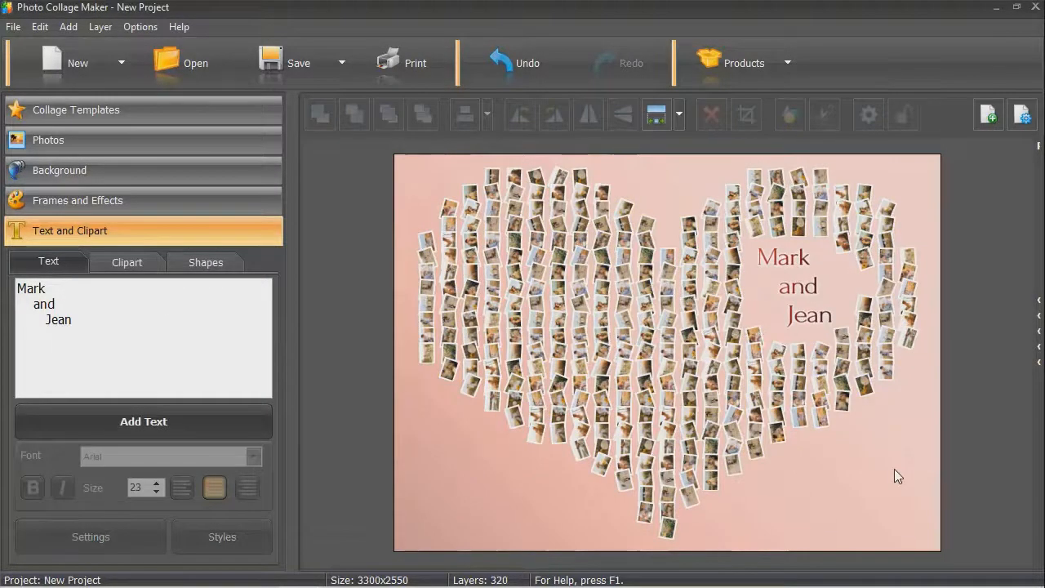
{"action": "left_click", "coordinate": [77, 63]}
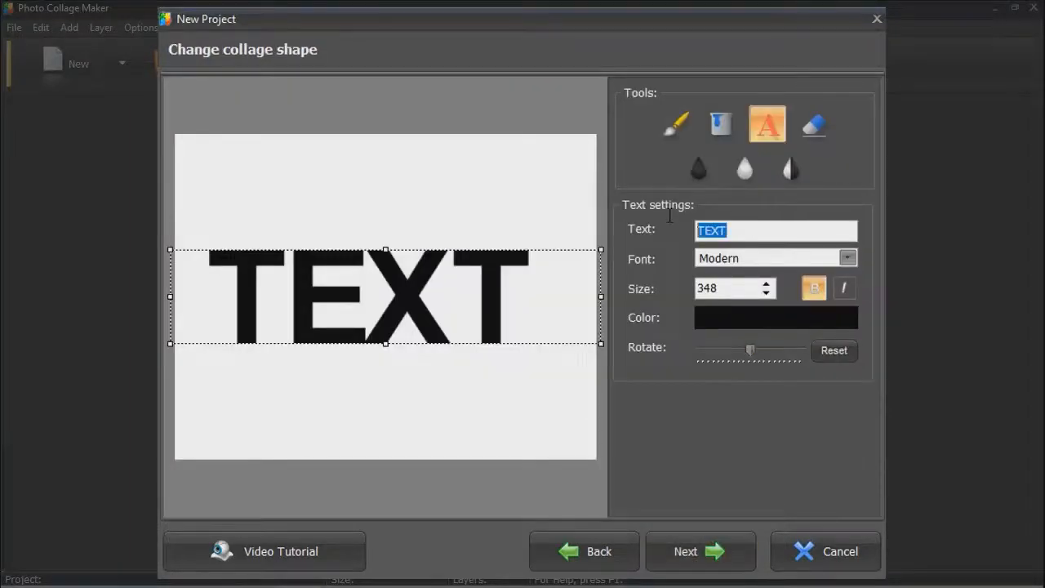
Build a number-5 text collage from the kids' photos with larger tiles, then start a new project
{"action": "type", "text": "55"}
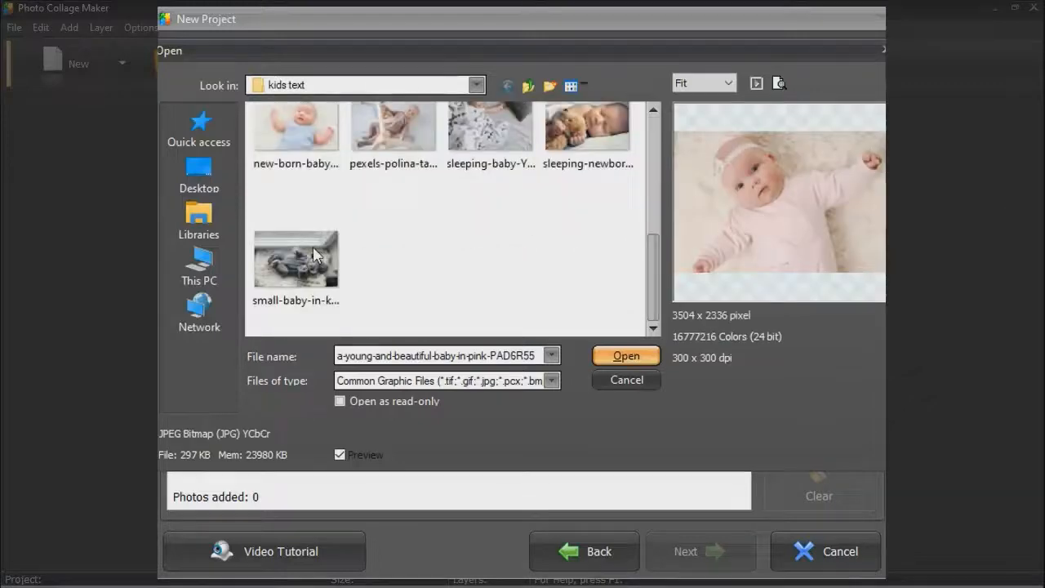
{"action": "left_click", "coordinate": [625, 356]}
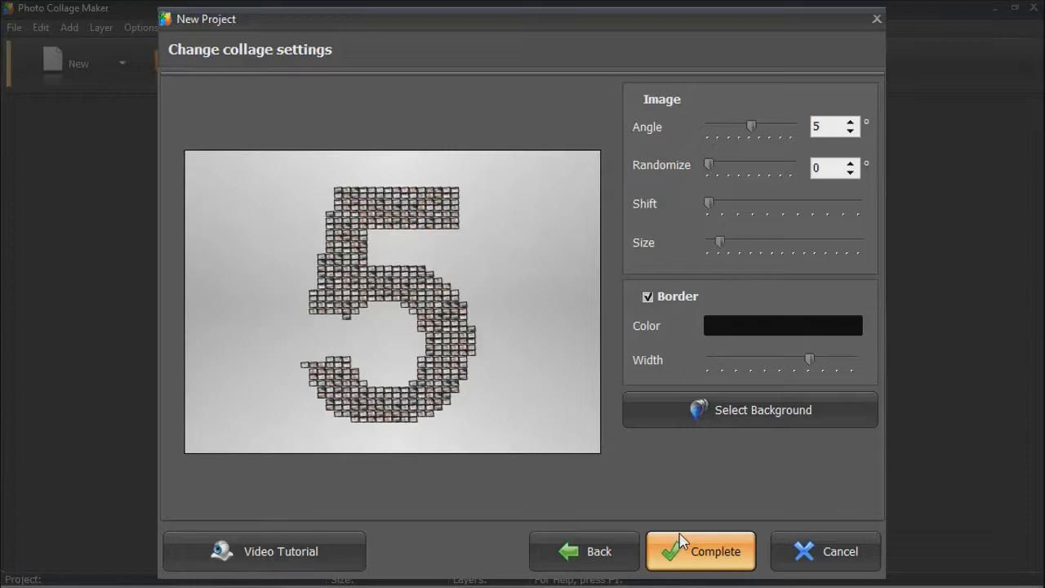
{"action": "left_click_drag", "start_coordinate": [719, 241], "coordinate": [731, 242]}
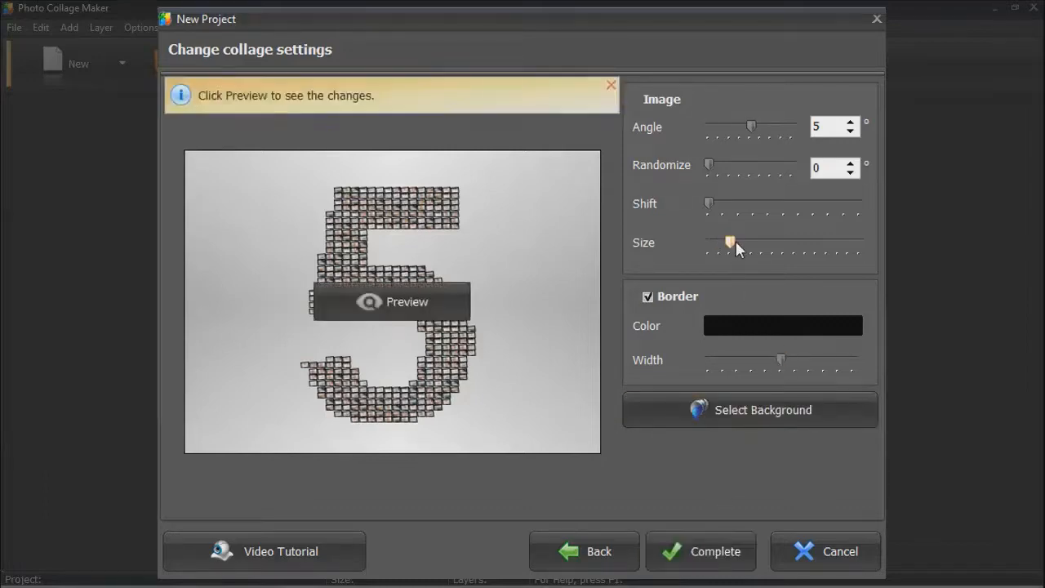
{"action": "left_click", "coordinate": [392, 301]}
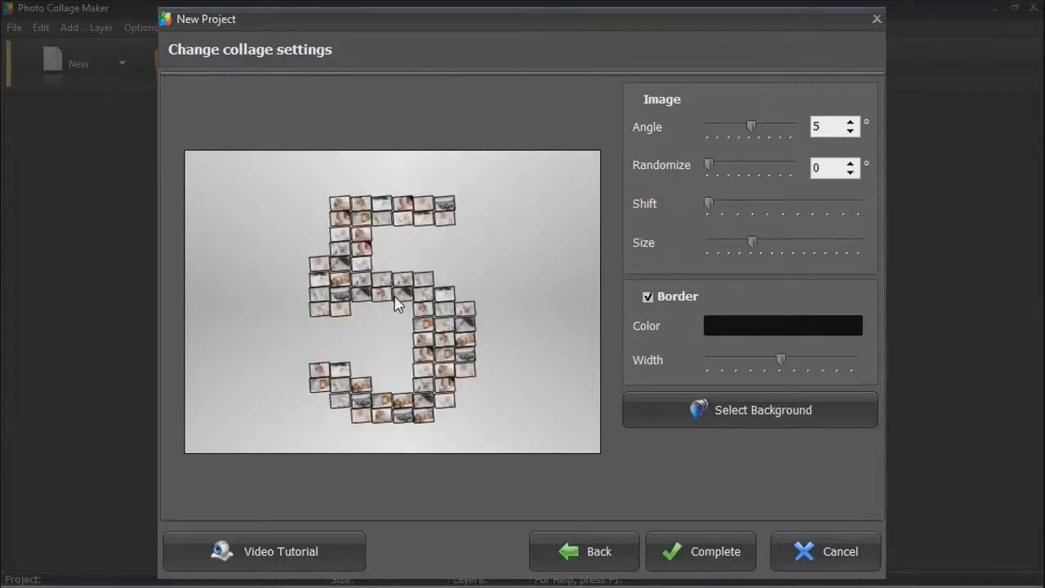
{"action": "left_click", "coordinate": [700, 552]}
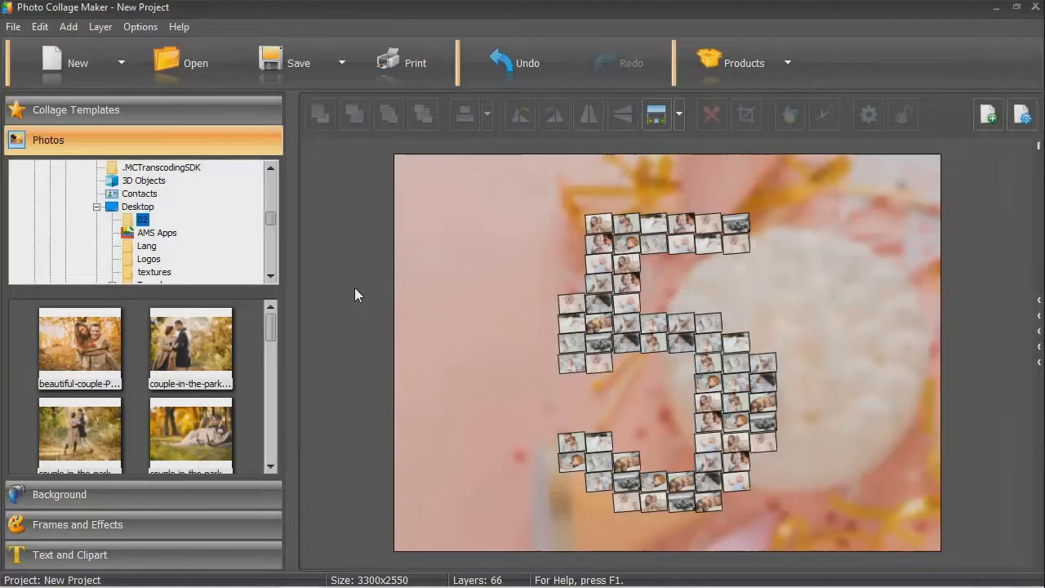
{"action": "left_click", "coordinate": [78, 63]}
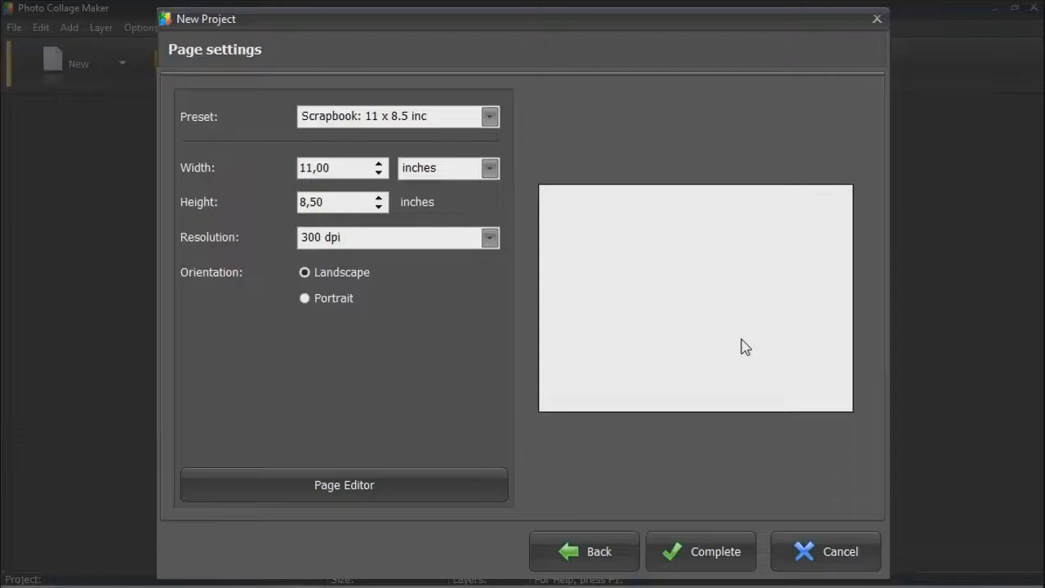
Accept the landscape scrapbook page and place the two happy-family photos on it
{"action": "left_click", "coordinate": [701, 551]}
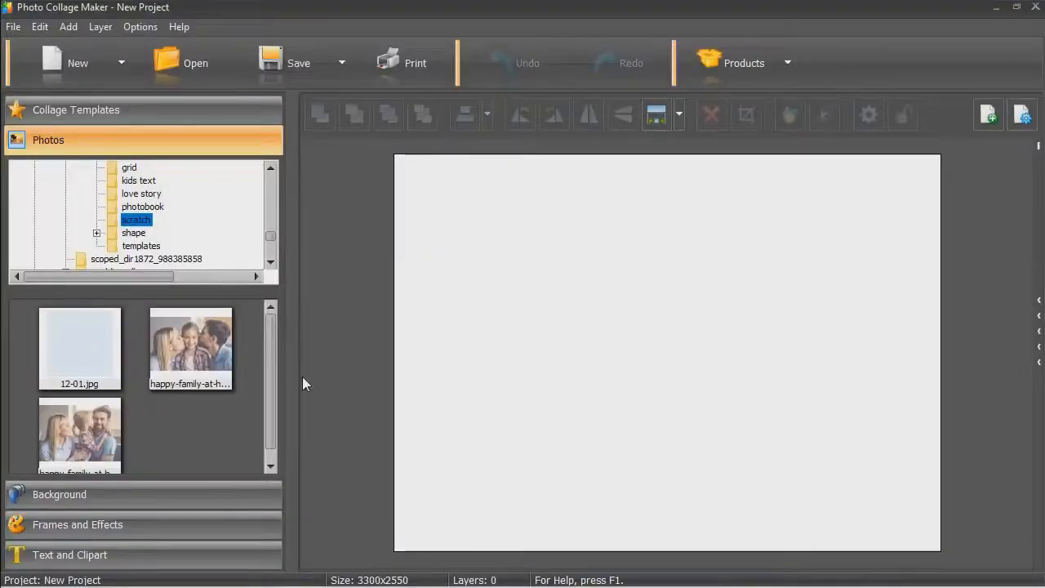
{"action": "left_click", "coordinate": [190, 349]}
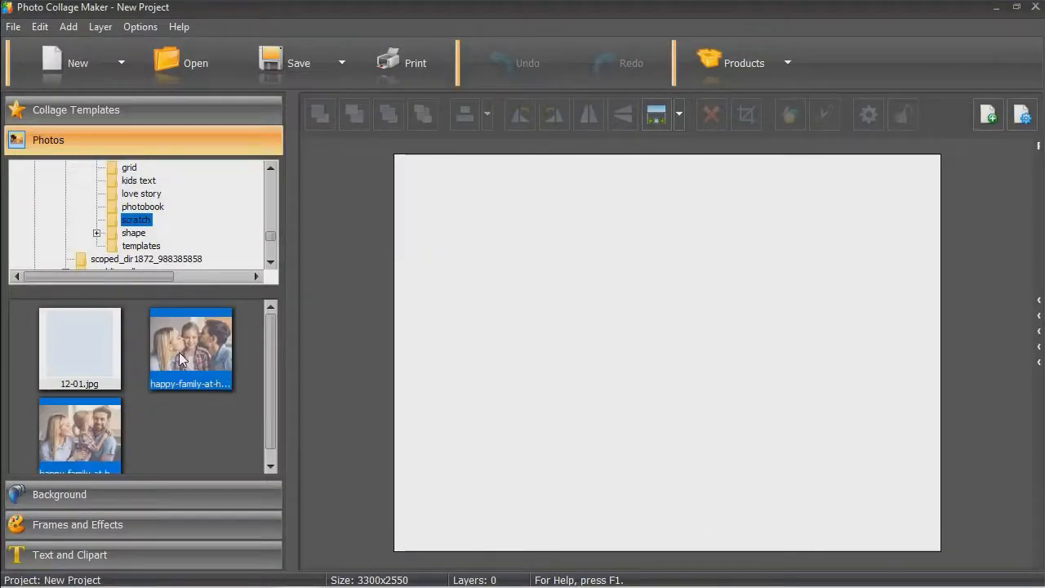
{"action": "double_click", "coordinate": [190, 348]}
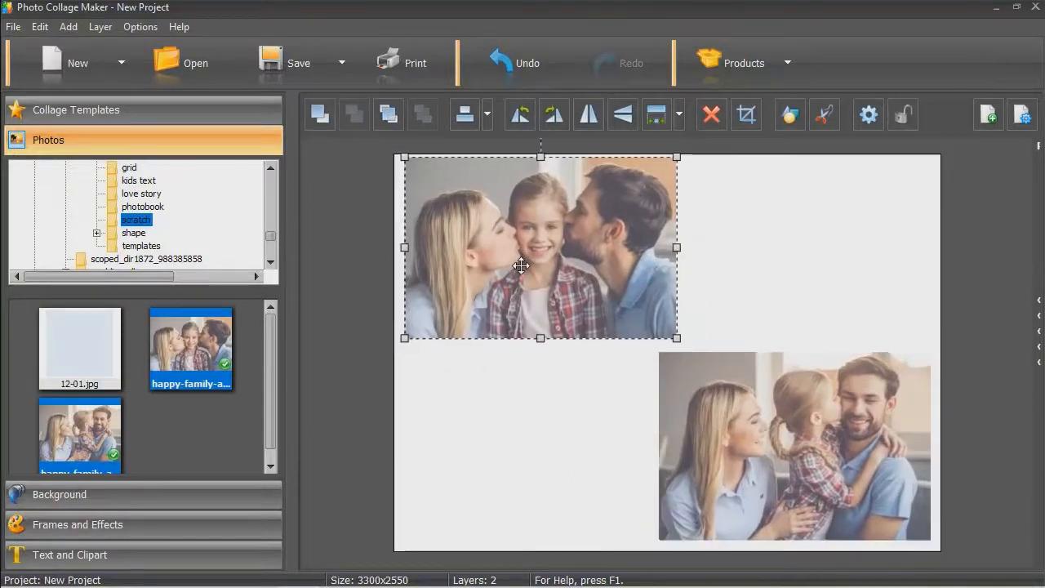
{"action": "left_click", "coordinate": [58, 494]}
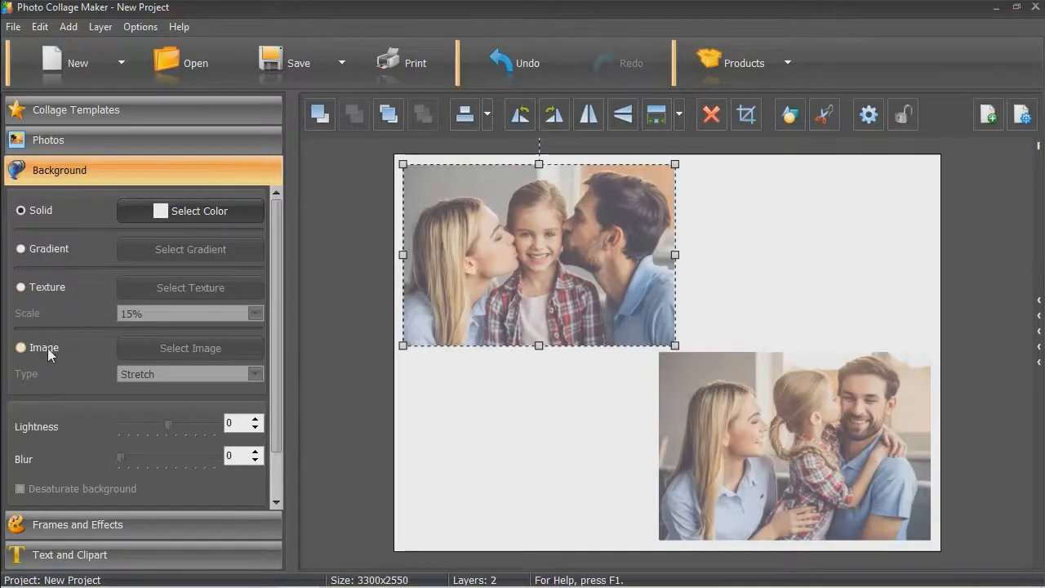
Use the striped picture as the page background with lightness lowered to -8
{"action": "left_click", "coordinate": [191, 348]}
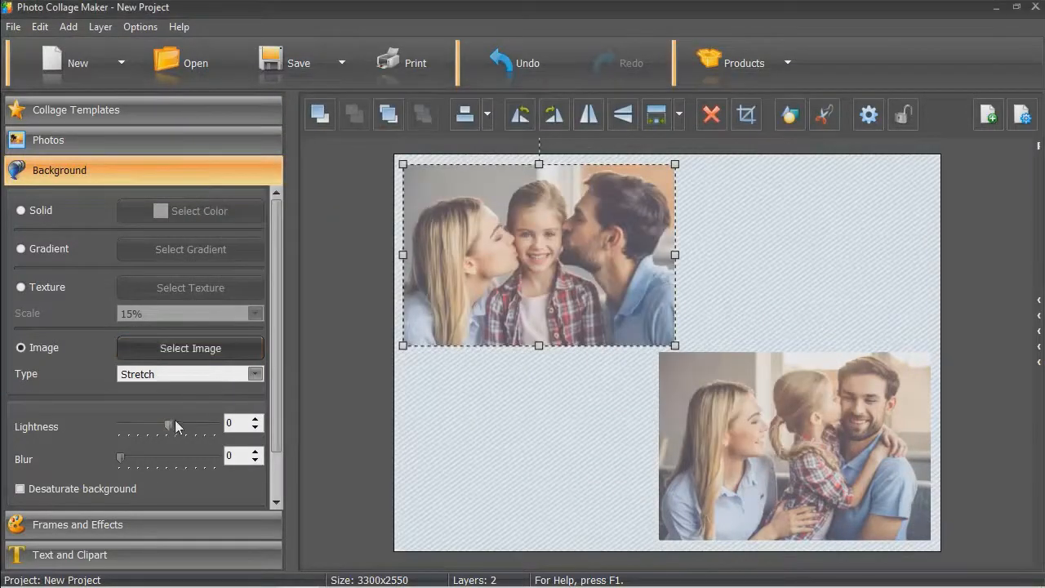
{"action": "left_click_drag", "start_coordinate": [169, 423], "coordinate": [163, 423]}
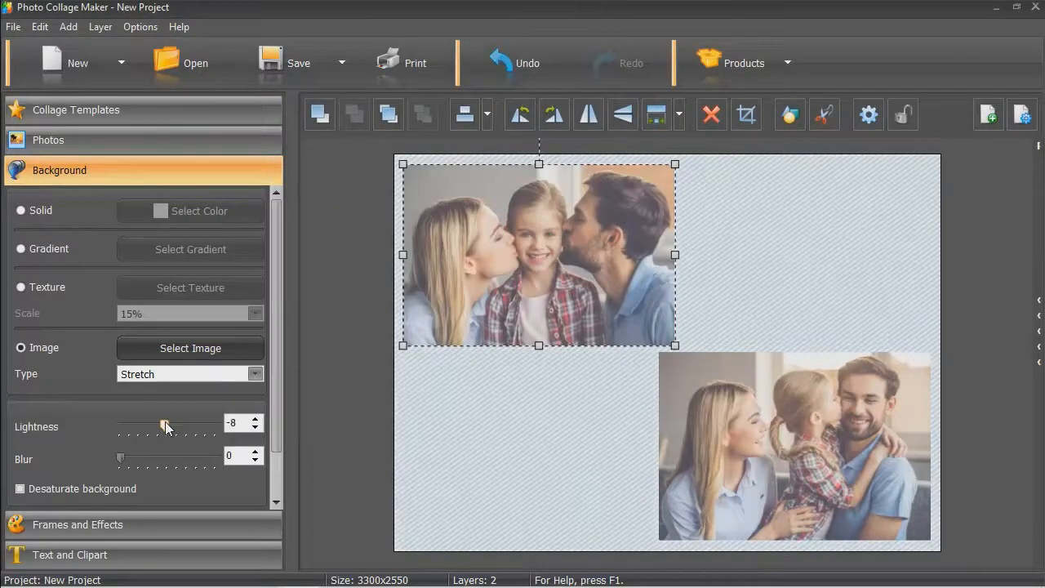
{"action": "left_click", "coordinate": [78, 524]}
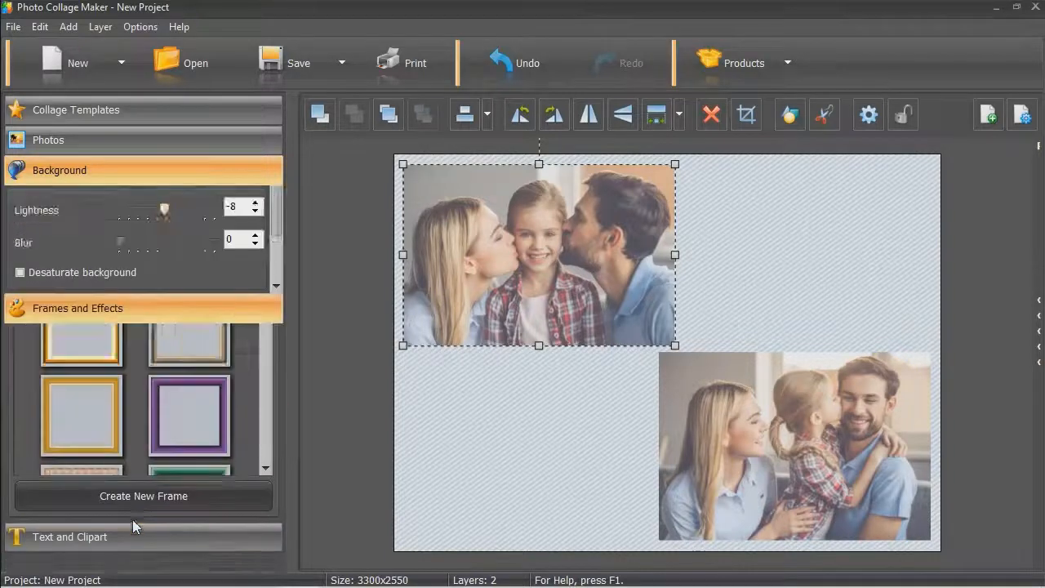
Frame the top family photo with the glowing blue frame from the Themed frames
{"action": "left_click", "coordinate": [267, 255]}
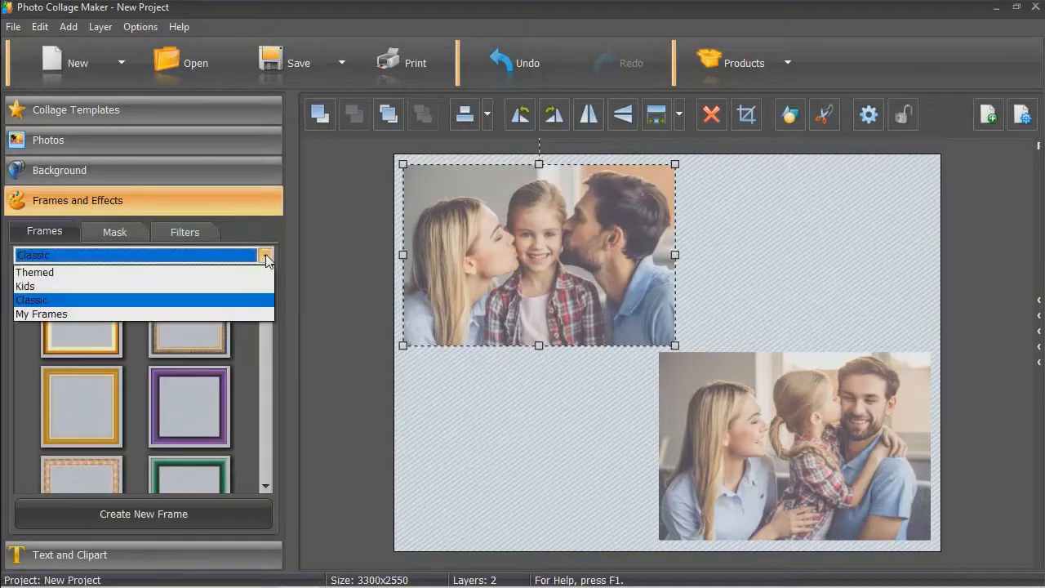
{"action": "left_click", "coordinate": [35, 272]}
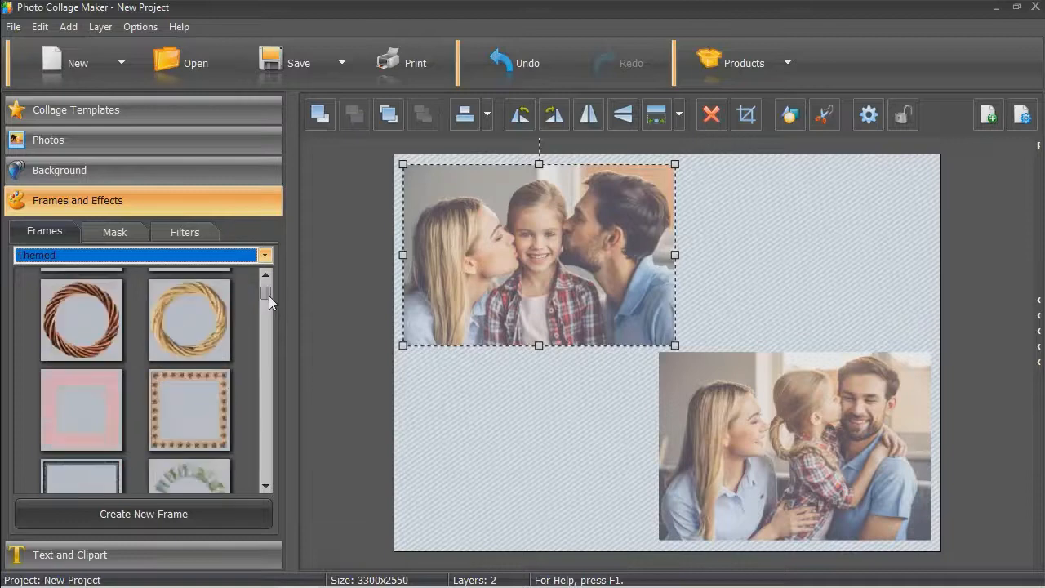
{"action": "scroll", "scroll_direction": "down", "scroll_amount": 3}
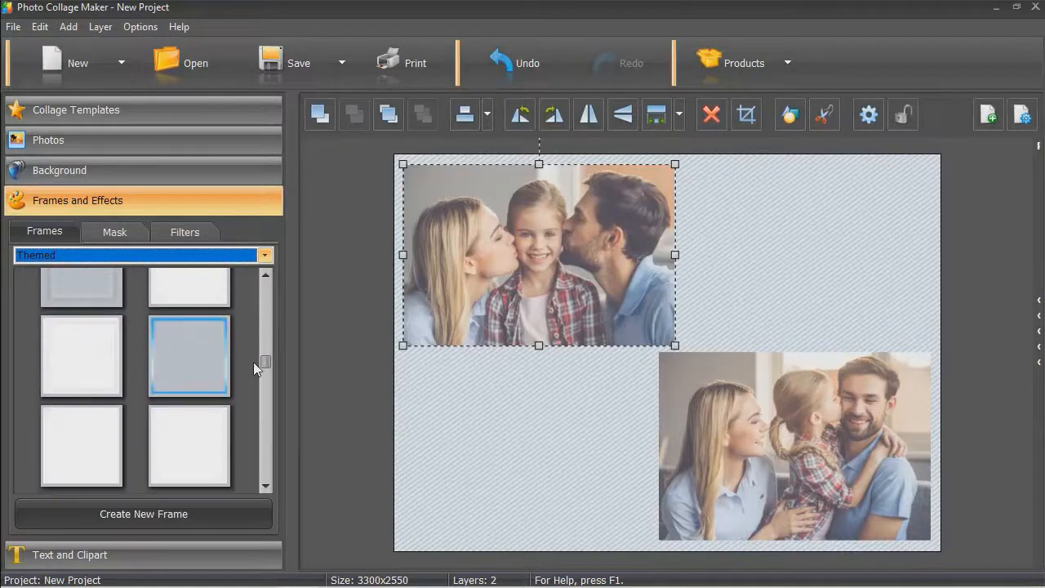
{"action": "scroll", "scroll_direction": "down", "scroll_amount": 3}
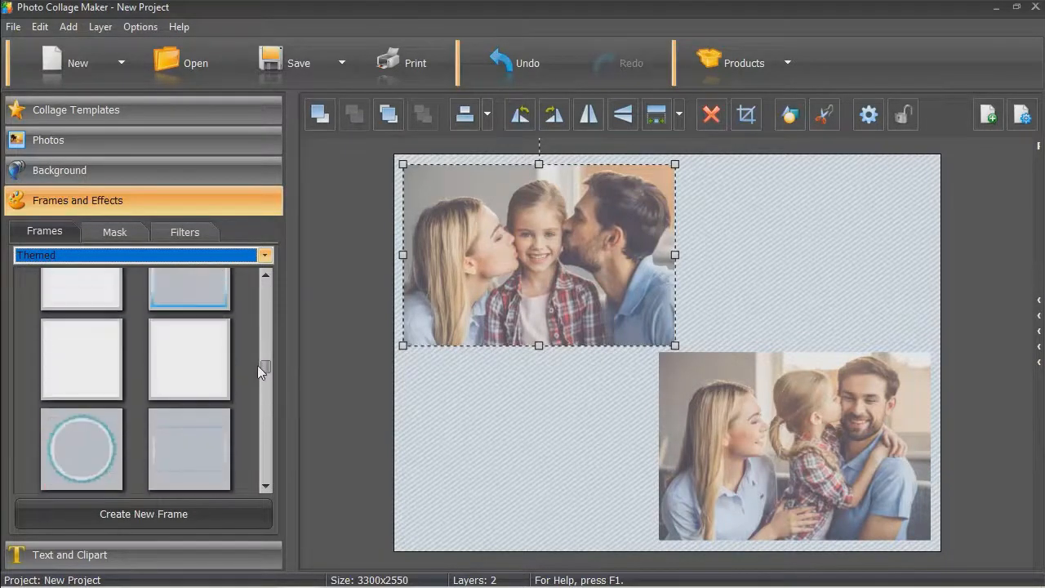
{"action": "left_click", "coordinate": [188, 356]}
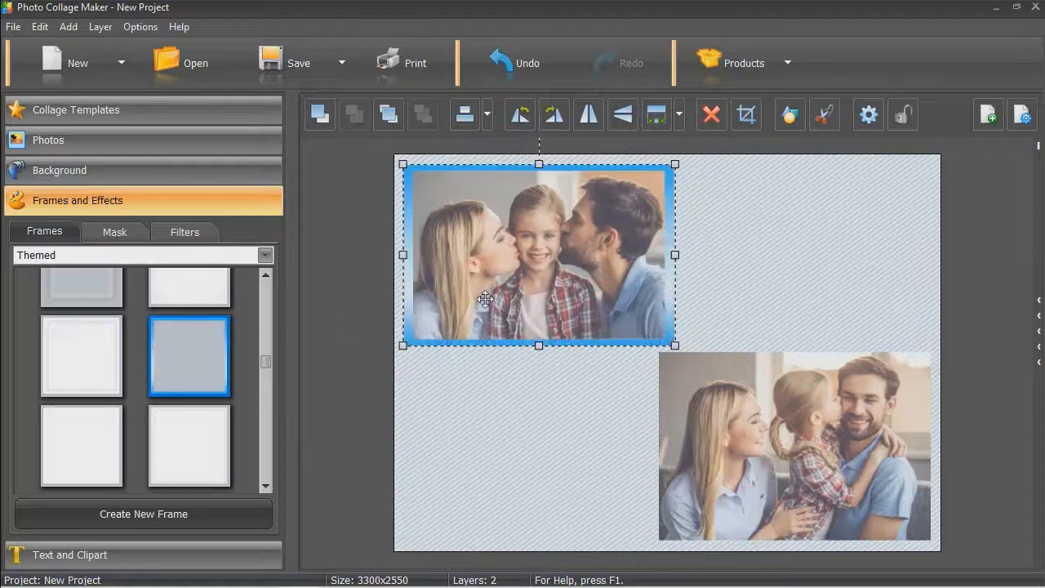
Give the bottom photo the blue frame and add the 'Our Family' caption
{"action": "left_click", "coordinate": [719, 445]}
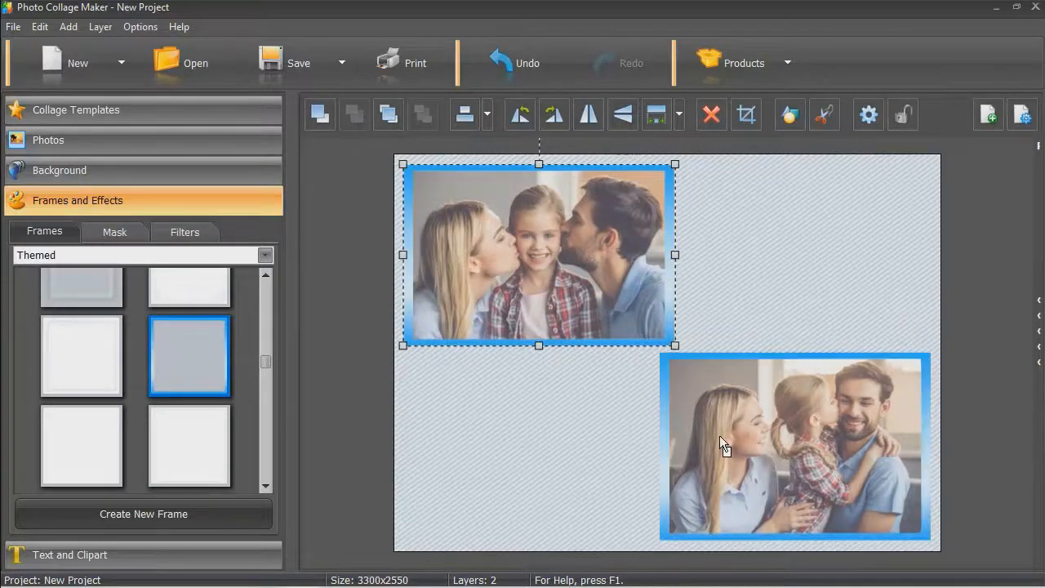
{"action": "left_click", "coordinate": [561, 453]}
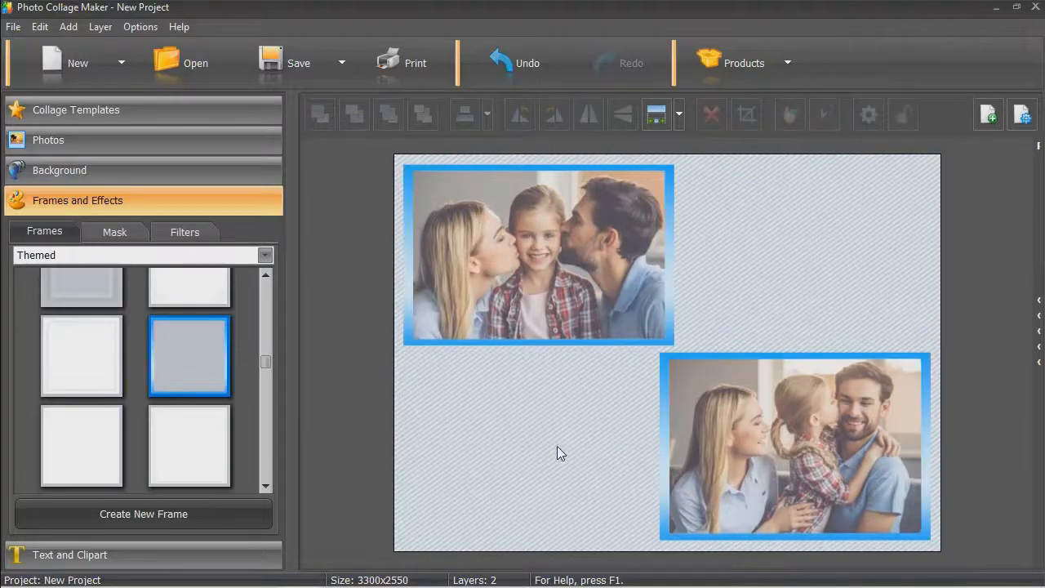
{"action": "left_click", "coordinate": [69, 554]}
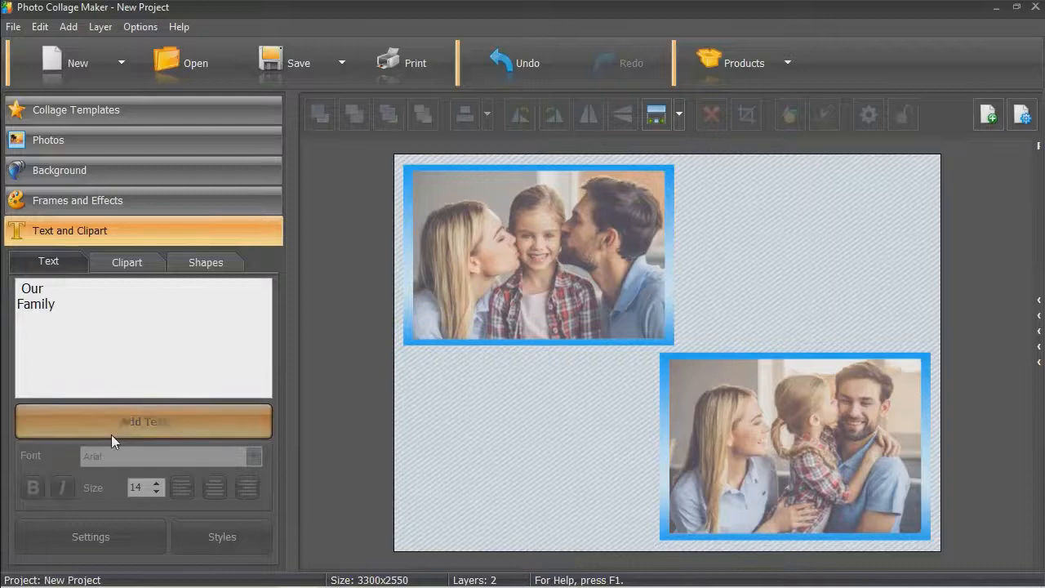
{"action": "left_click", "coordinate": [143, 421]}
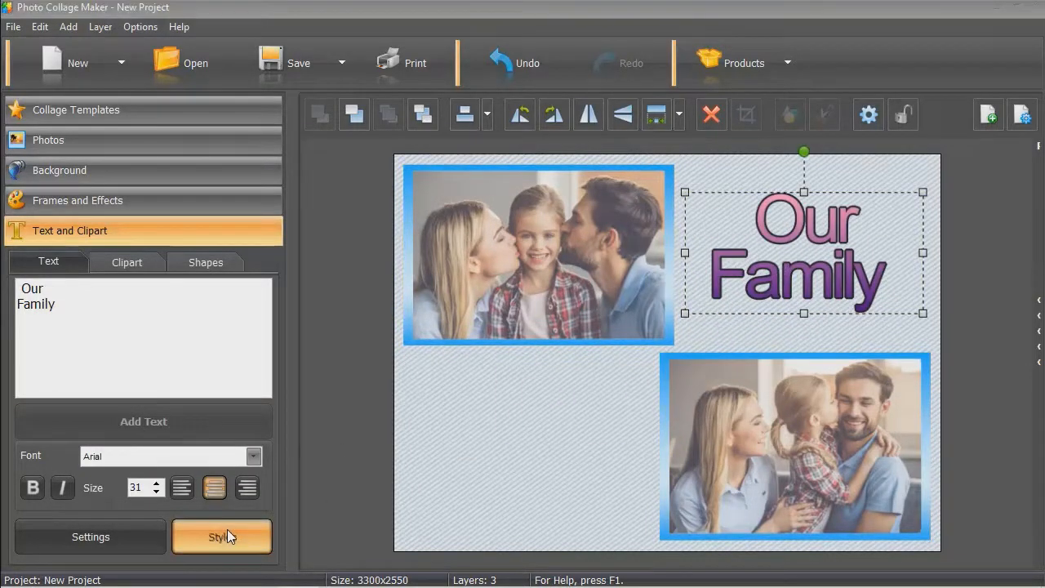
{"action": "left_click", "coordinate": [222, 537]}
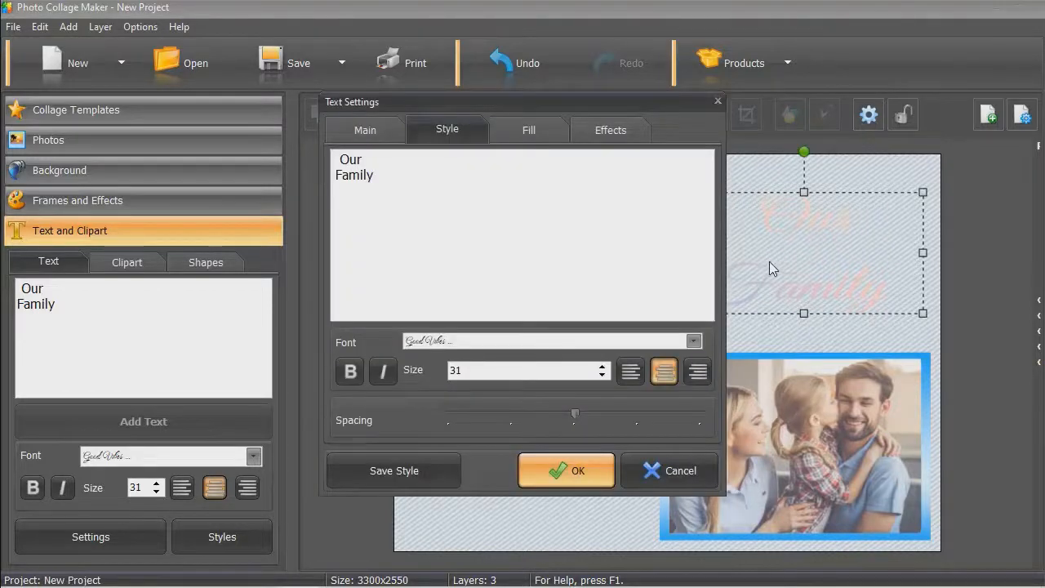
Give the 'Our Family' caption a solid fill, blue outline and muted blue drop shadow
{"action": "left_click", "coordinate": [528, 130]}
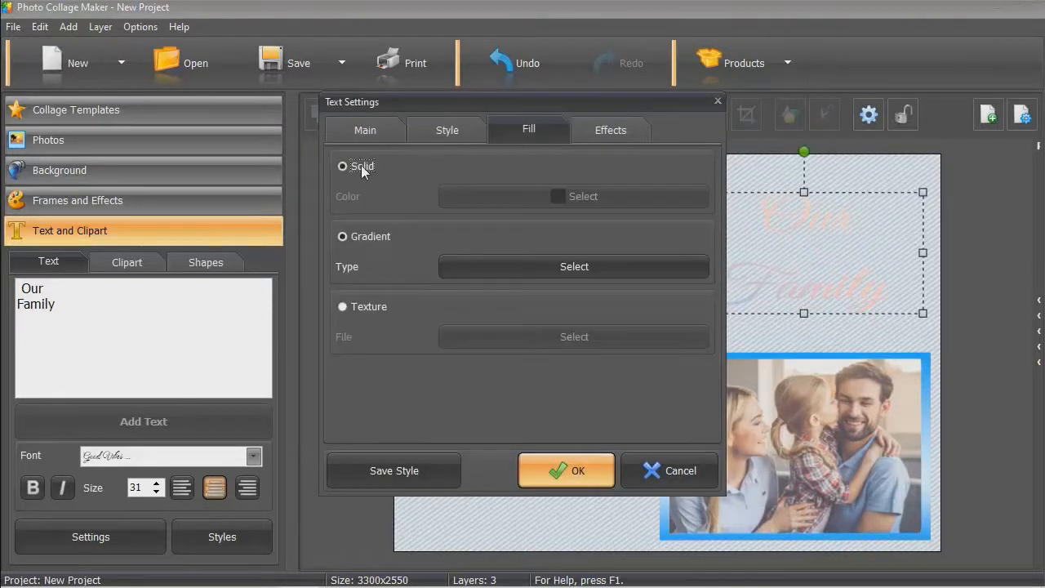
{"action": "left_click", "coordinate": [583, 196]}
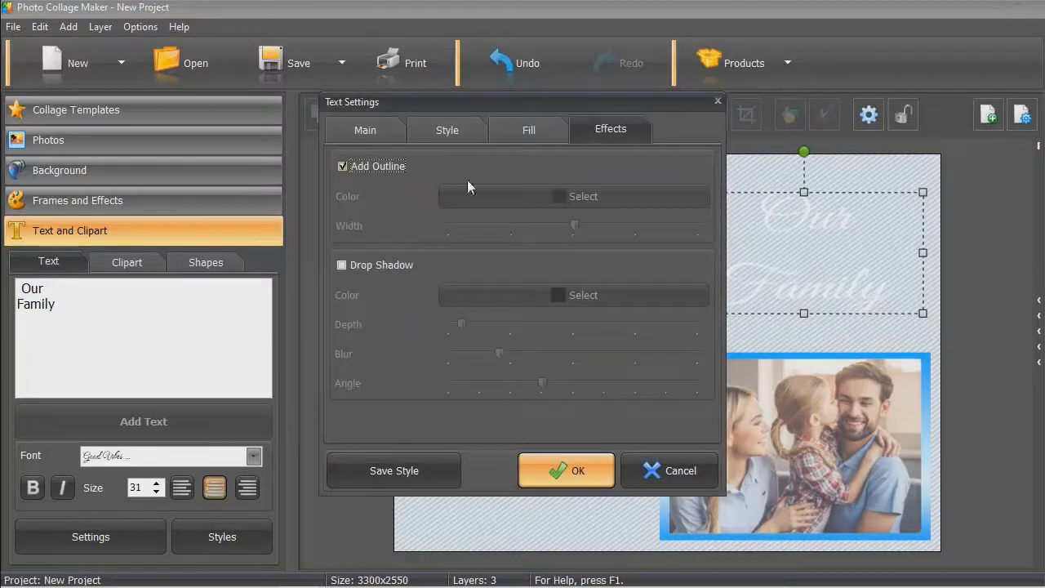
{"action": "left_click", "coordinate": [583, 196]}
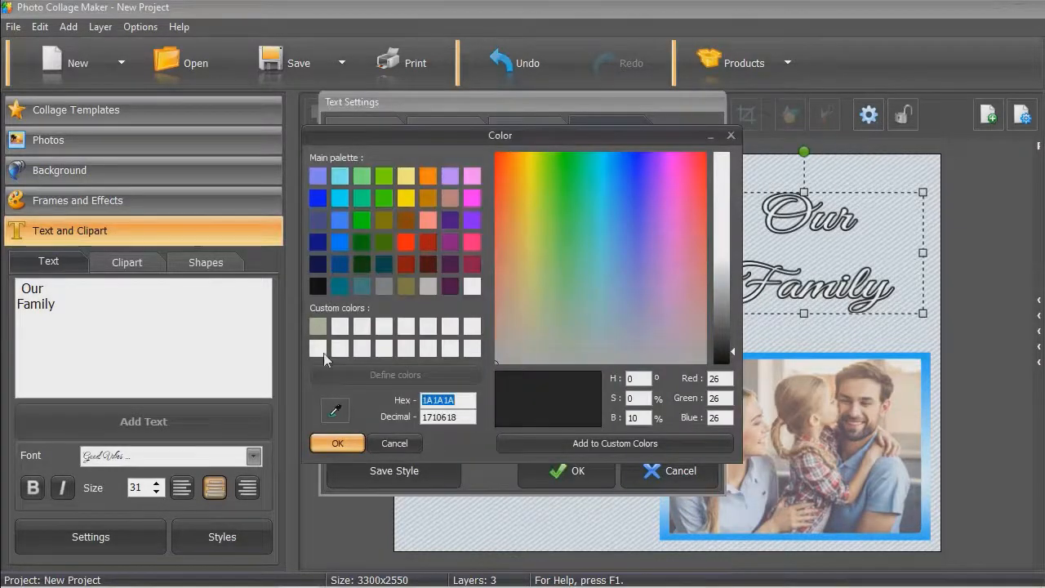
{"action": "left_click", "coordinate": [395, 442]}
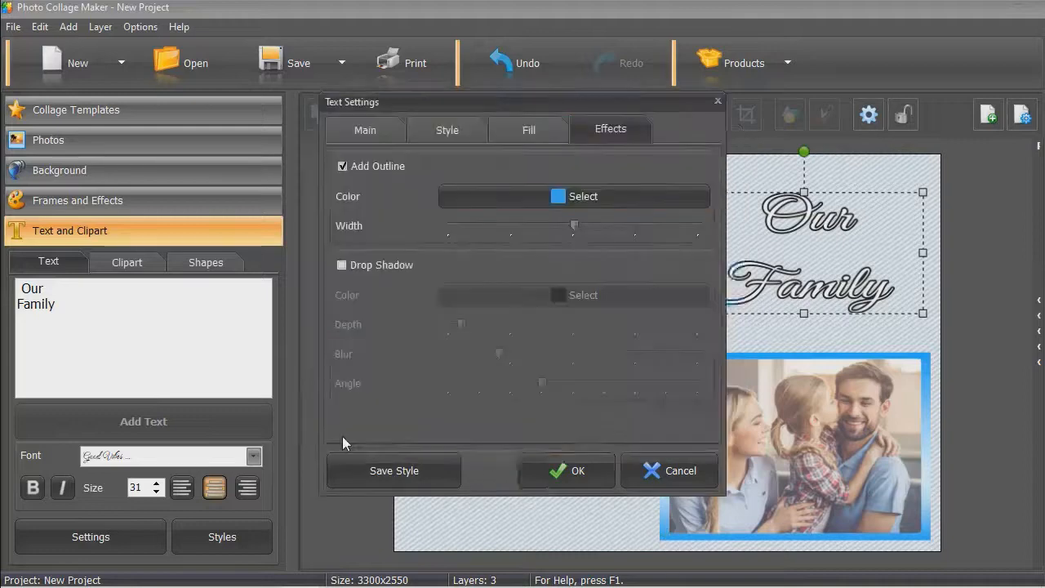
{"action": "left_click", "coordinate": [343, 265]}
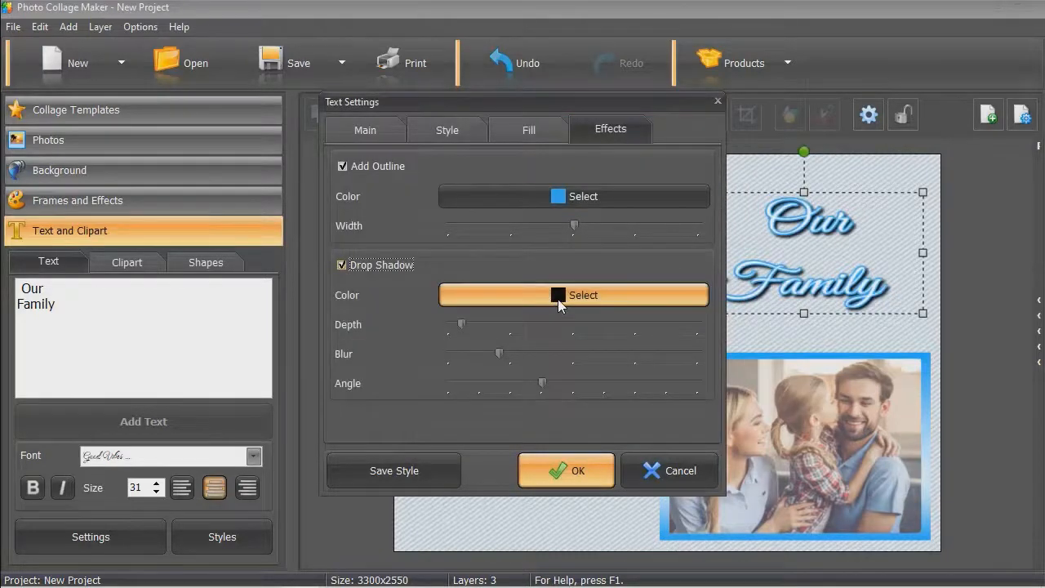
{"action": "left_click", "coordinate": [583, 294]}
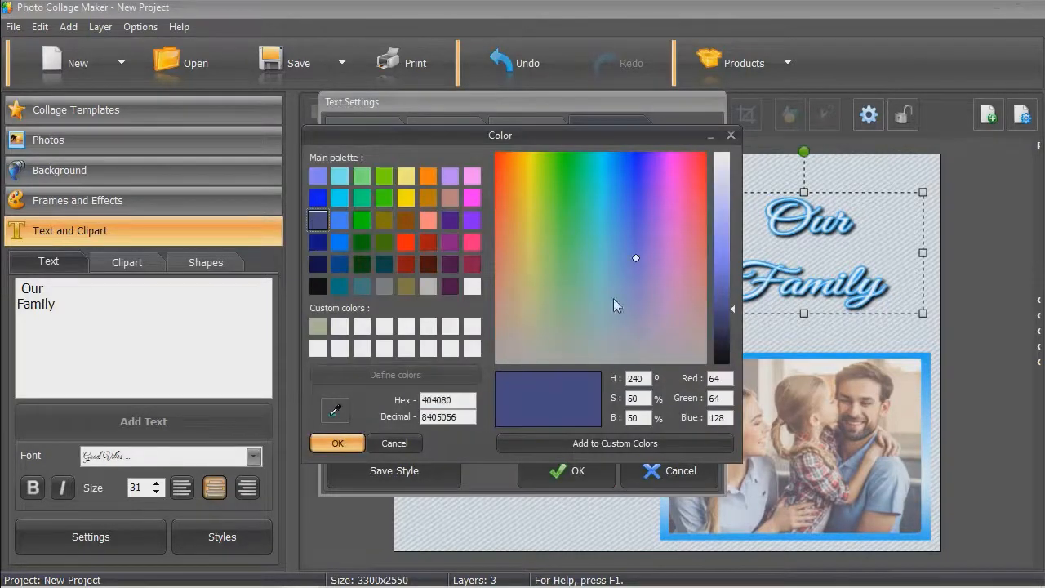
{"action": "left_click", "coordinate": [634, 279]}
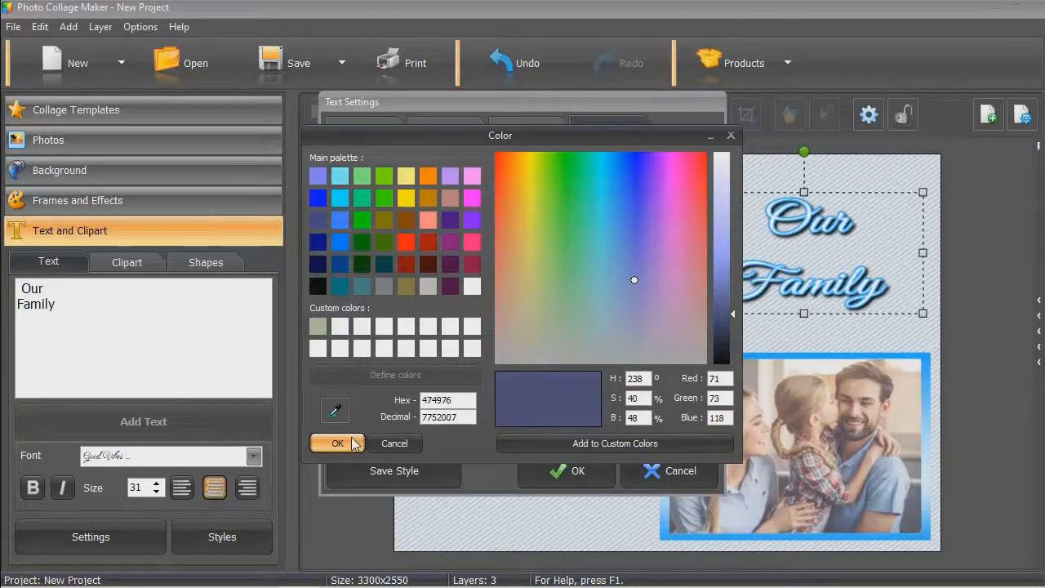
{"action": "left_click", "coordinate": [337, 443]}
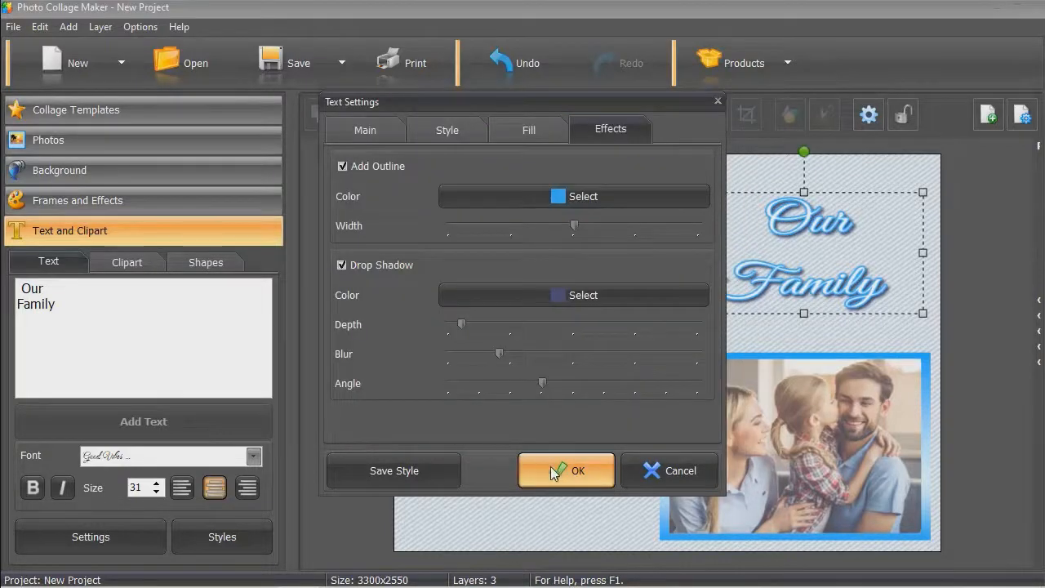
{"action": "left_click", "coordinate": [566, 471]}
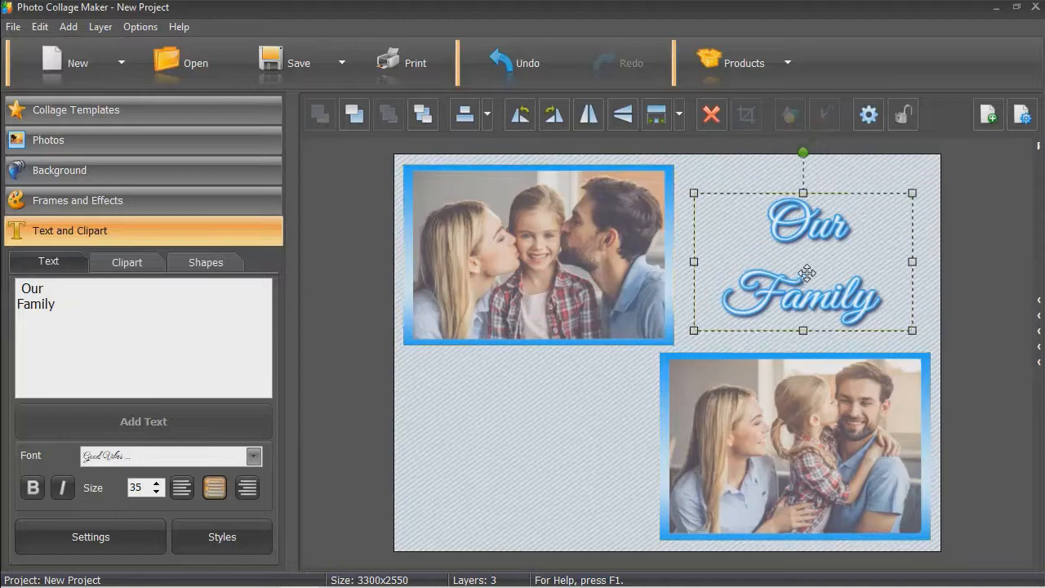
Add the ribbon and purple flower cliparts from the Miscellaneous category to the page
{"action": "left_click", "coordinate": [126, 261]}
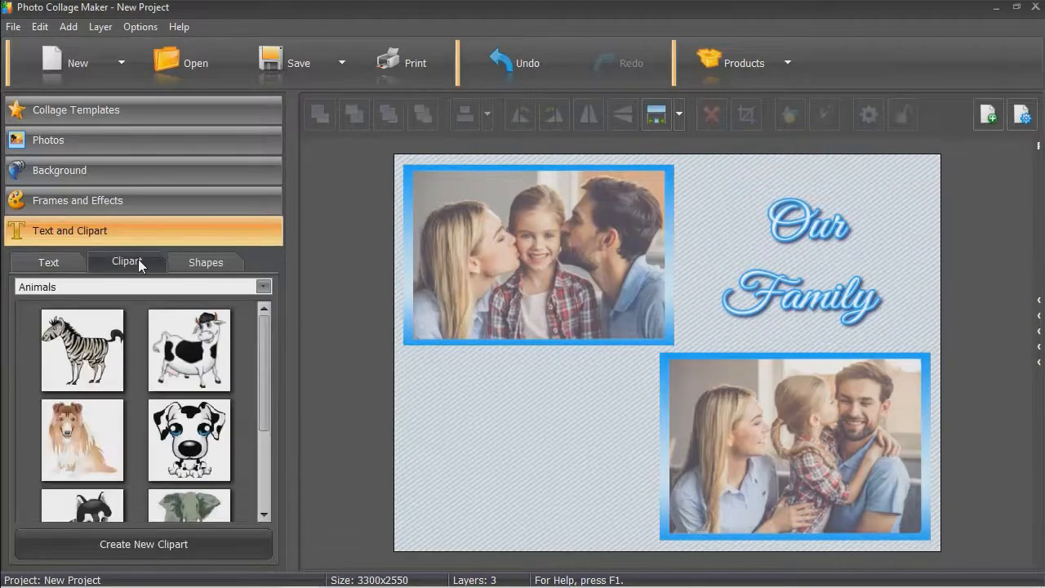
{"action": "left_click", "coordinate": [263, 287]}
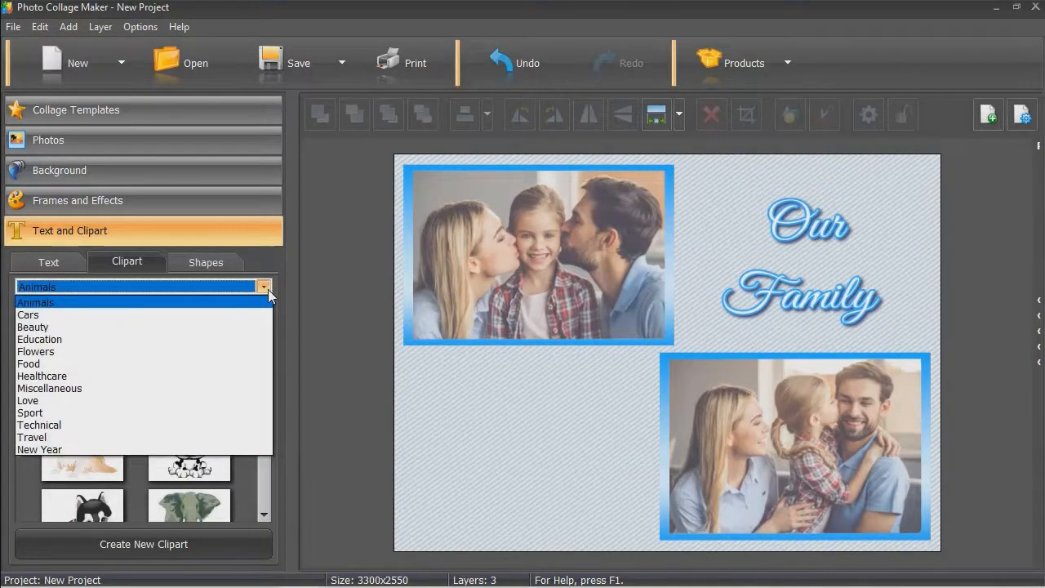
{"action": "left_click", "coordinate": [49, 387]}
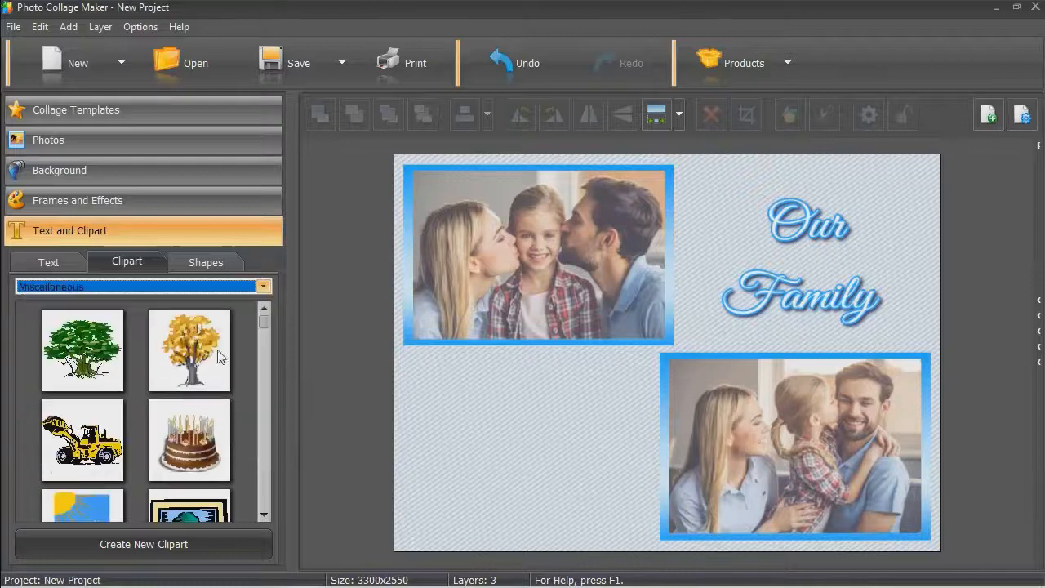
{"action": "scroll", "scroll_direction": "down", "scroll_amount": 3}
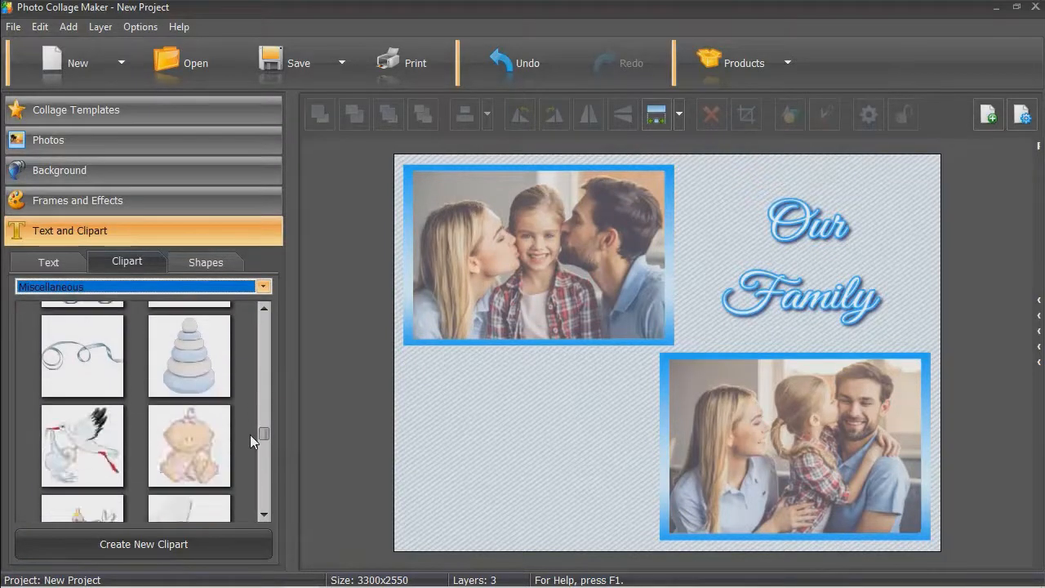
{"action": "left_click", "coordinate": [81, 355]}
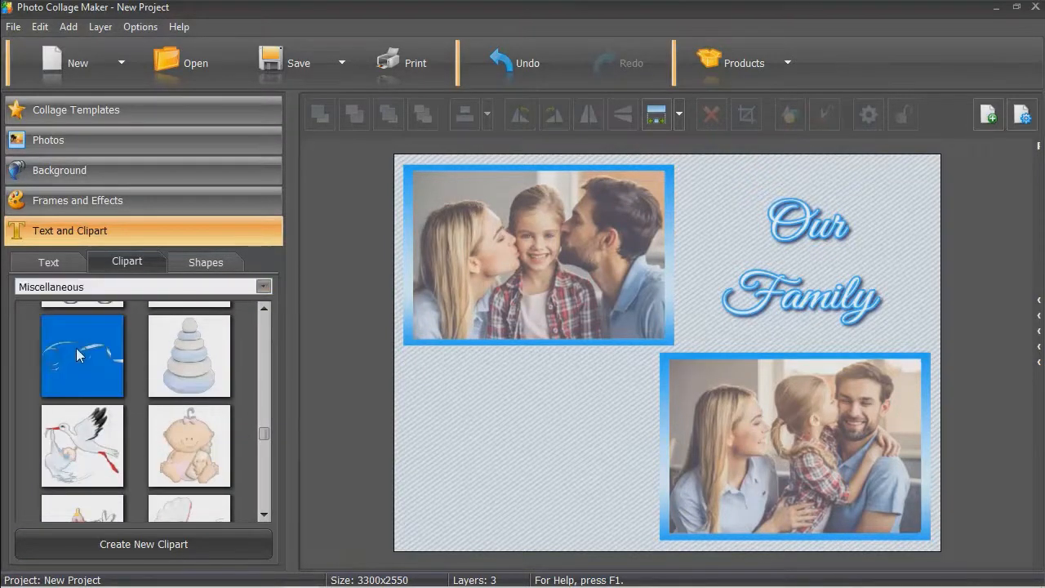
{"action": "double_click", "coordinate": [81, 356]}
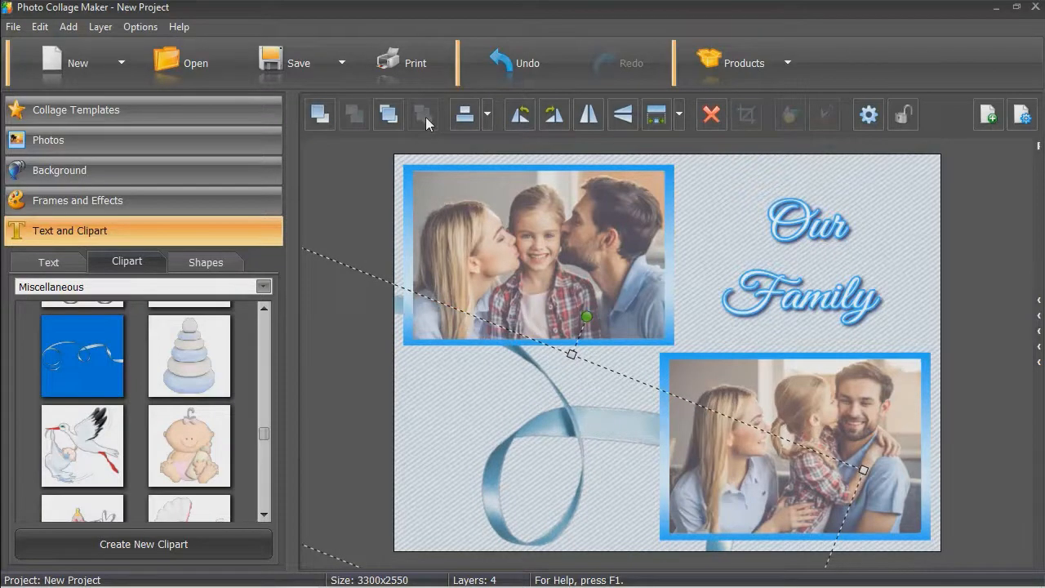
{"action": "mouse_move", "coordinate": [423, 114]}
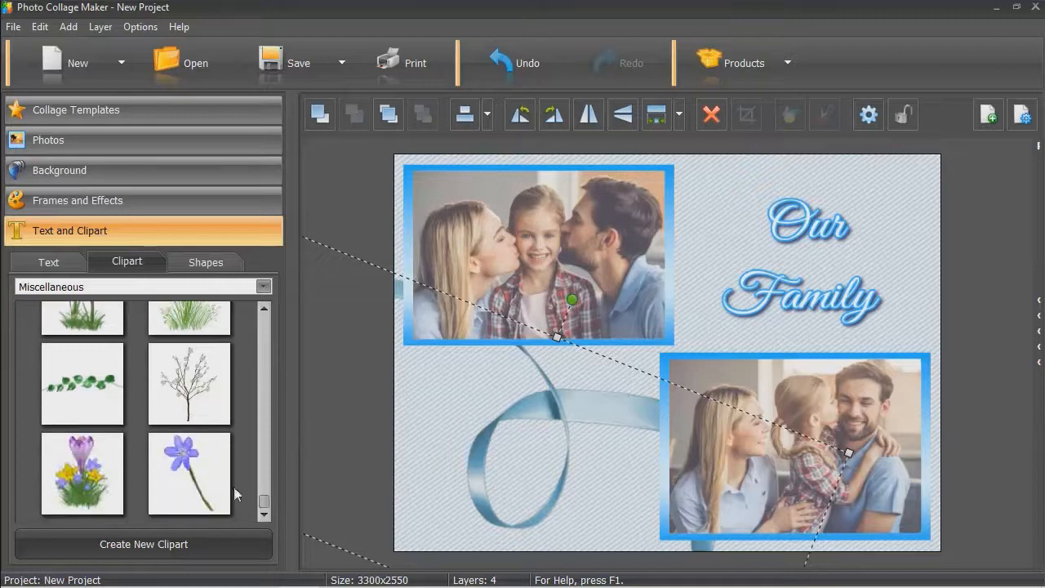
{"action": "double_click", "coordinate": [188, 474]}
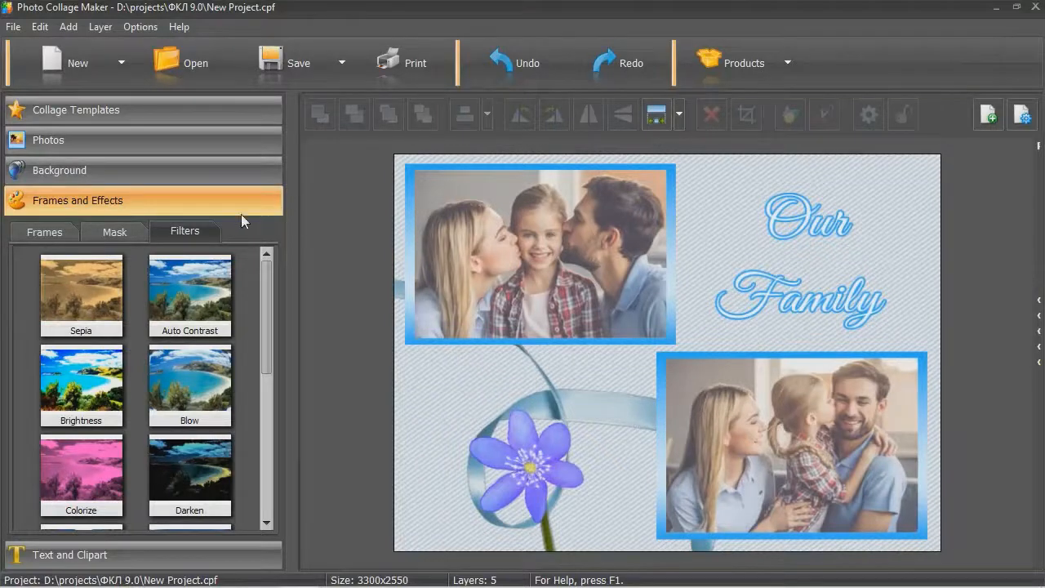
Try and undo Auto Contrast, then raise the top-left photo's contrast in Photo Settings
{"action": "left_click", "coordinate": [189, 296]}
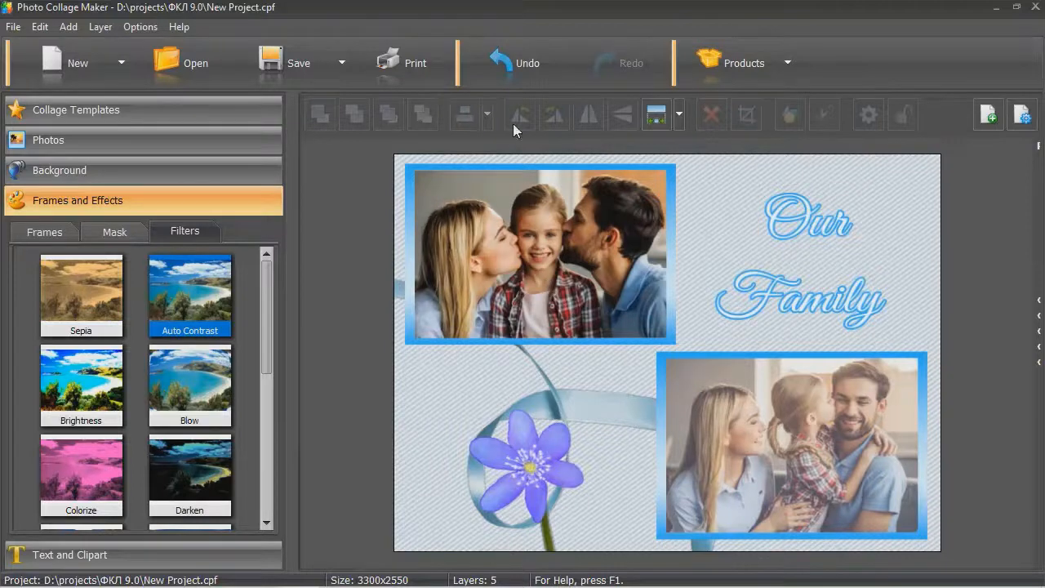
{"action": "left_click", "coordinate": [527, 63]}
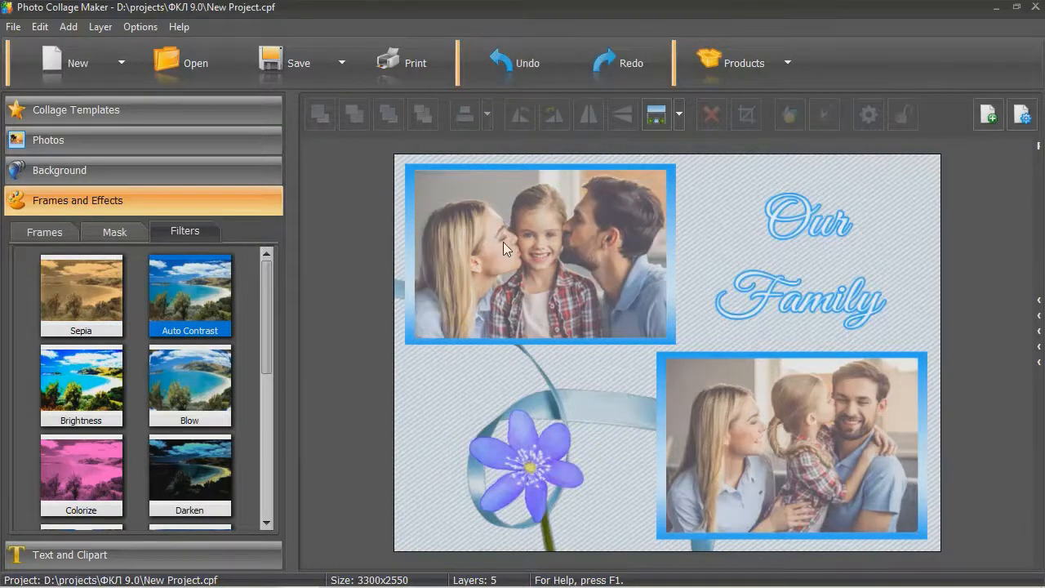
{"action": "double_click", "coordinate": [539, 254]}
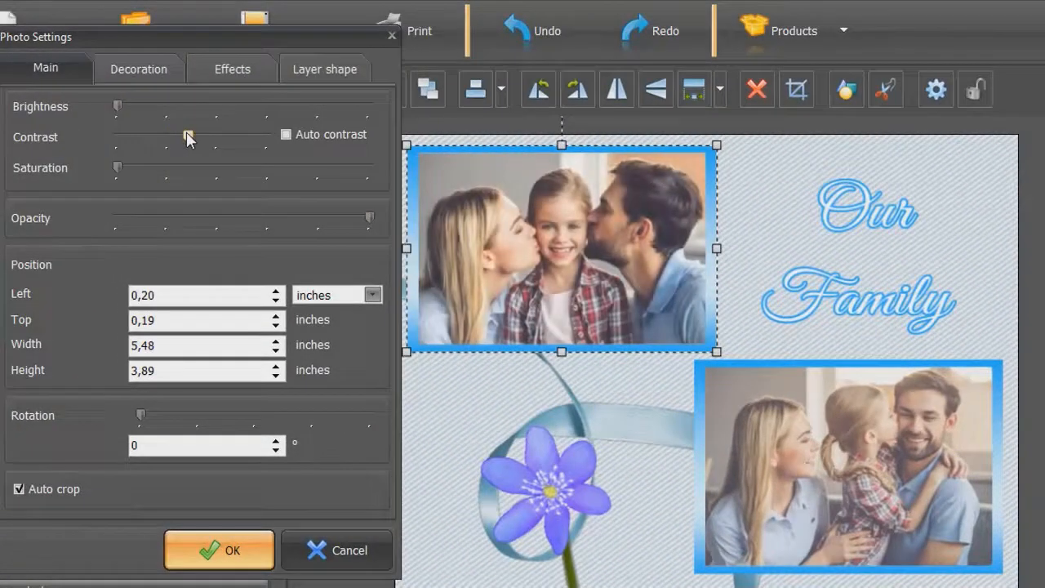
{"action": "left_click_drag", "start_coordinate": [117, 137], "coordinate": [188, 136]}
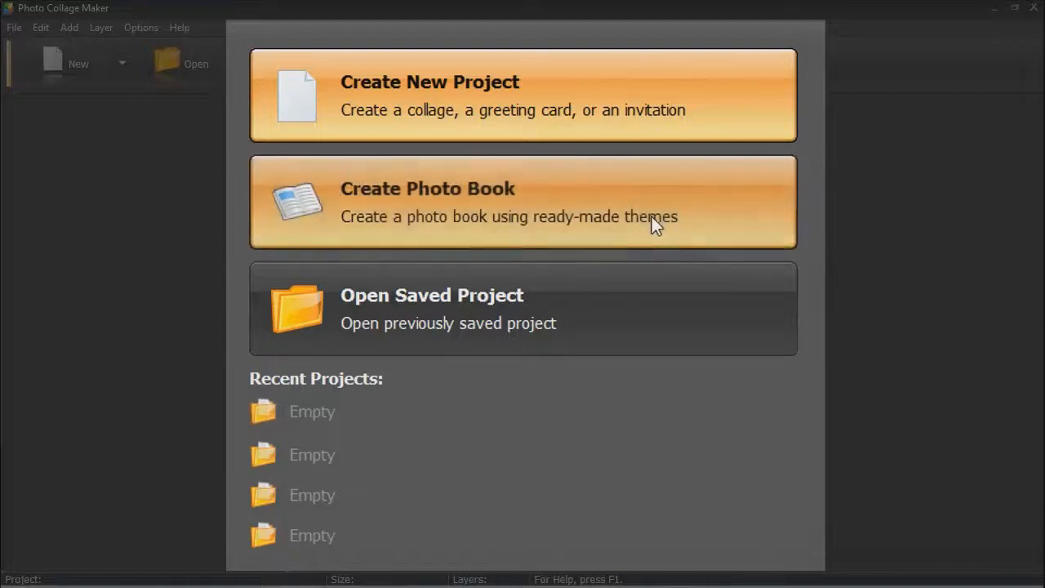
Start a new 11 x 8.5 inch landscape photo book with the Wedding Album theme
{"action": "left_click", "coordinate": [522, 94]}
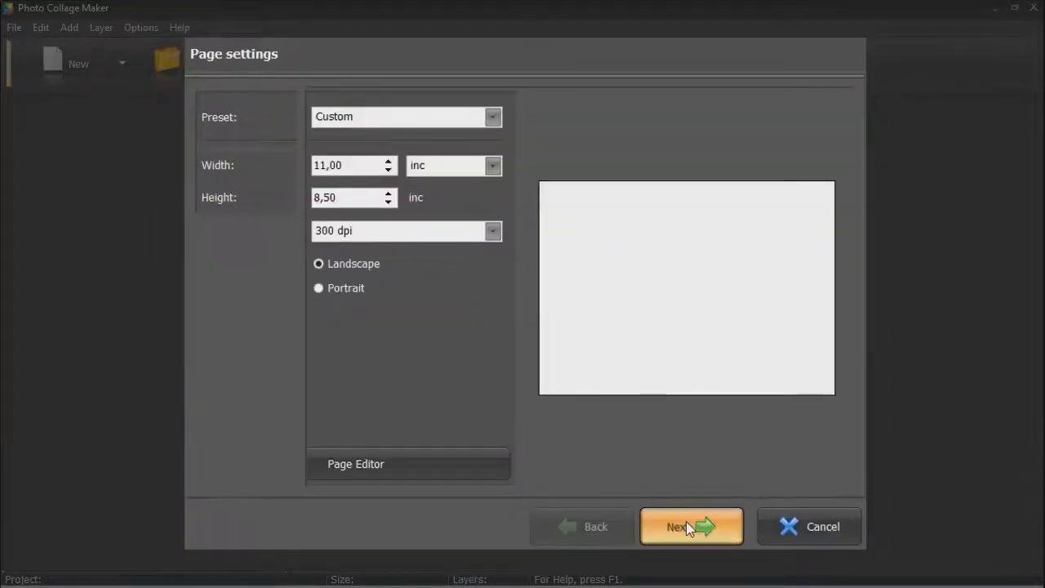
{"action": "left_click", "coordinate": [691, 526]}
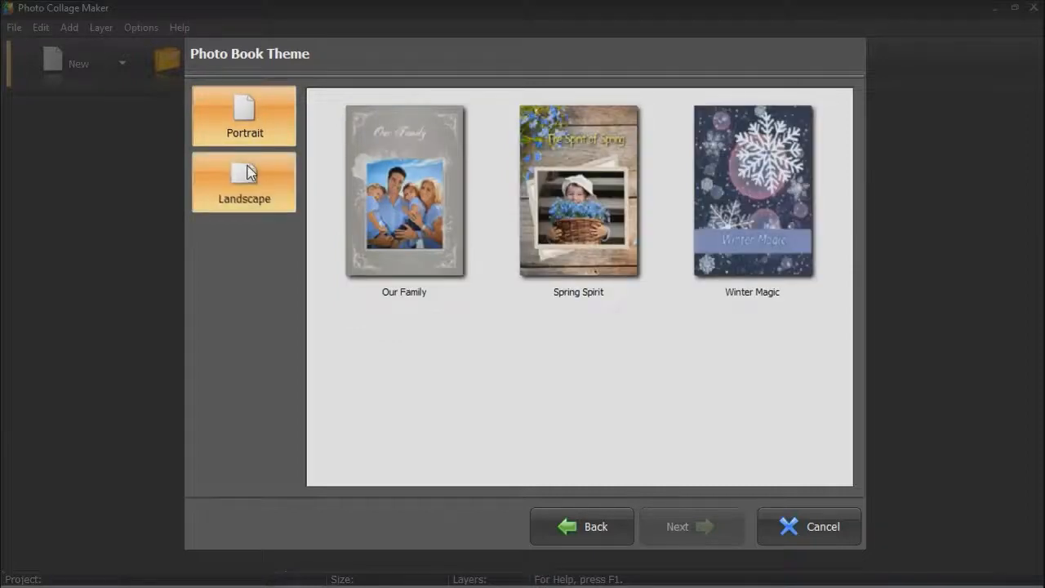
{"action": "left_click", "coordinate": [243, 182]}
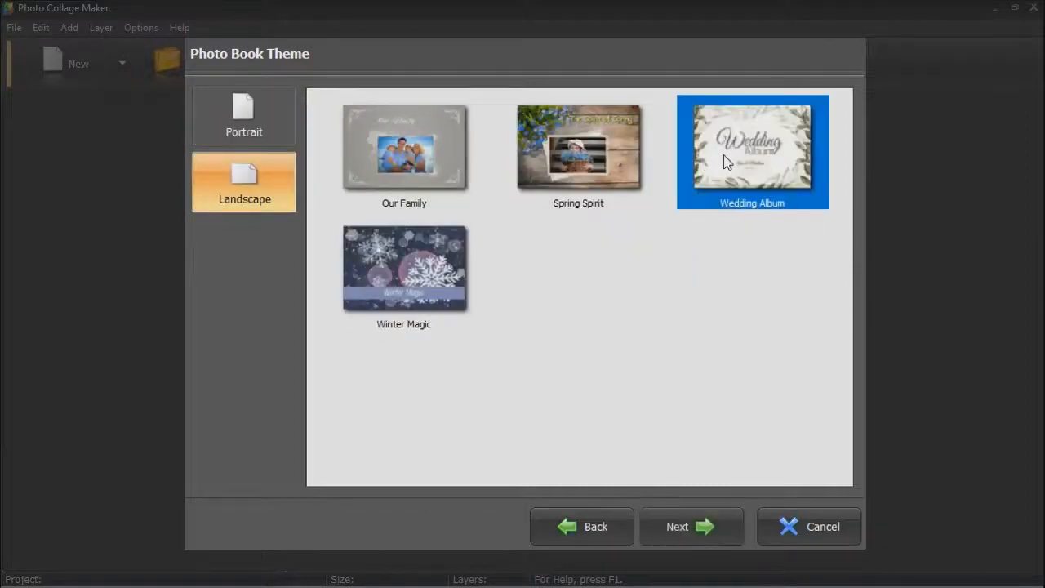
{"action": "left_click", "coordinate": [691, 526]}
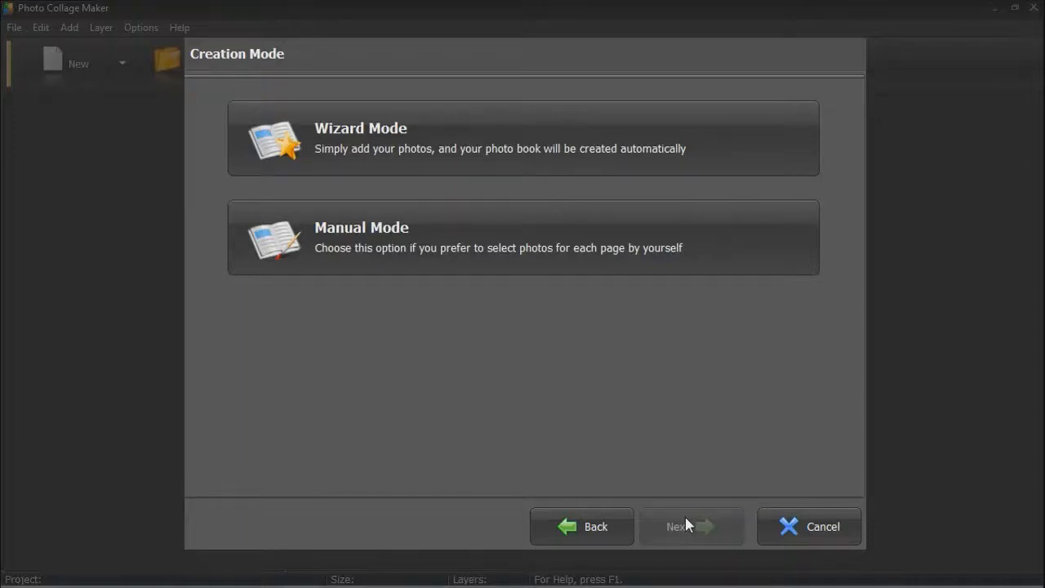
Pick page layouts in Manual Mode and create the photo book
{"action": "left_click", "coordinate": [522, 138]}
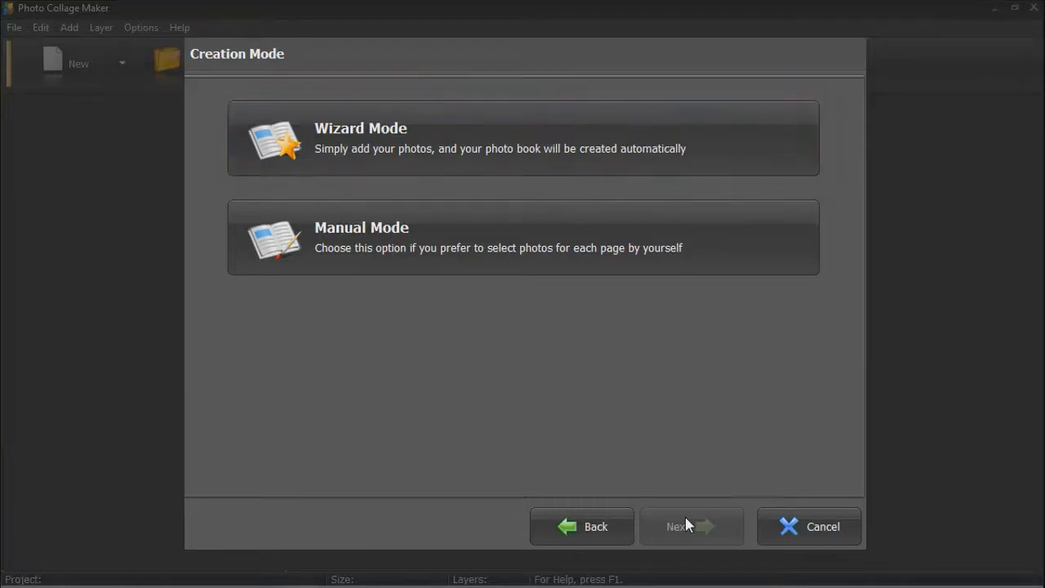
{"action": "left_click", "coordinate": [523, 237]}
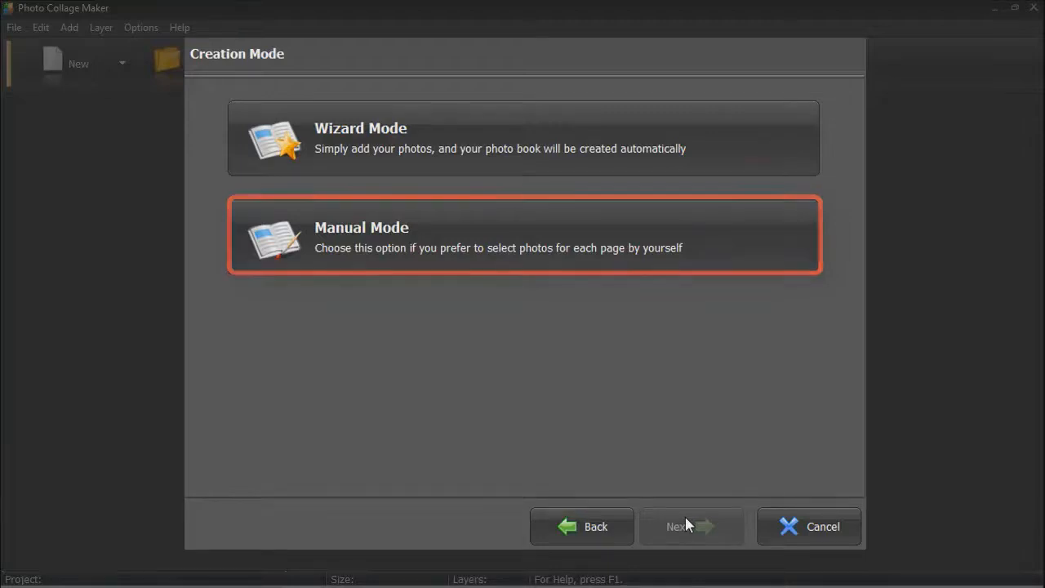
{"action": "left_click", "coordinate": [691, 526]}
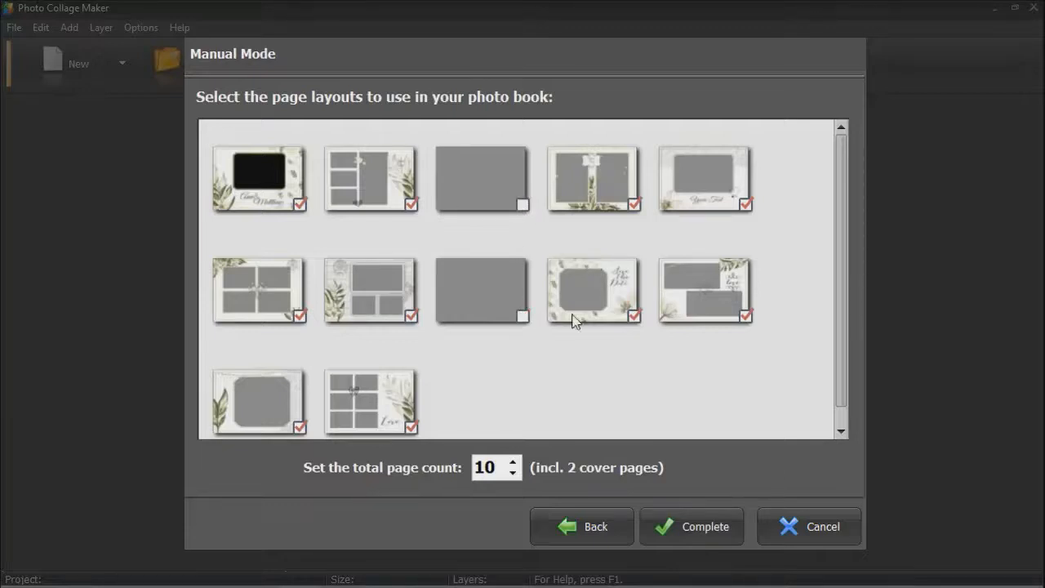
{"action": "scroll", "scroll_direction": "up", "scroll_amount": 3}
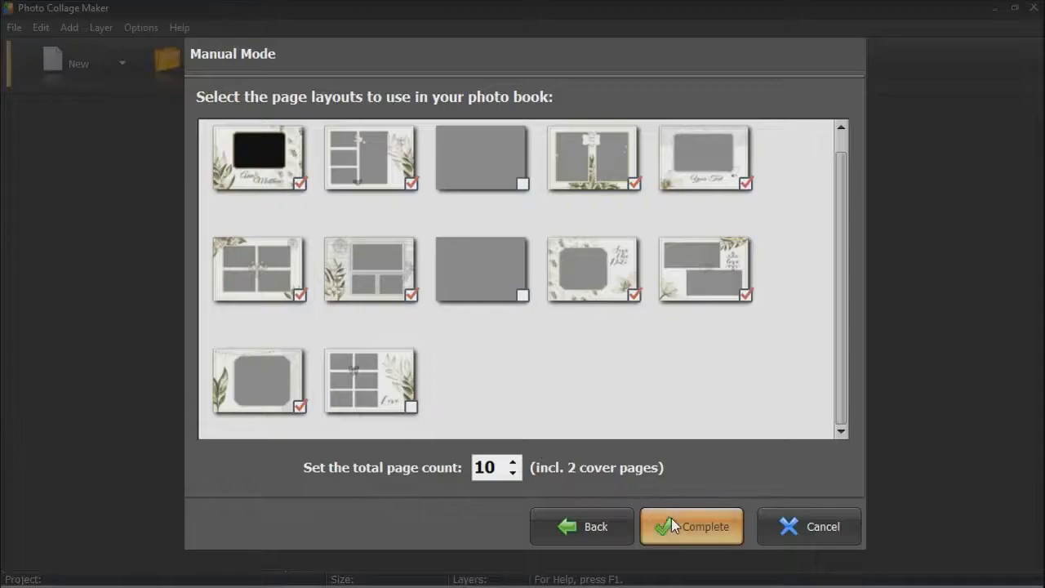
{"action": "left_click", "coordinate": [691, 526]}
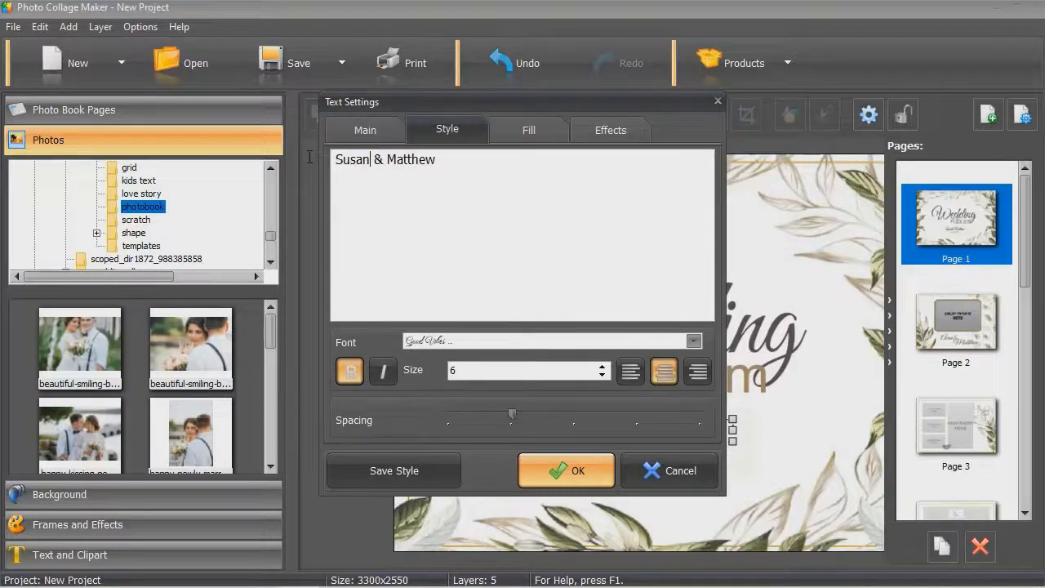
Apply the Susan & Charles names on the cover and page 2's name text
{"action": "left_click", "coordinate": [566, 471]}
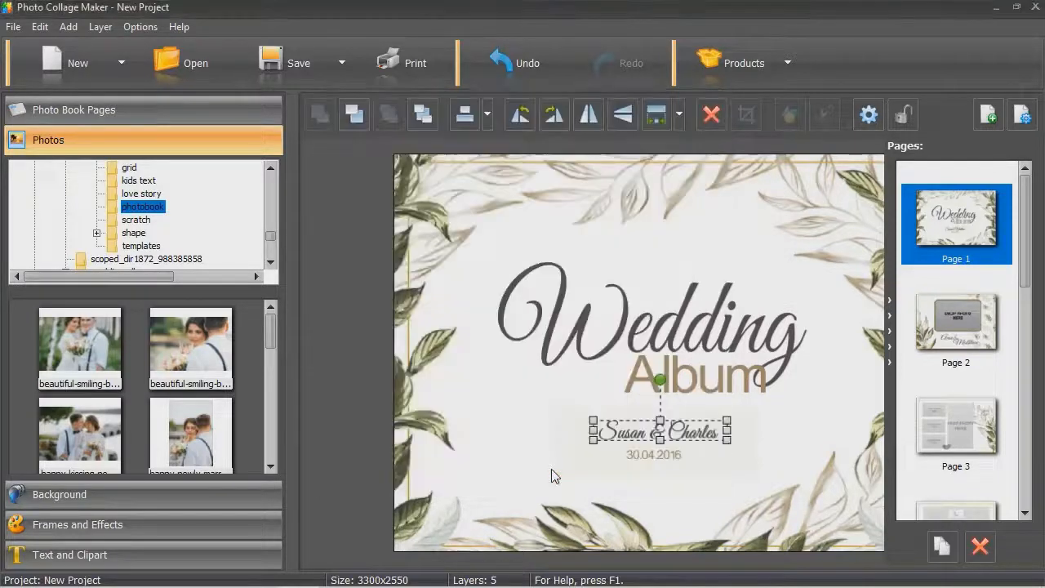
{"action": "left_click", "coordinate": [956, 327]}
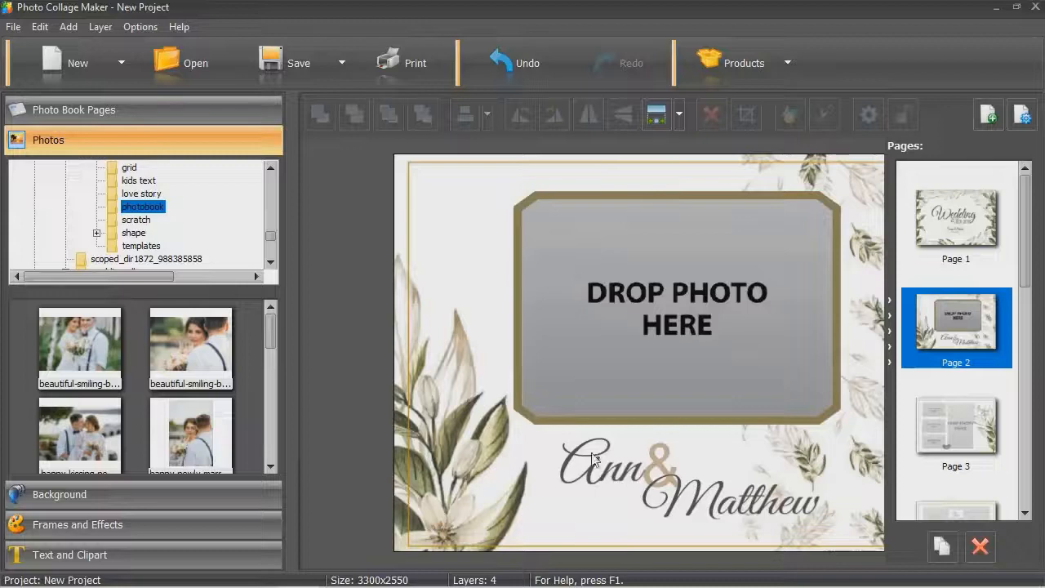
{"action": "double_click", "coordinate": [718, 498]}
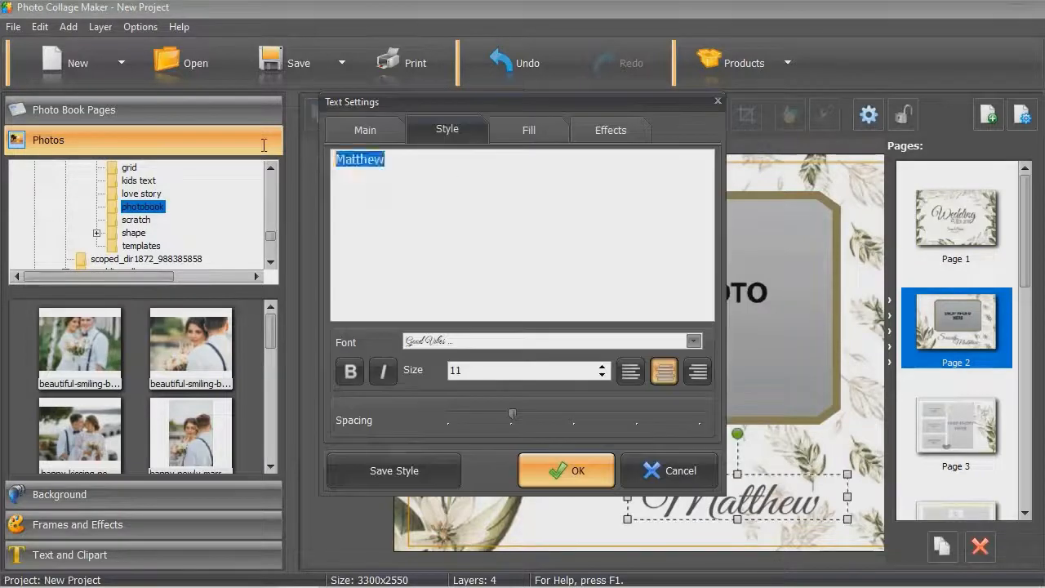
{"action": "left_click", "coordinate": [566, 471]}
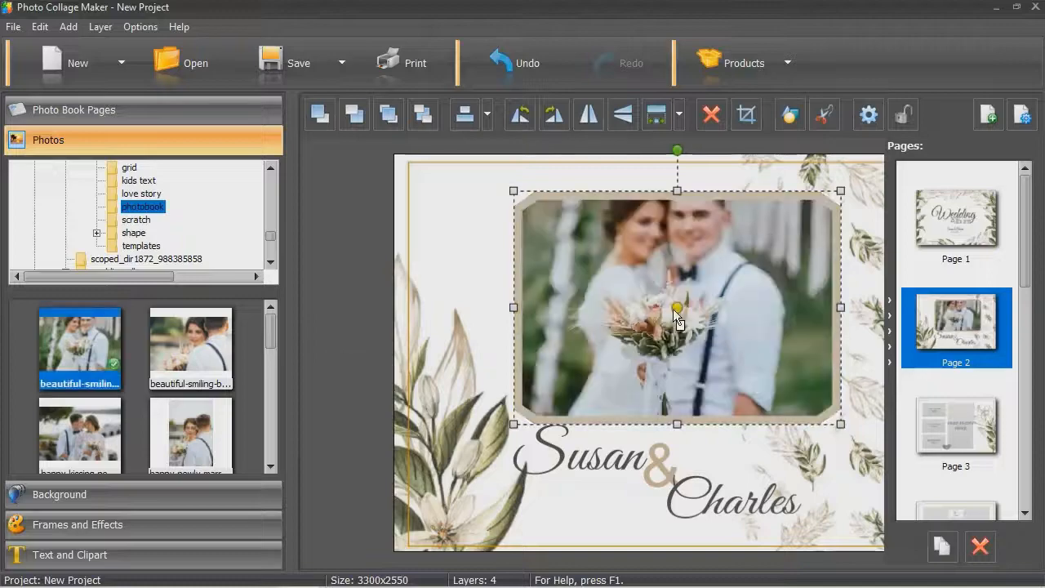
{"action": "left_click", "coordinate": [956, 216]}
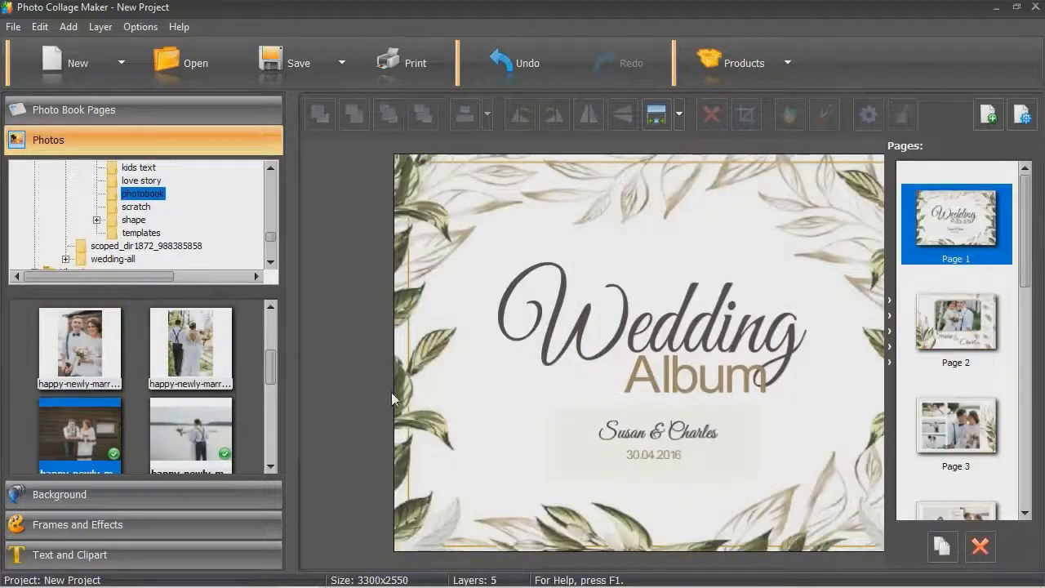
{"action": "left_click", "coordinate": [956, 327]}
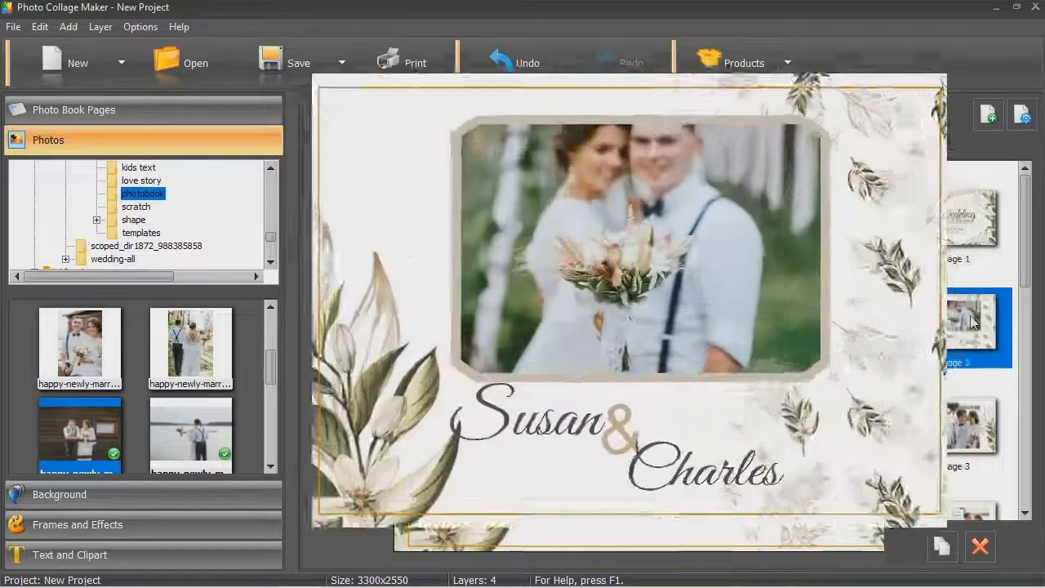